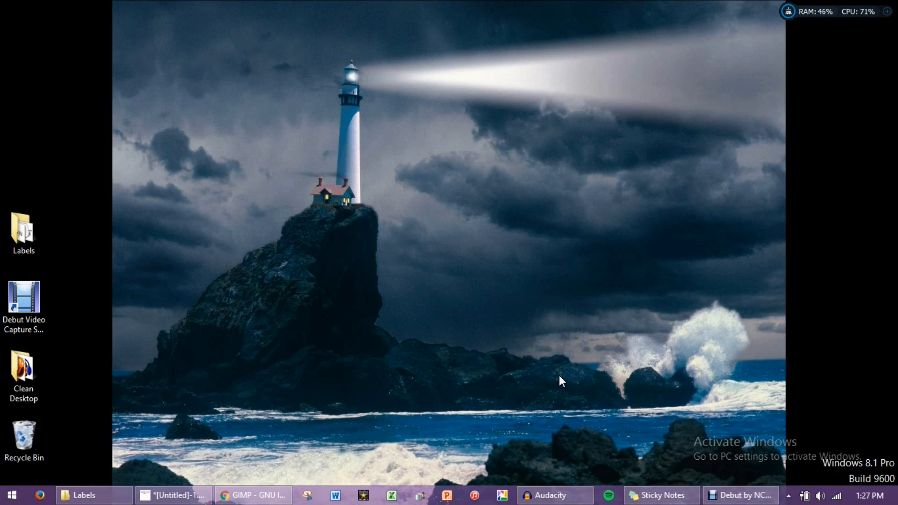
mouse_move(560, 379)
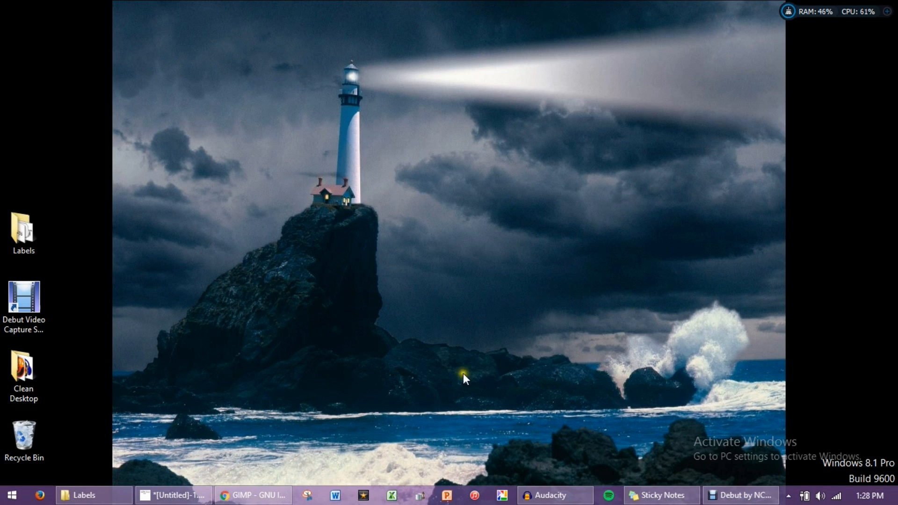
Show the GIMP download site, then restore the GIMP window from the taskbar
click(252, 496)
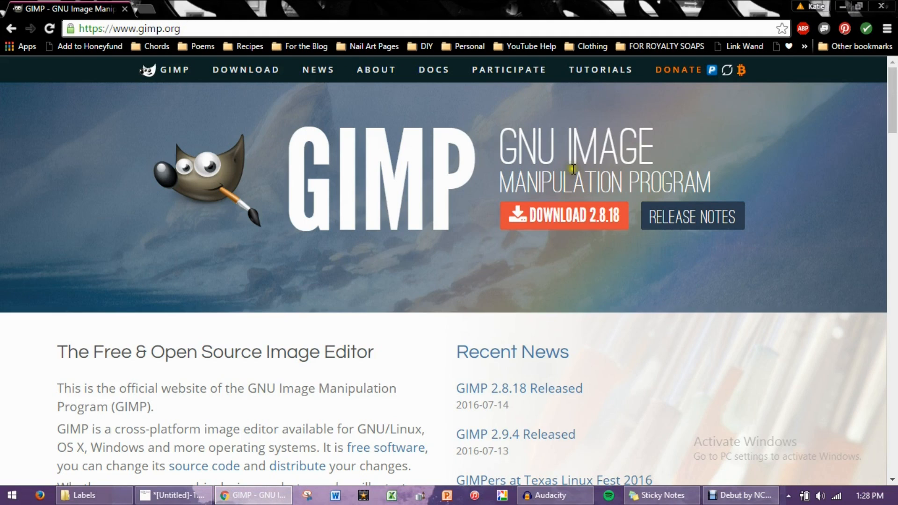
mouse_move(541, 220)
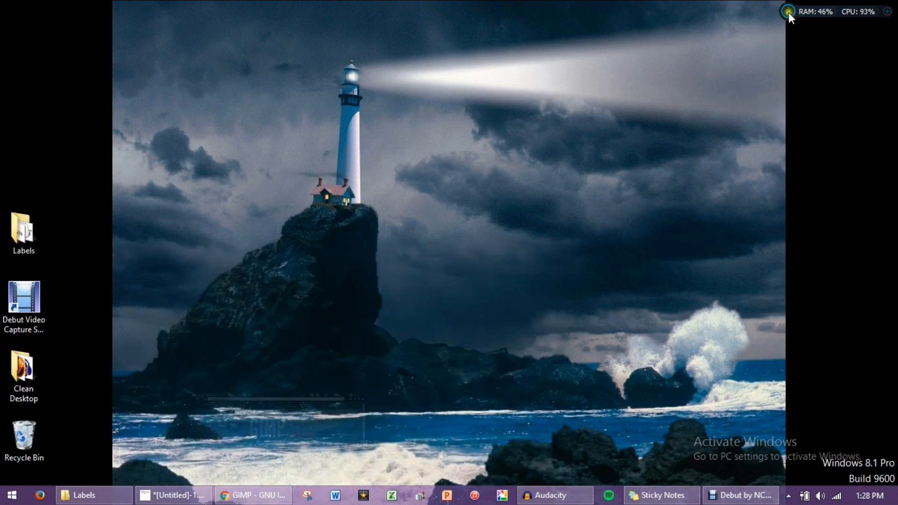
click(173, 494)
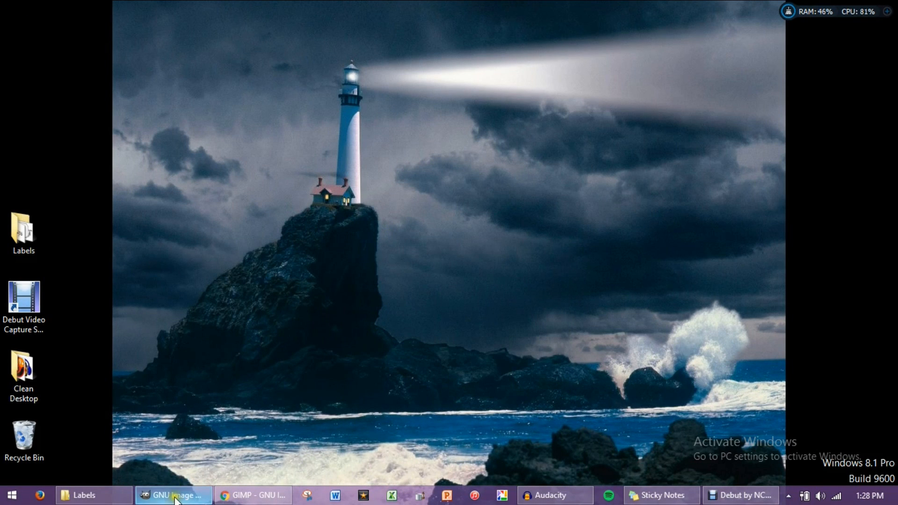
click(172, 495)
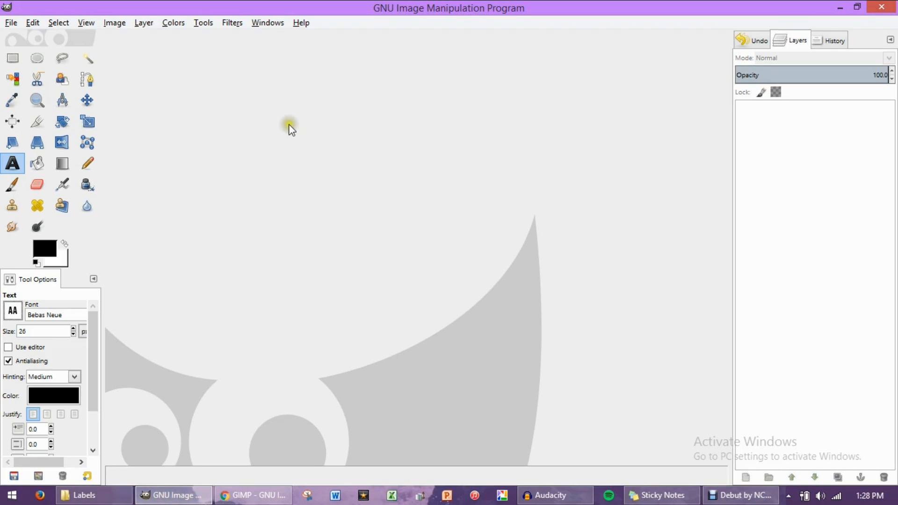
mouse_move(479, 93)
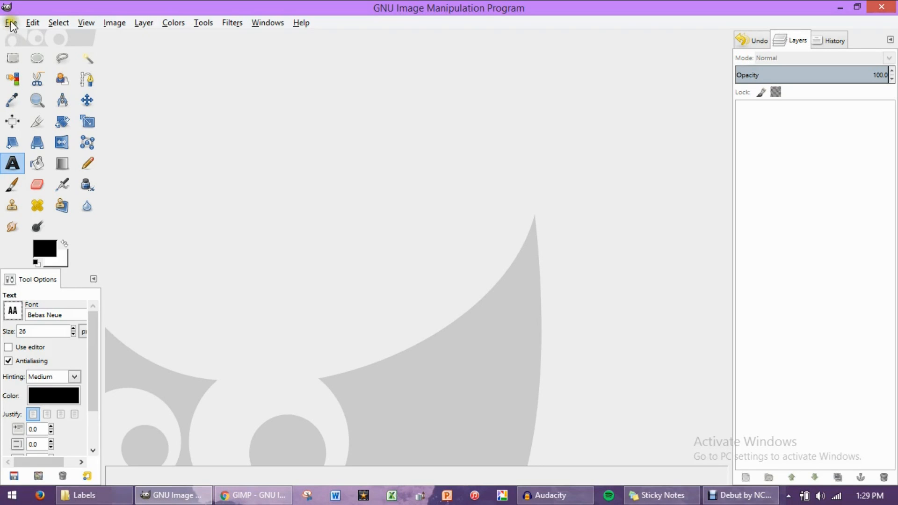
Start a new image at 500 × 500, trying inches before settling on pixels
click(11, 22)
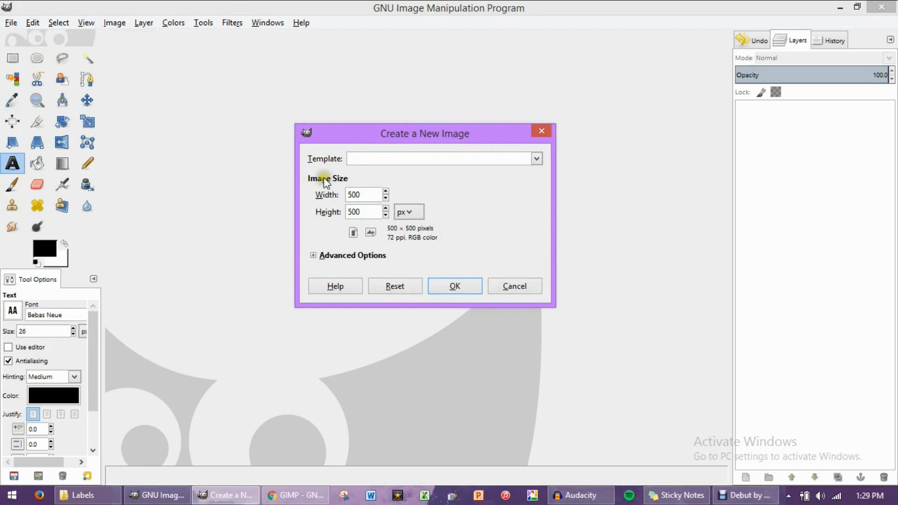
click(364, 211)
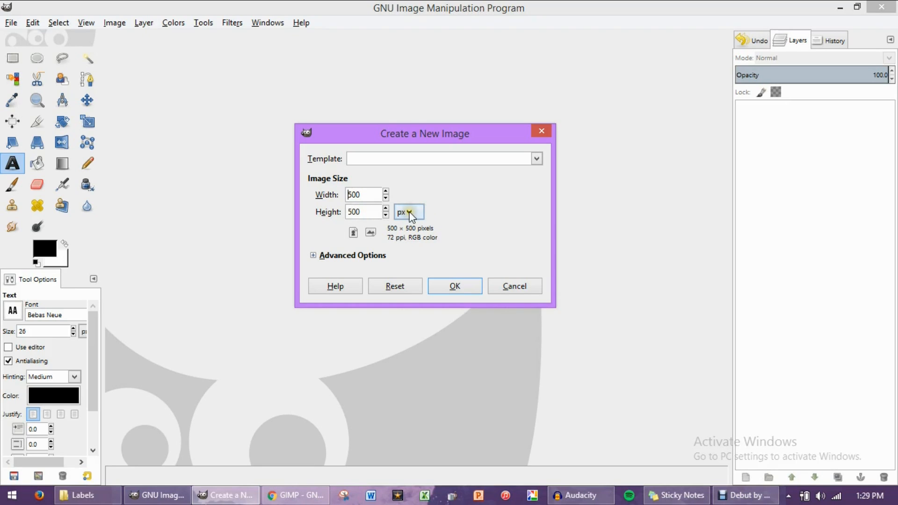
mouse_move(409, 212)
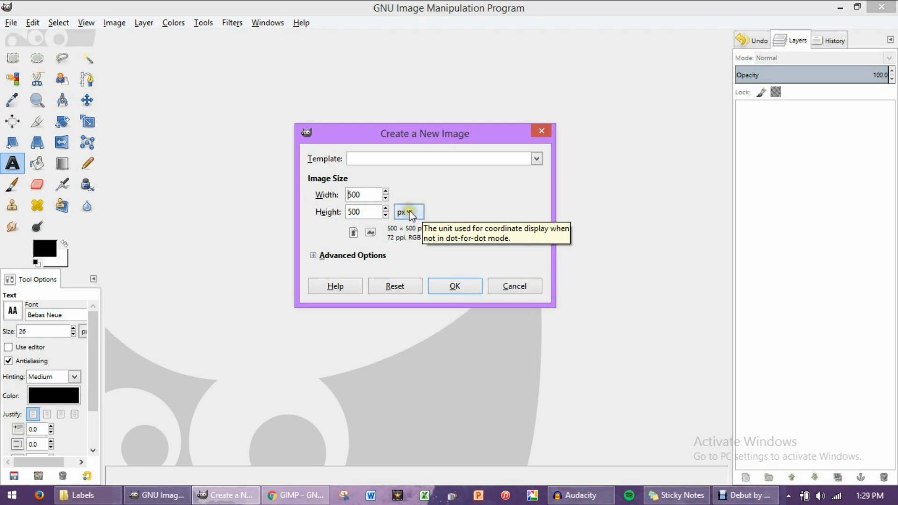
click(409, 212)
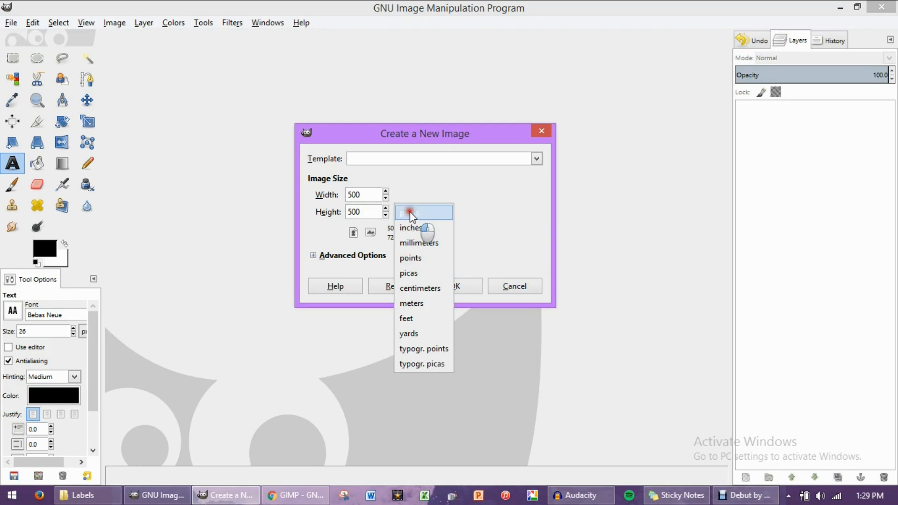
mouse_move(413, 228)
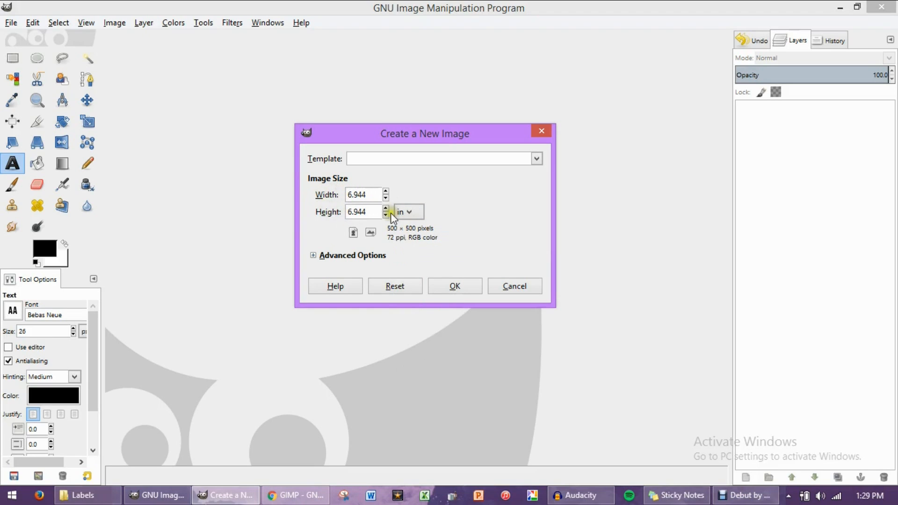
click(408, 212)
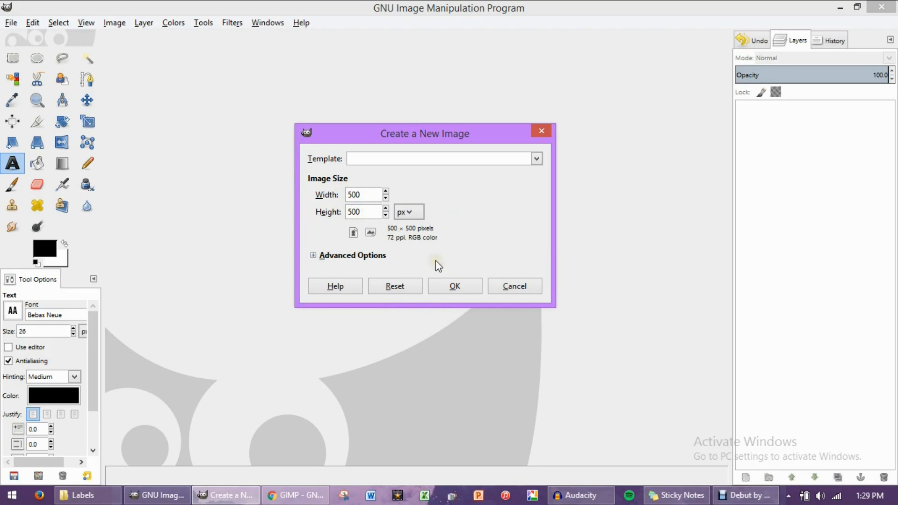
Confirm the dialog to create the blank 500 × 500 pixel canvas
click(455, 286)
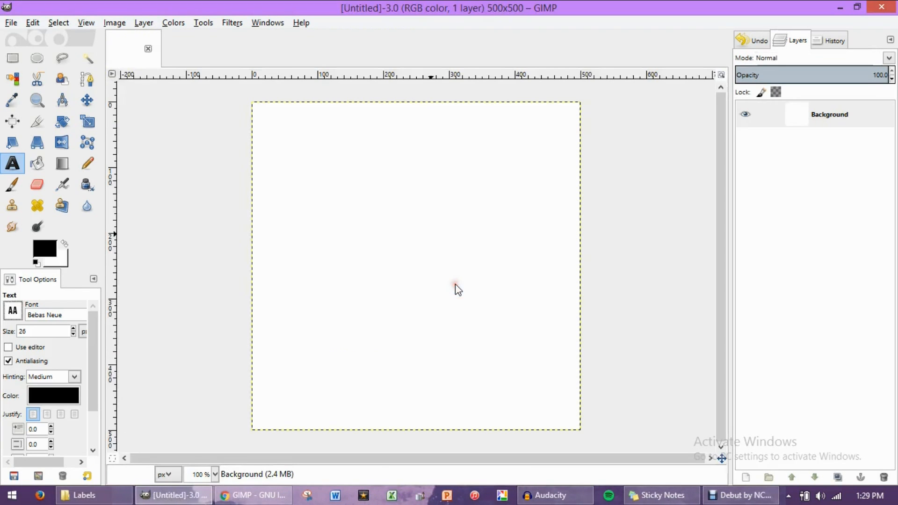
mouse_move(549, 312)
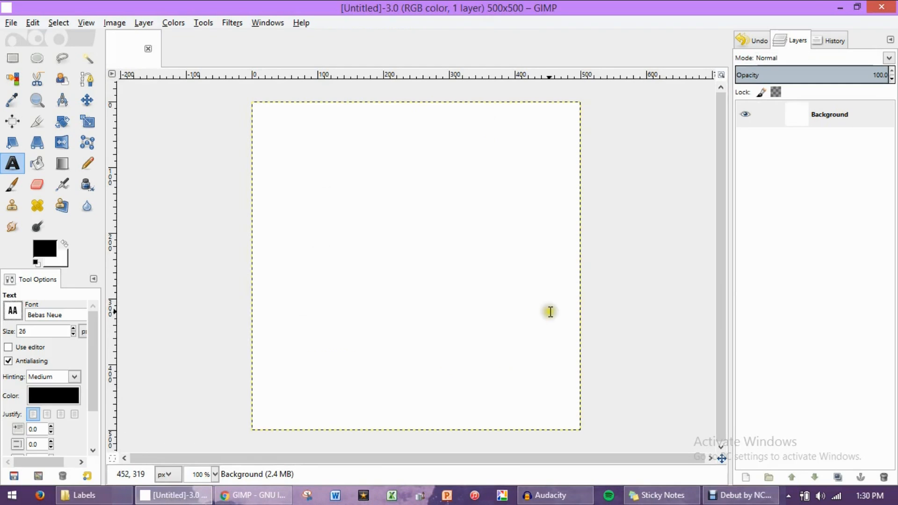
mouse_move(496, 226)
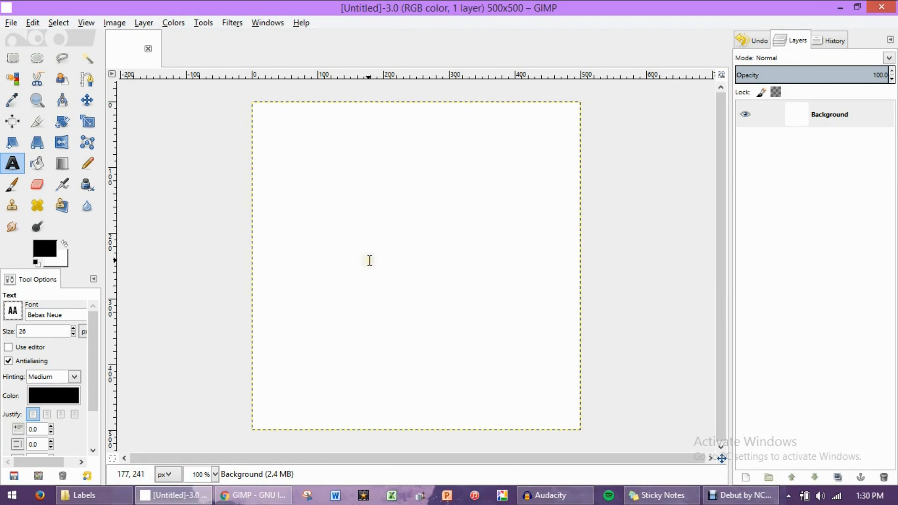
mouse_move(377, 201)
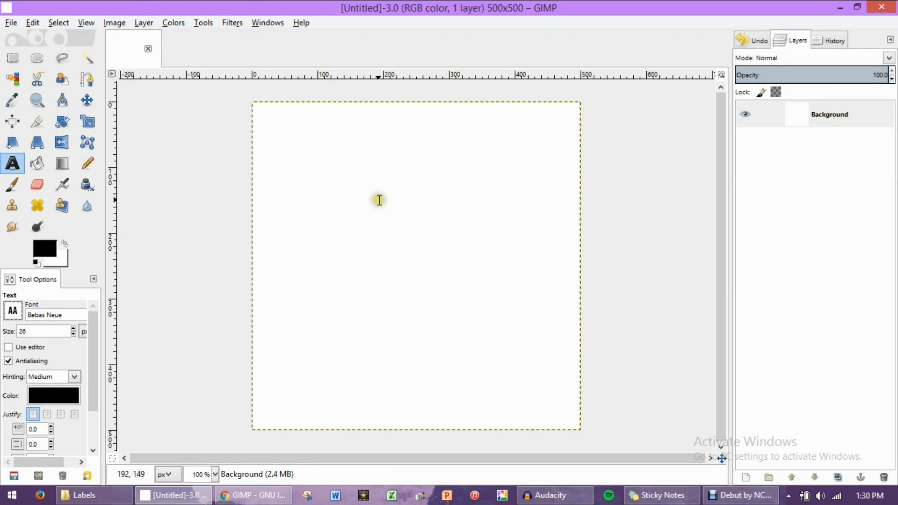
mouse_move(373, 200)
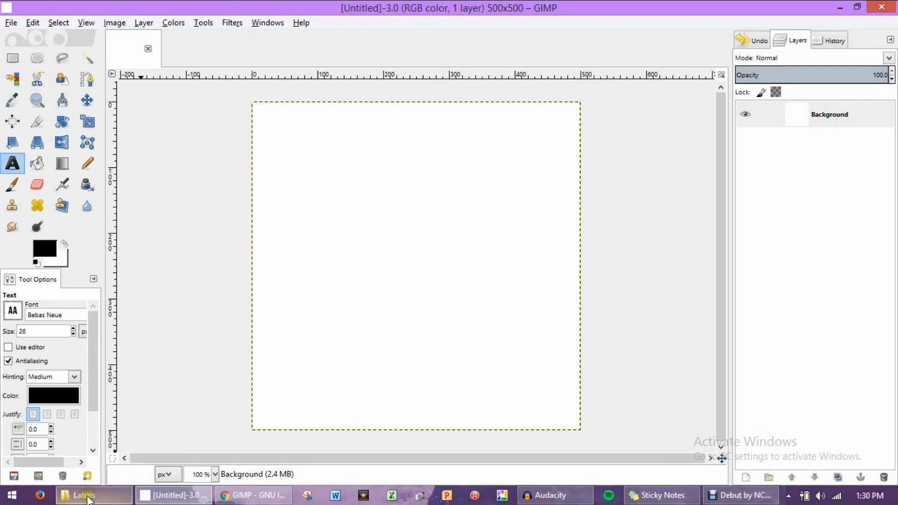
Bring up the Labels folder holding the Royalty Soaps logo image
click(83, 496)
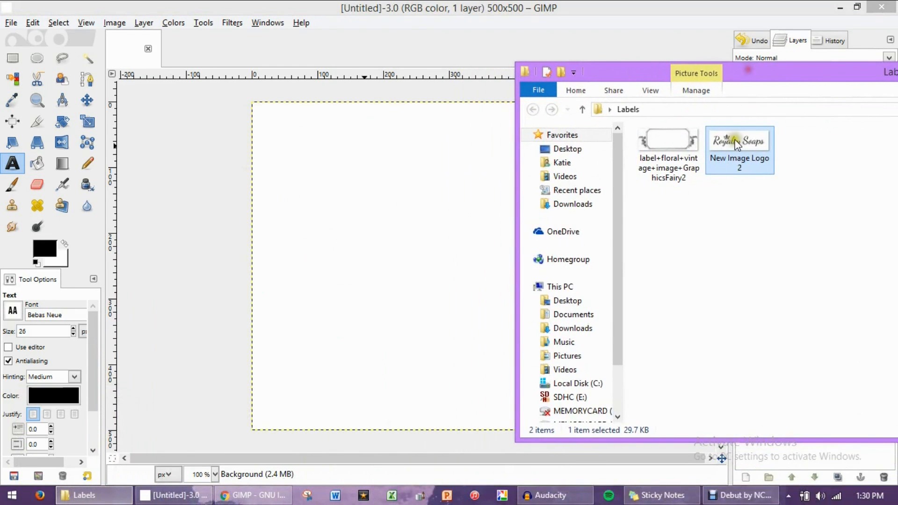
mouse_move(739, 152)
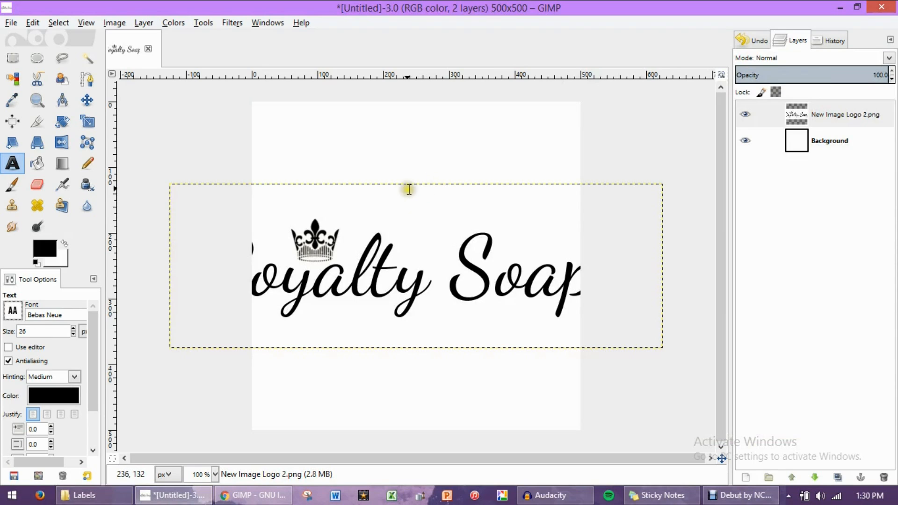
mouse_move(444, 160)
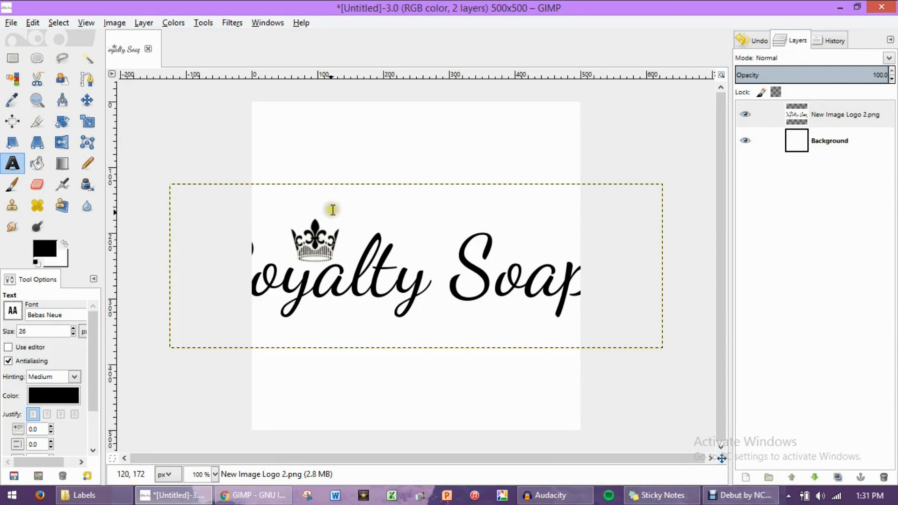
mouse_move(471, 199)
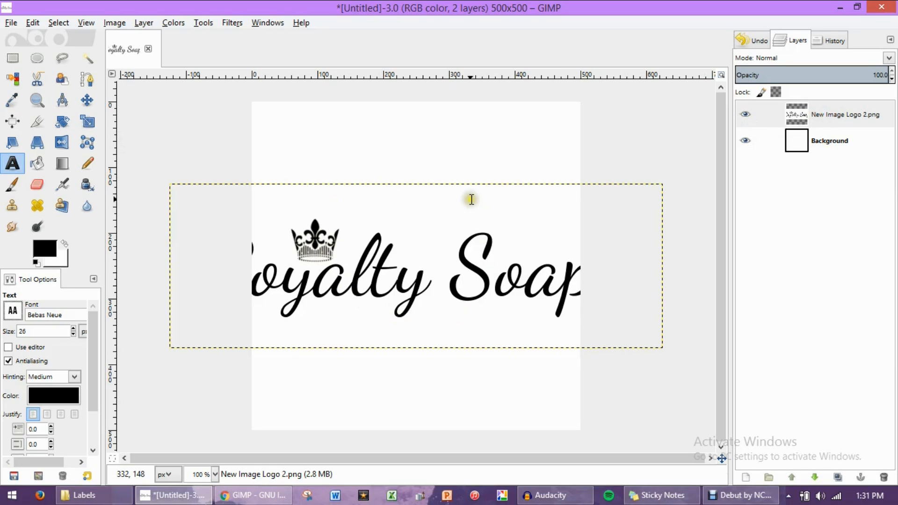
mouse_move(429, 157)
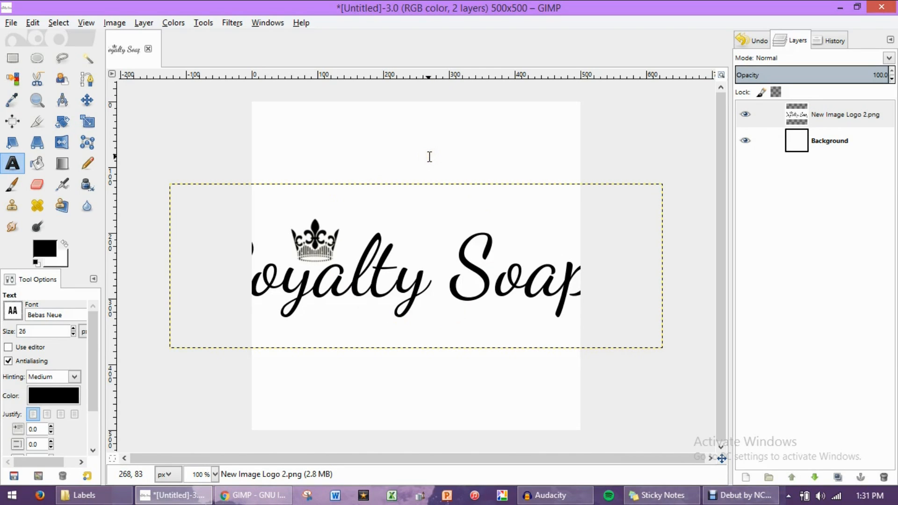
mouse_move(427, 156)
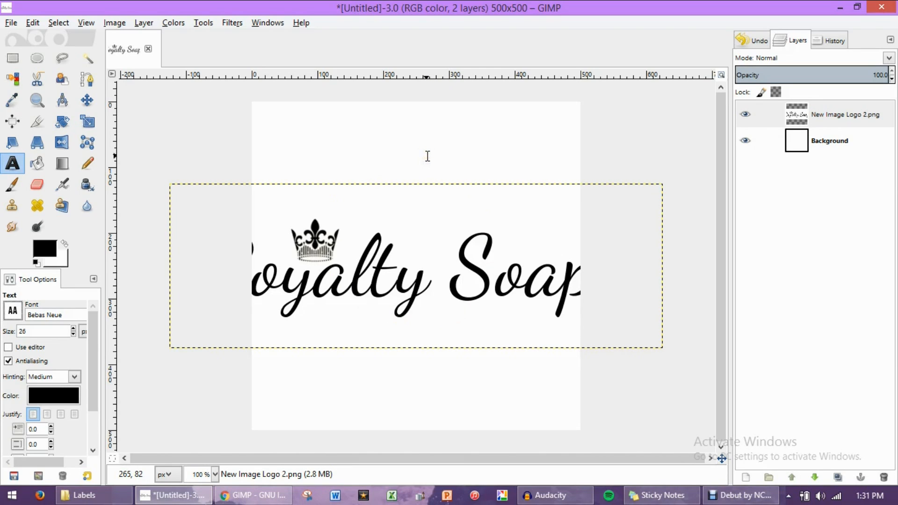
mouse_move(412, 211)
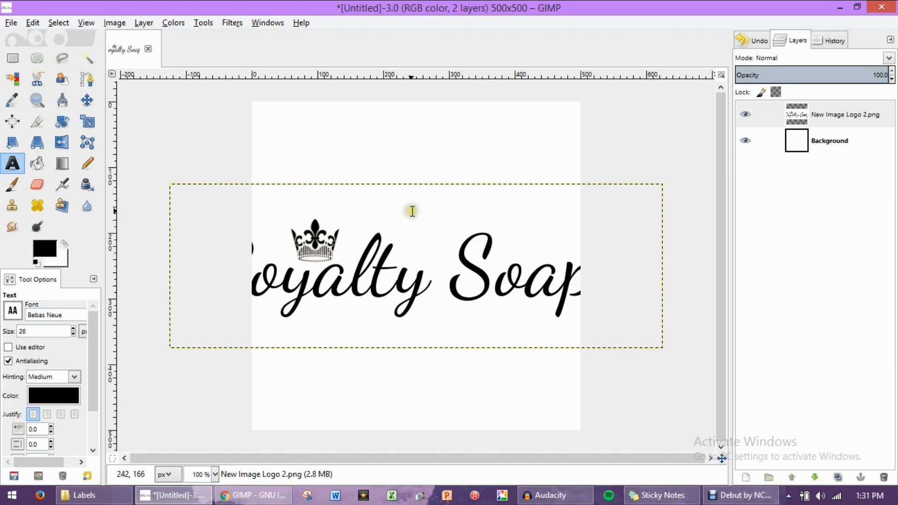
mouse_move(394, 200)
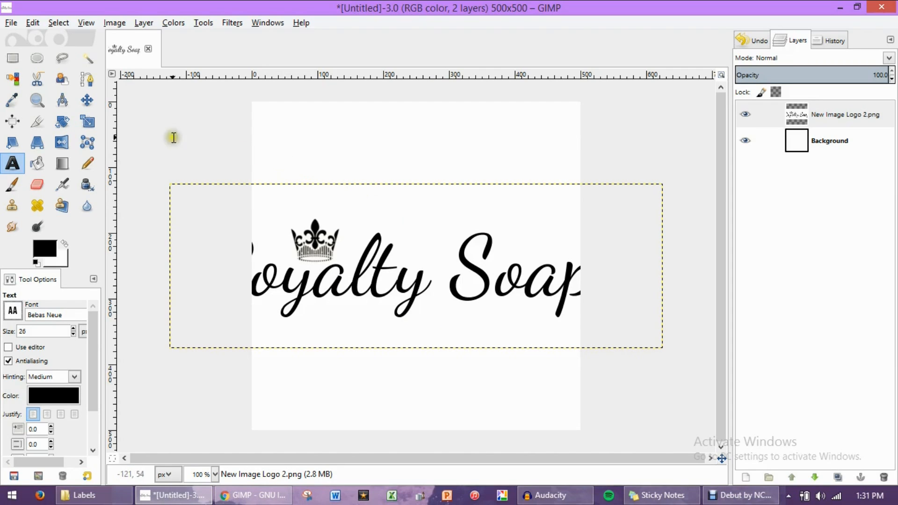
mouse_move(87, 122)
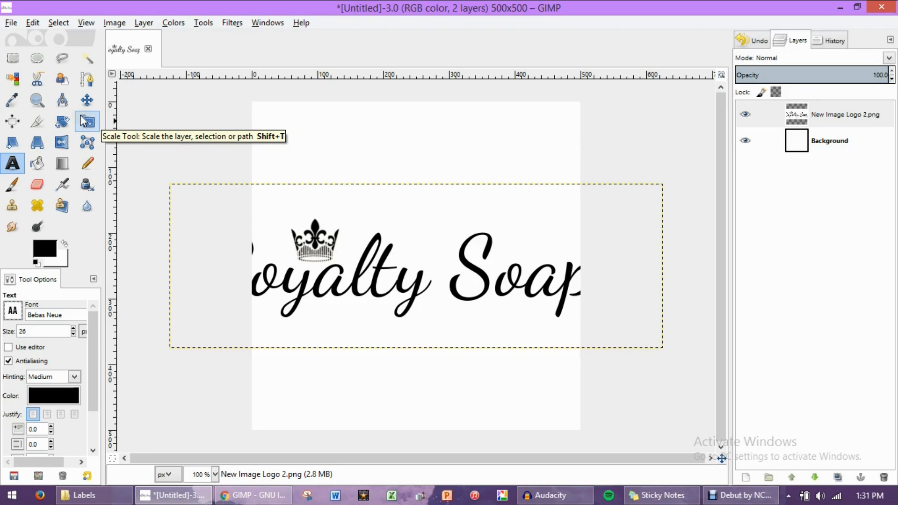
mouse_move(85, 122)
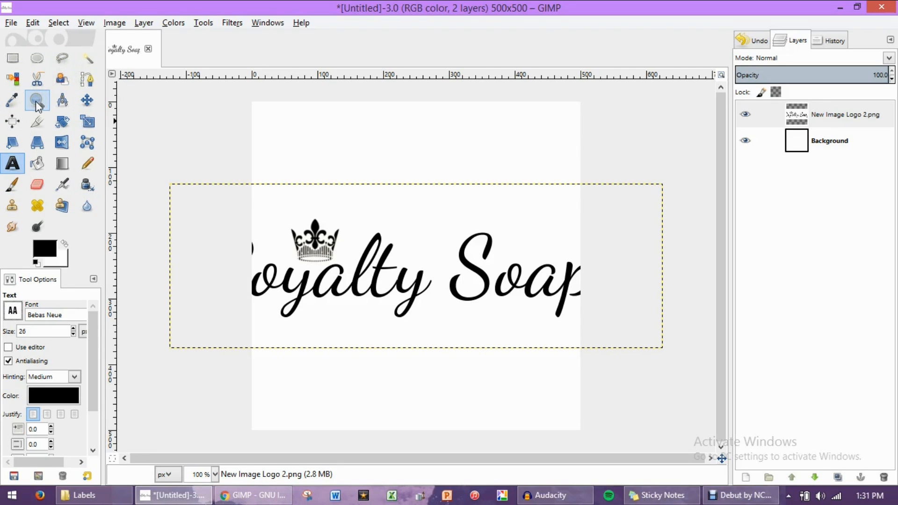
mouse_move(38, 100)
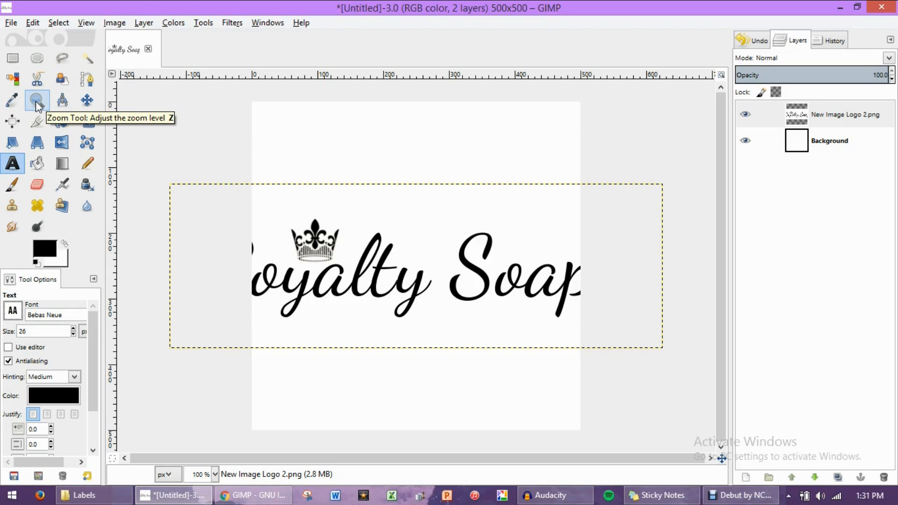
Activate the Scale tool on the logo layer, showing 750 × 250 pixels
click(87, 121)
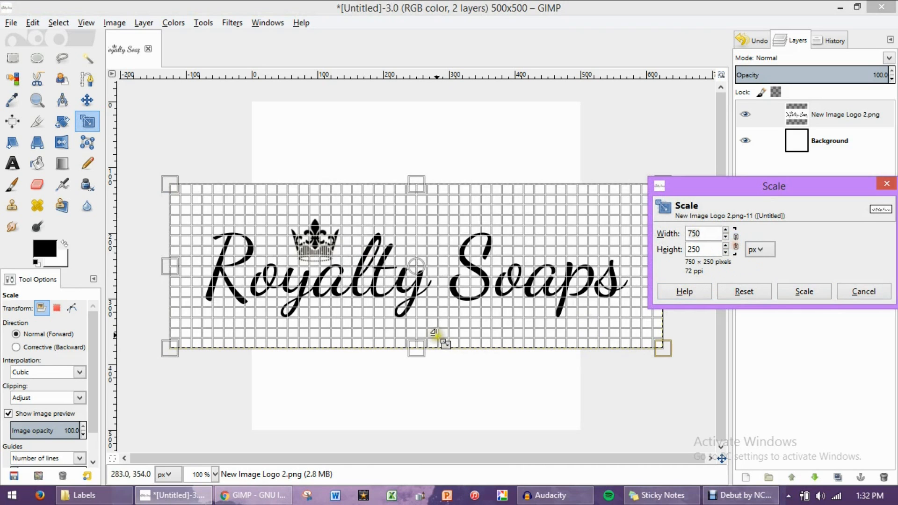
Scale the logo layer to 500 pixels wide (500 × 167) with proportions linked
drag(416, 348, 416, 369)
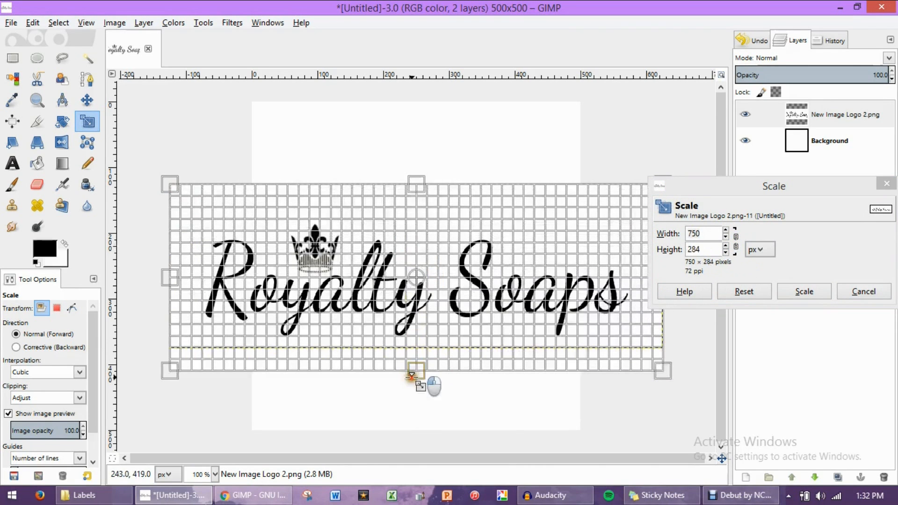
drag(412, 369, 154, 275)
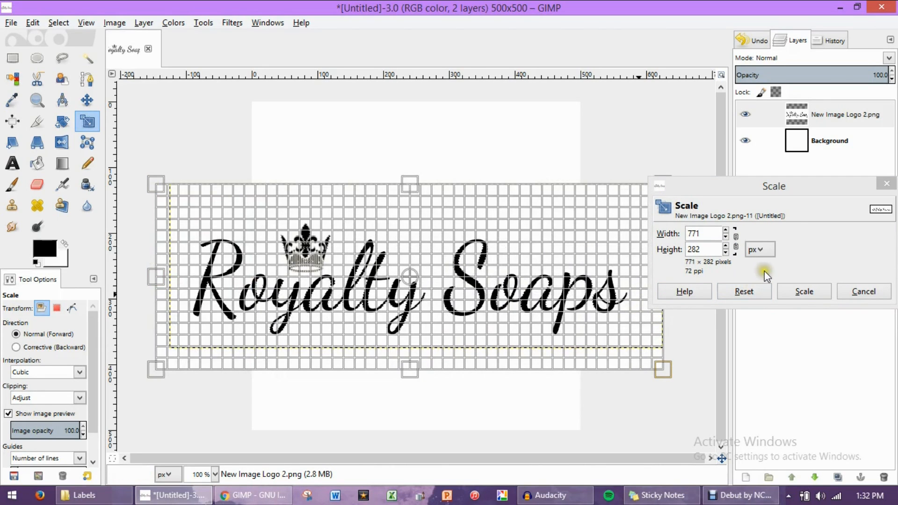
click(744, 292)
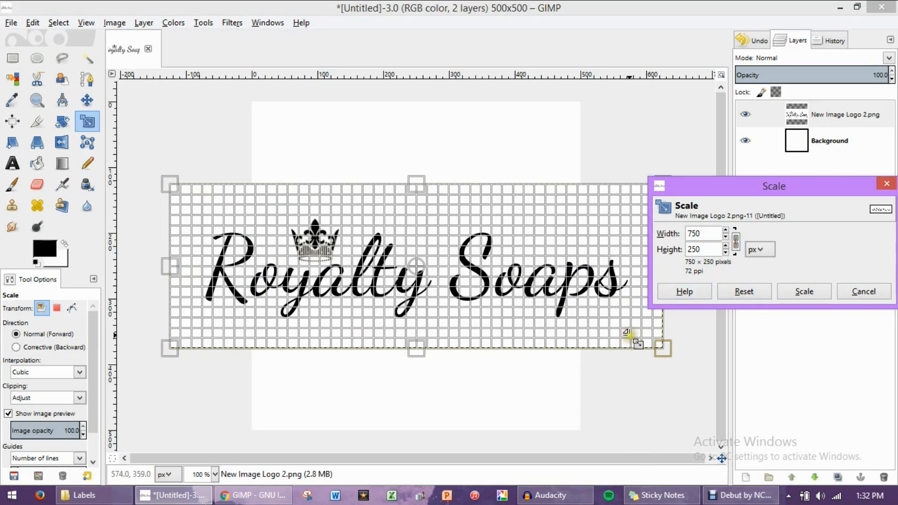
click(704, 233)
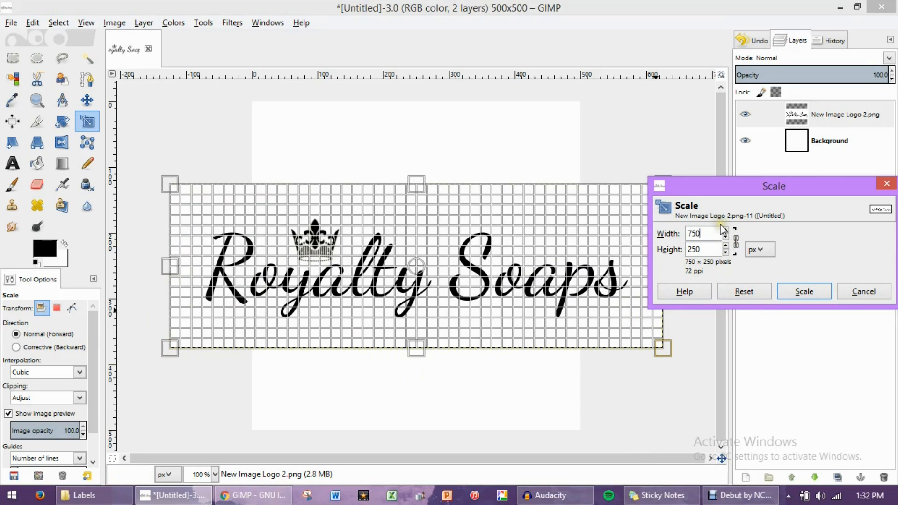
text(5)
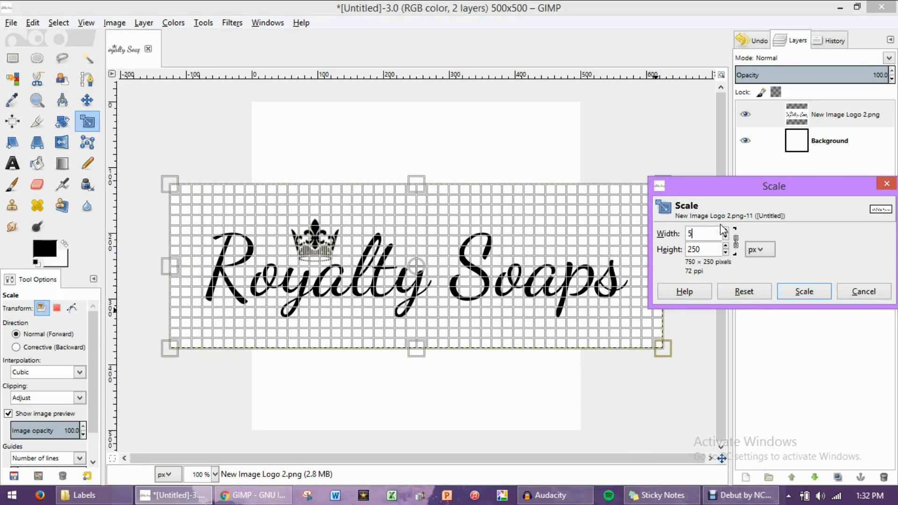
text(00)
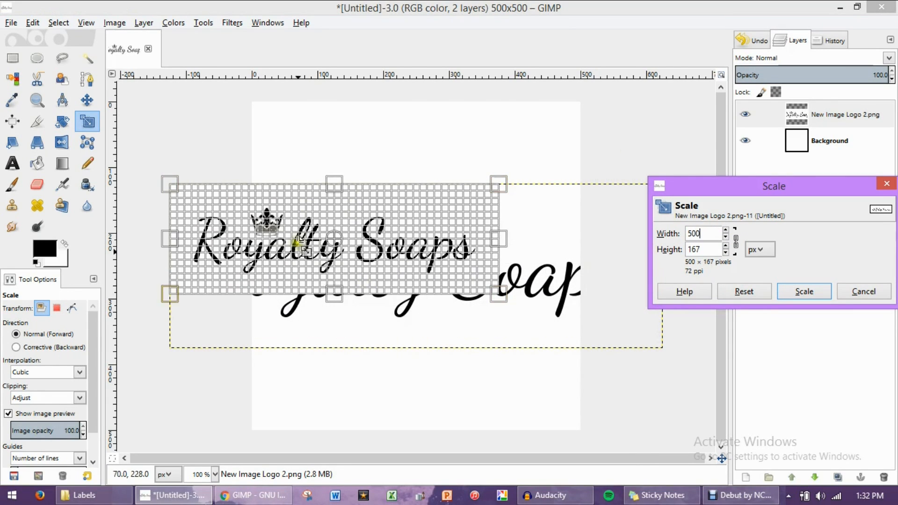
click(803, 291)
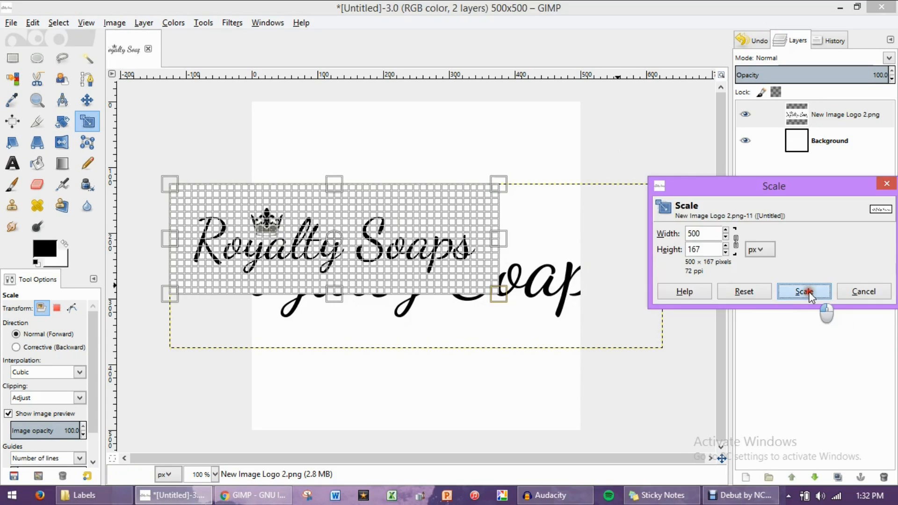
click(804, 291)
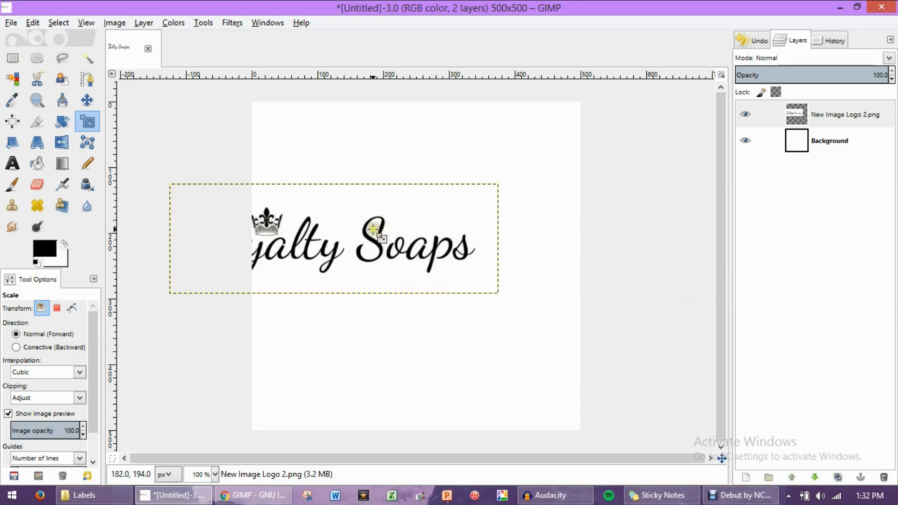
mouse_move(208, 220)
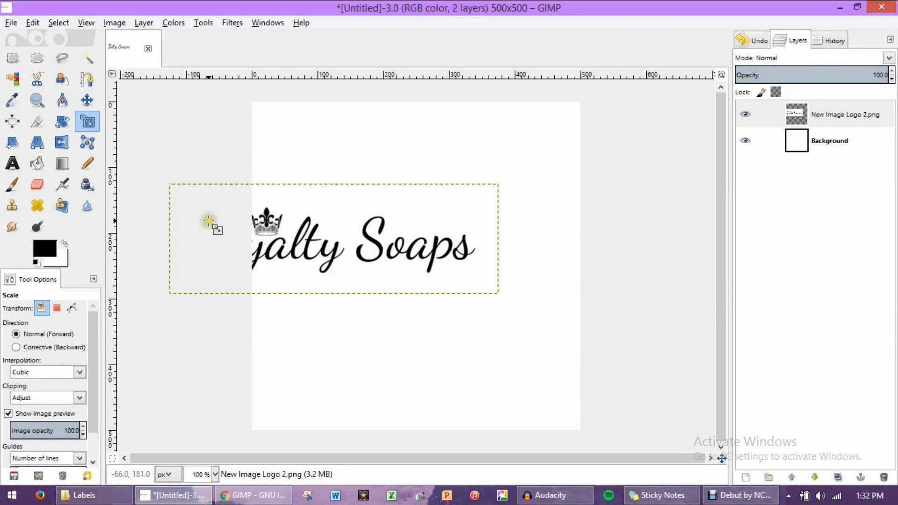
mouse_move(218, 253)
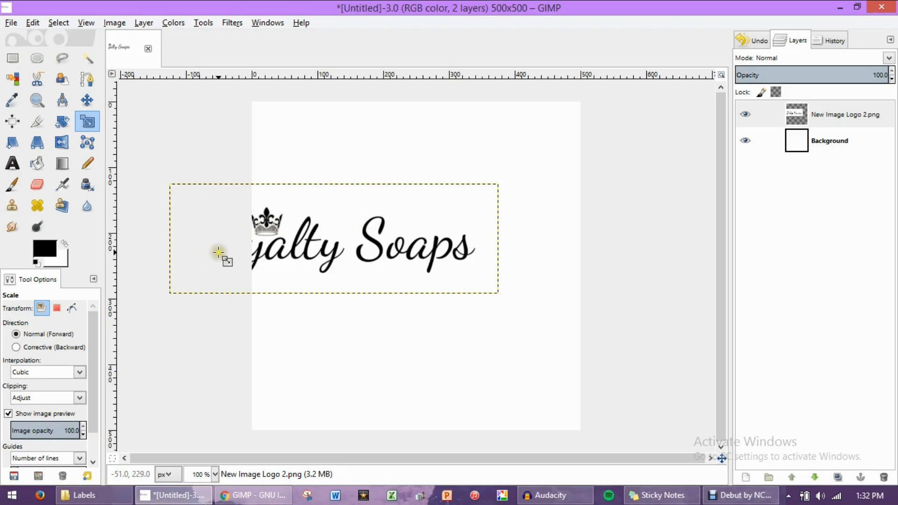
mouse_move(491, 229)
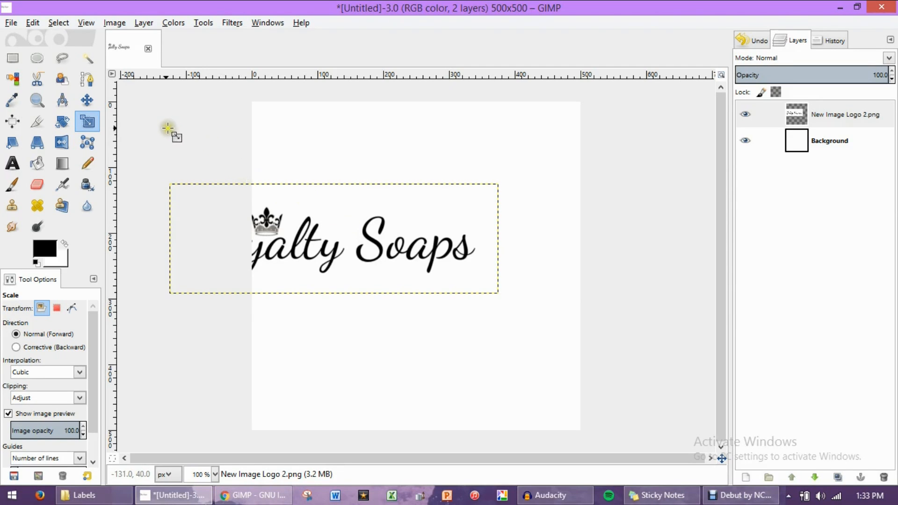
mouse_move(12, 121)
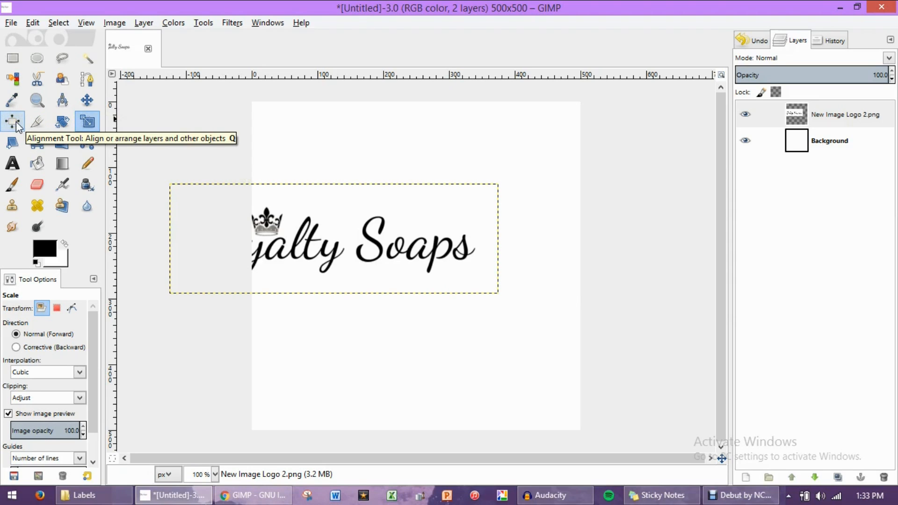
Align the logo layer to the top edge and centre it horizontally on the image
click(12, 121)
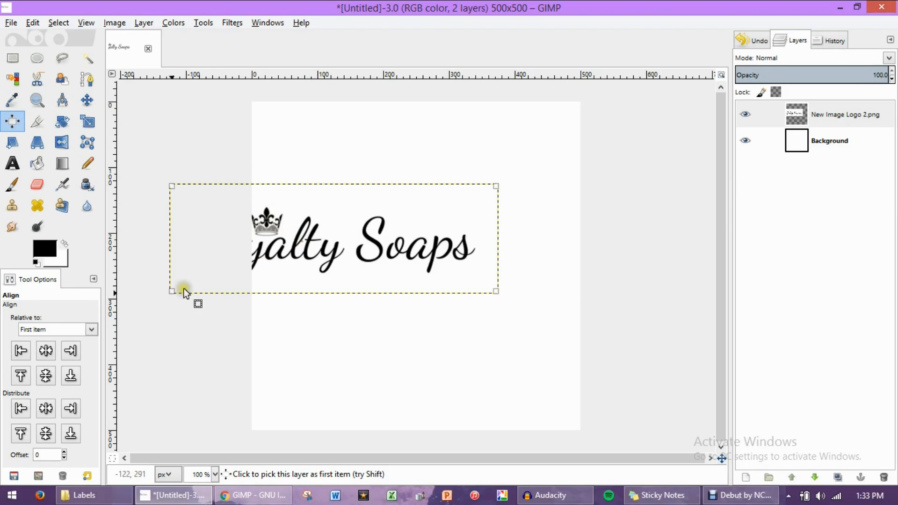
click(19, 351)
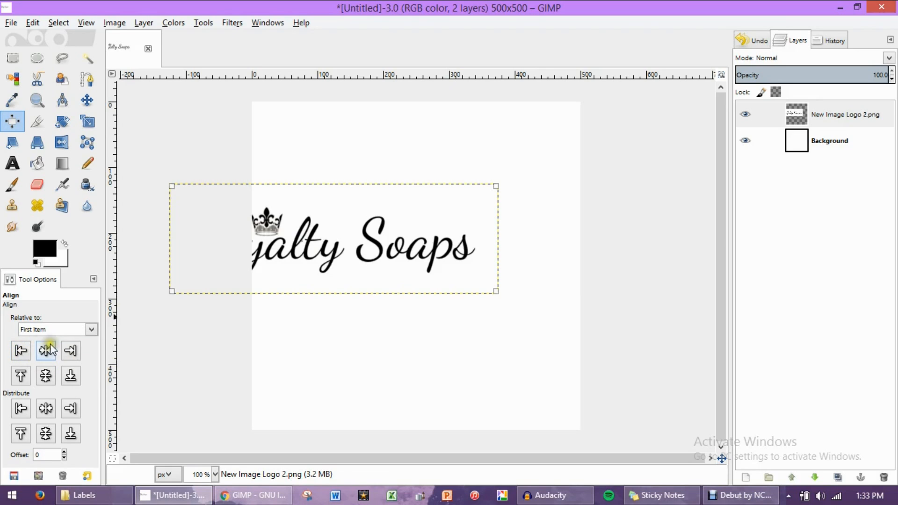
mouse_move(70, 351)
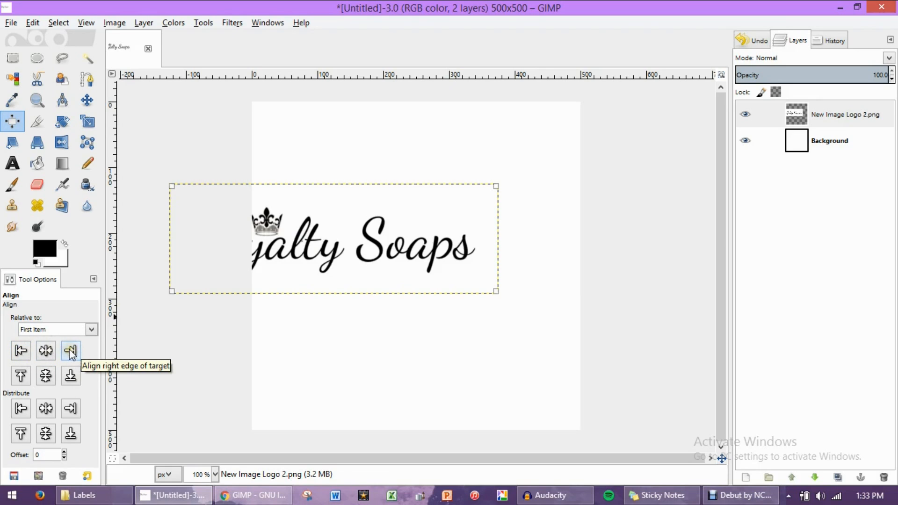
mouse_move(45, 351)
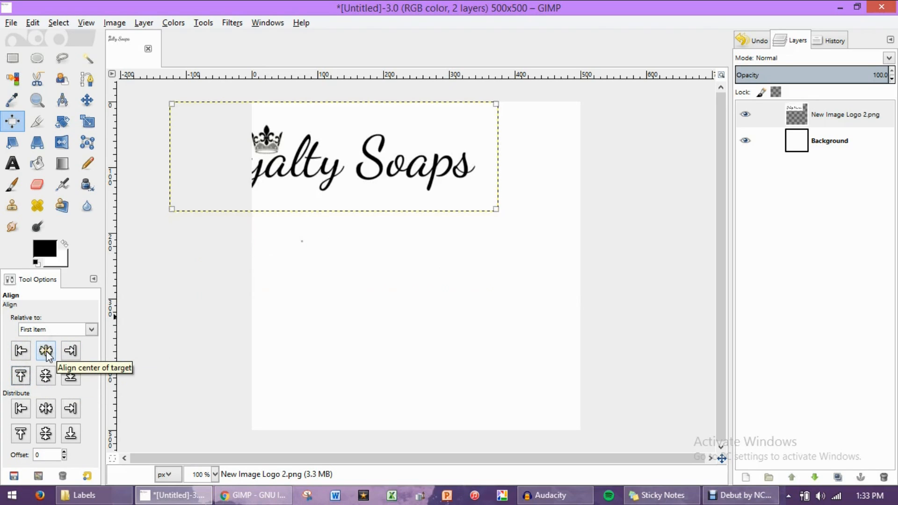
click(45, 351)
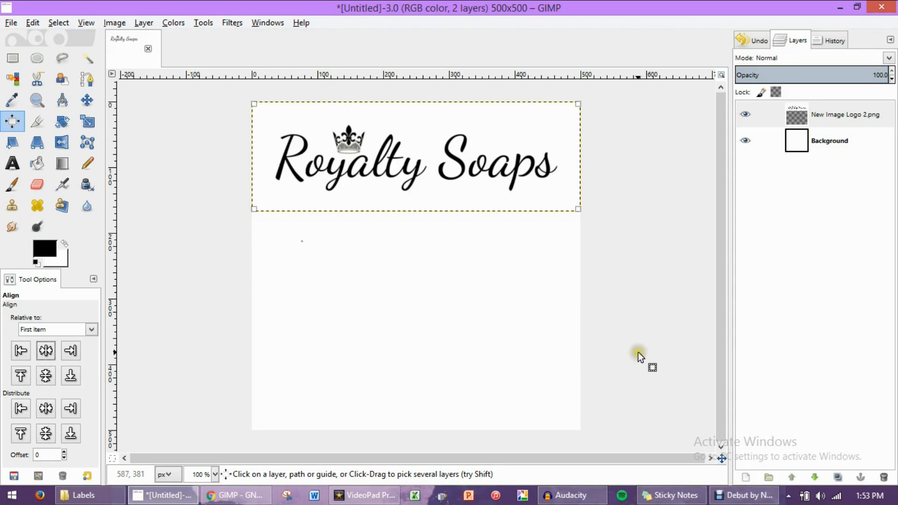
mouse_move(629, 318)
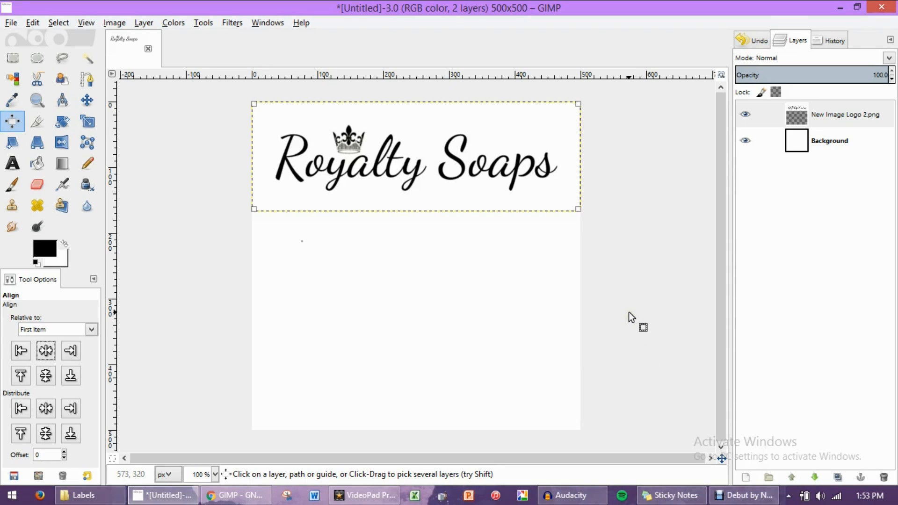
mouse_move(628, 315)
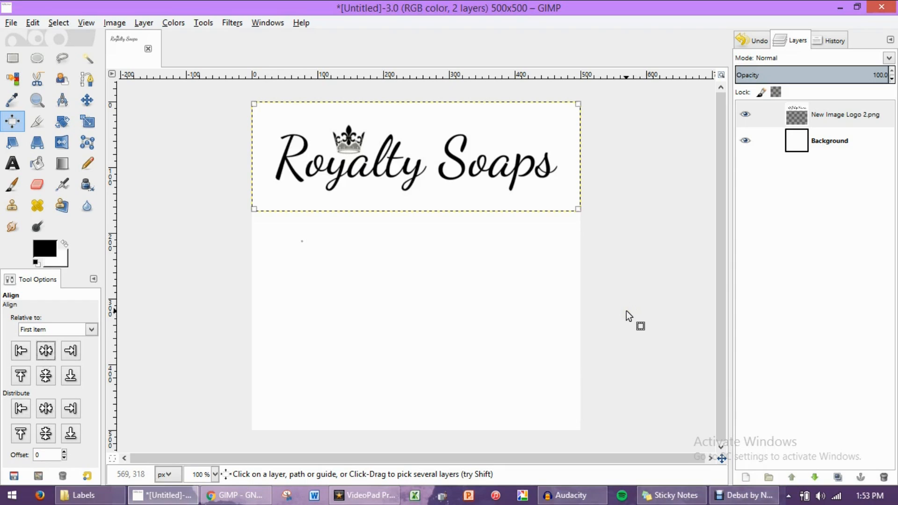
mouse_move(626, 313)
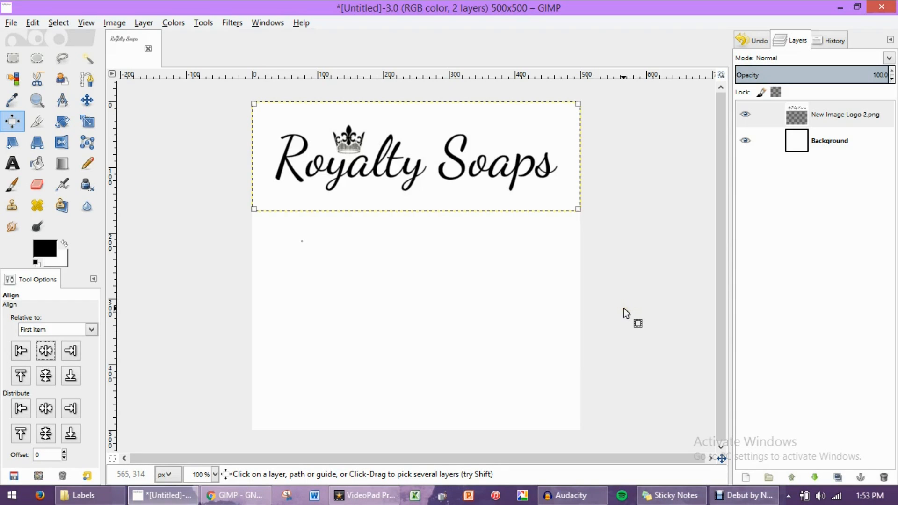
mouse_move(623, 311)
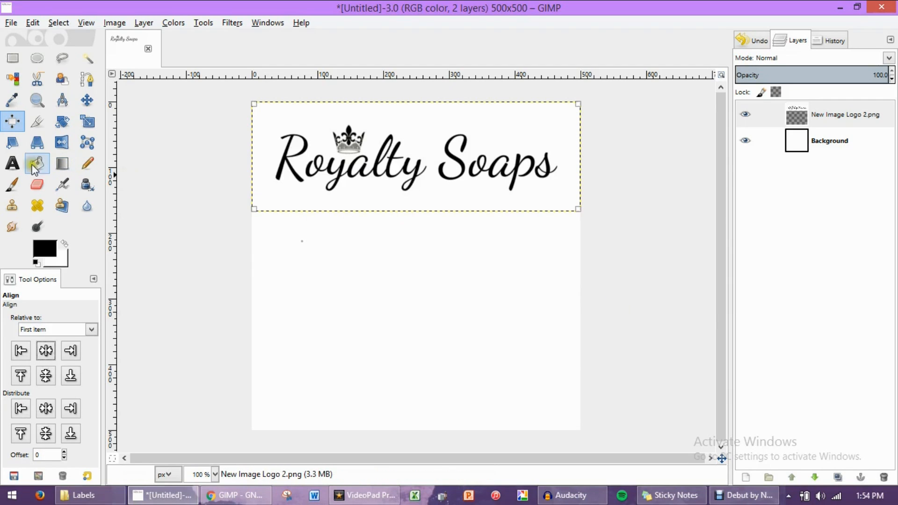
Activate the Text tool with Bebas Neue at size 26
click(12, 164)
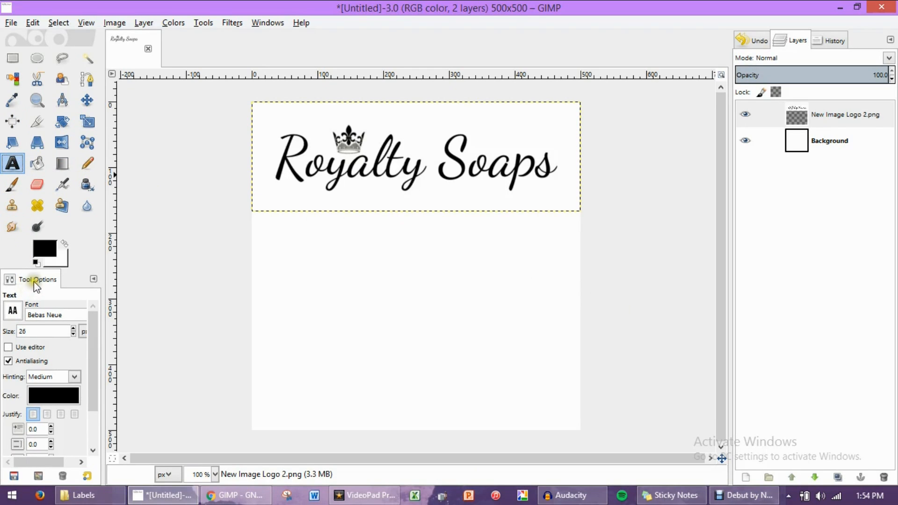
mouse_move(14, 329)
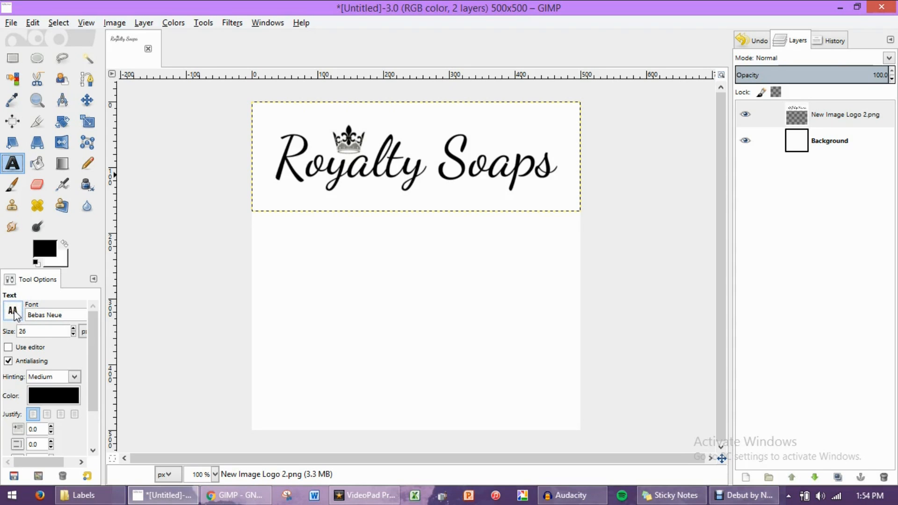
click(12, 309)
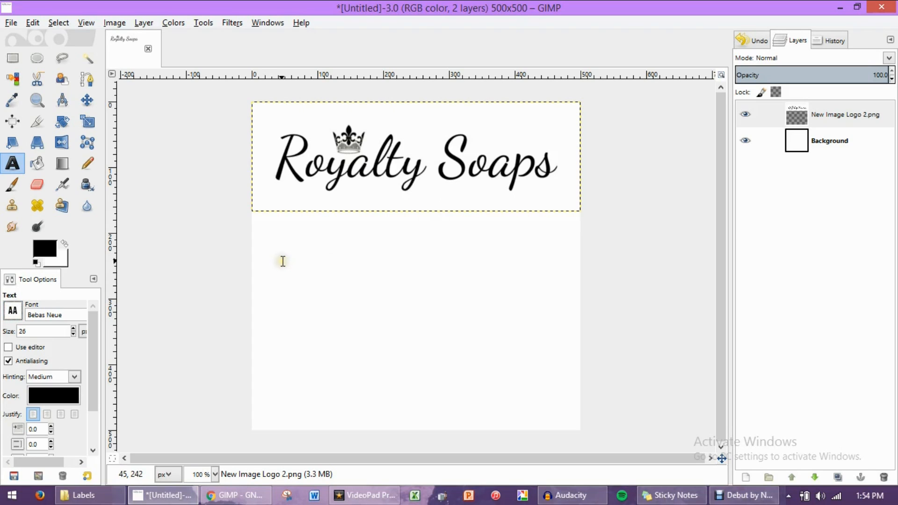
Type 'SPARKLY UNICORN' as a new text layer below the logo, fixing a stray U
click(281, 261)
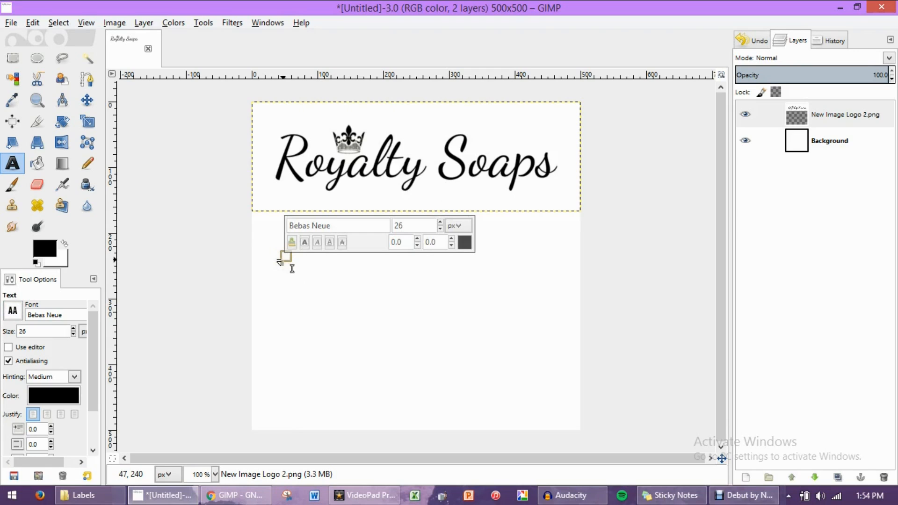
text(Sp)
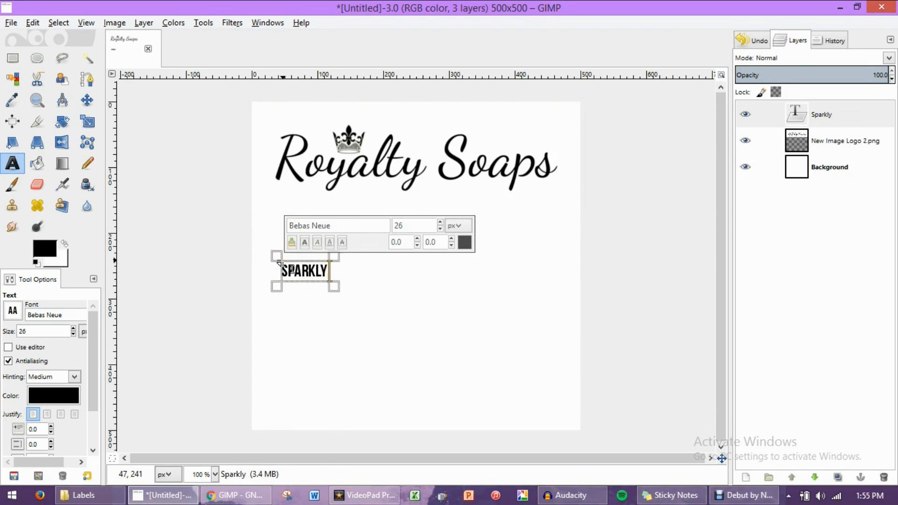
text(U)
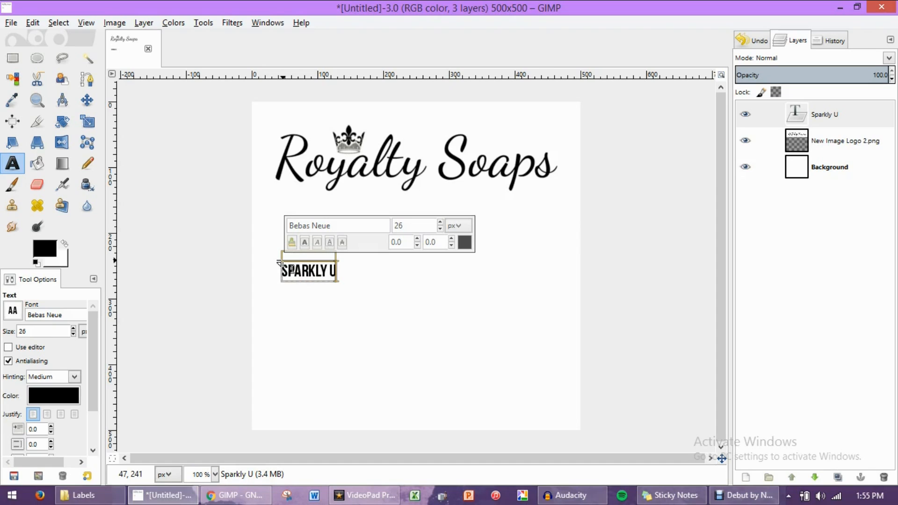
key(BackSpace)
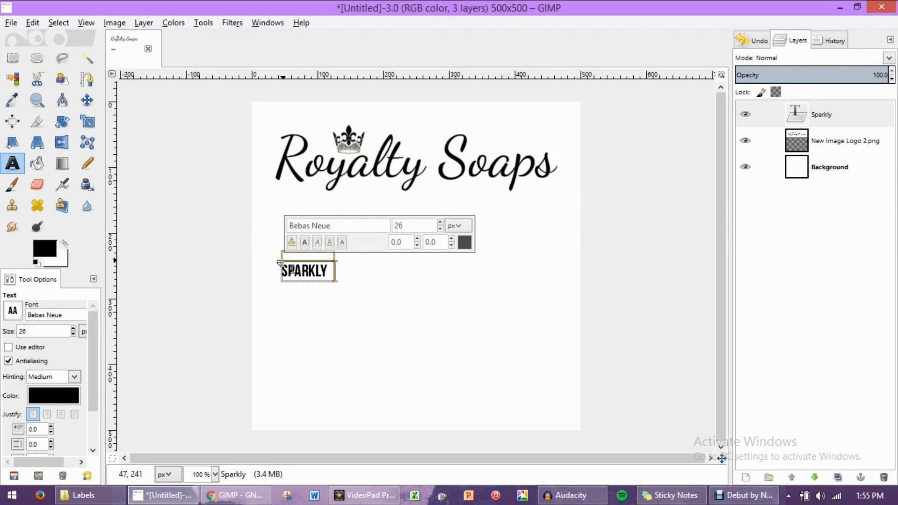
text(UNICORN)
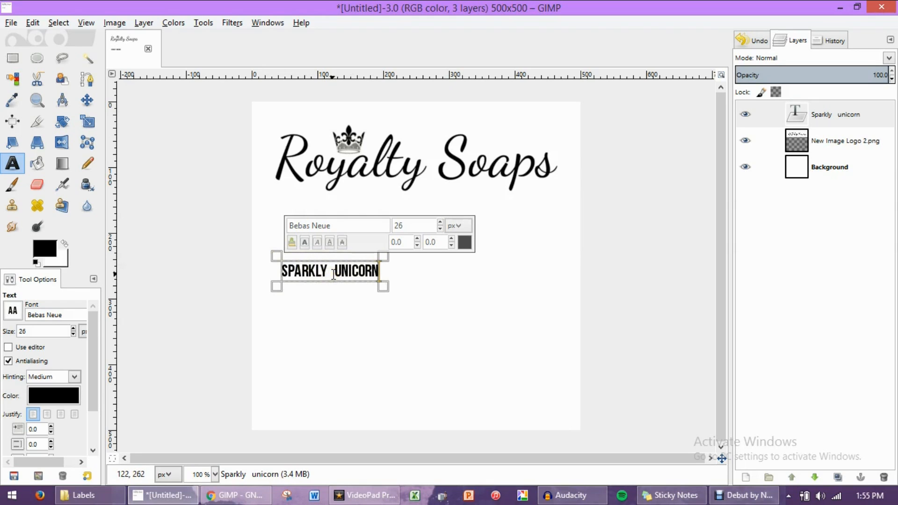
mouse_move(143, 281)
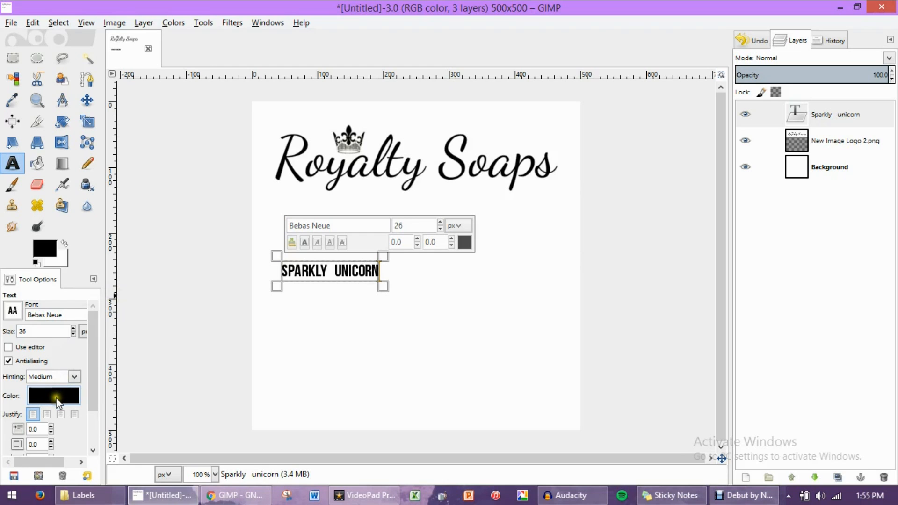
Change the title text colour to pink (about e00091)
click(53, 395)
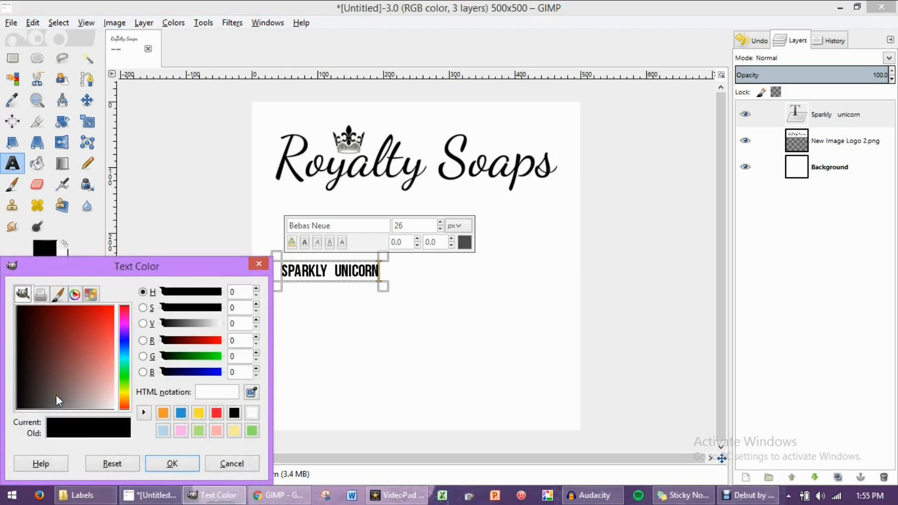
drag(137, 265, 185, 131)
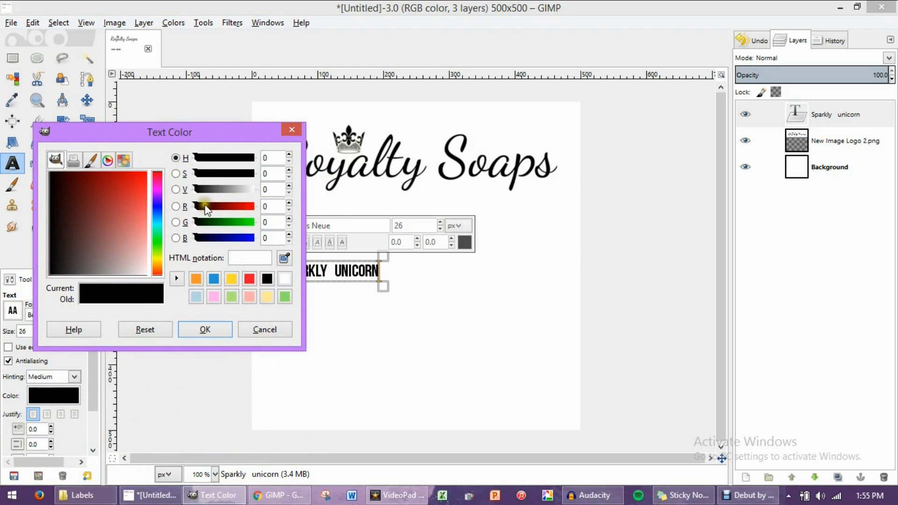
click(224, 206)
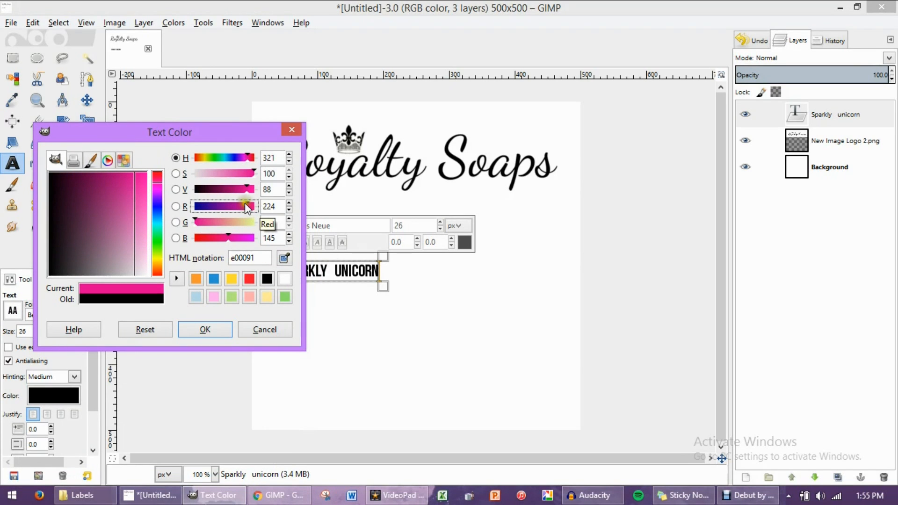
click(205, 329)
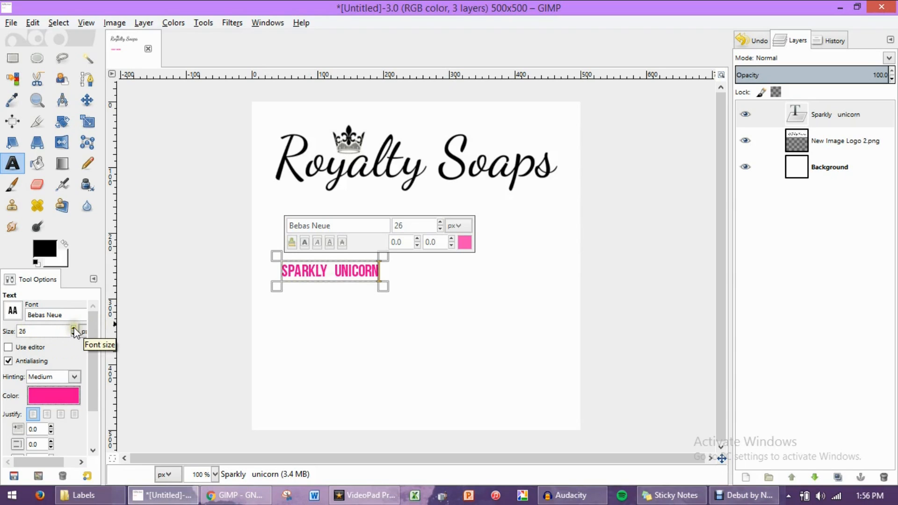
Raise the SPARKLY UNICORN title to size 65 and centre it horizontally on the label
click(74, 328)
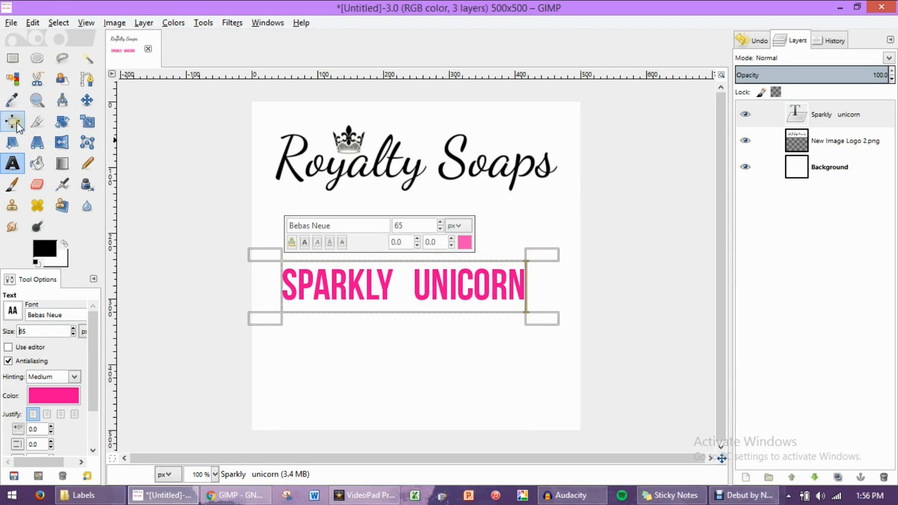
click(12, 121)
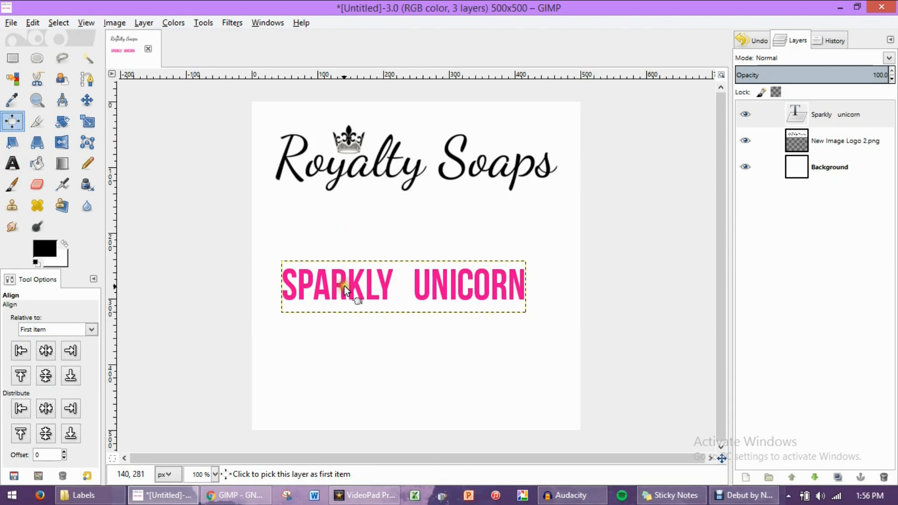
click(344, 286)
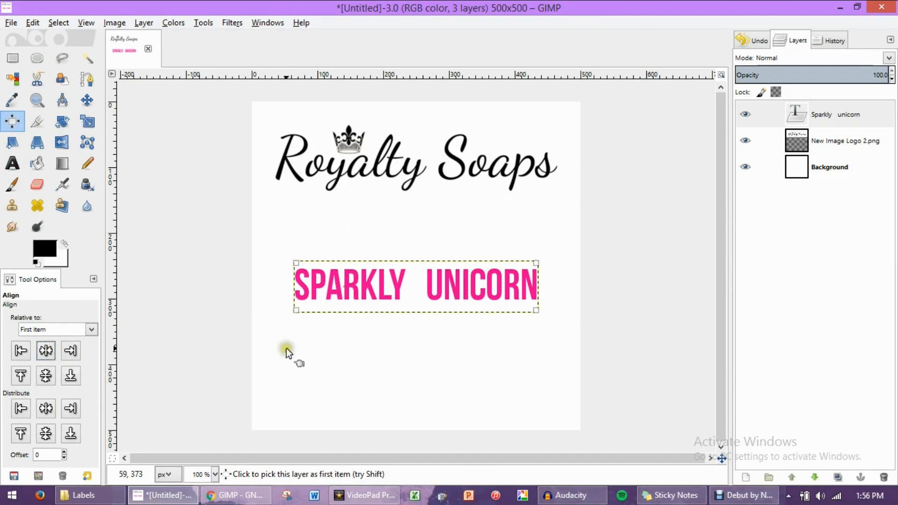
mouse_move(386, 269)
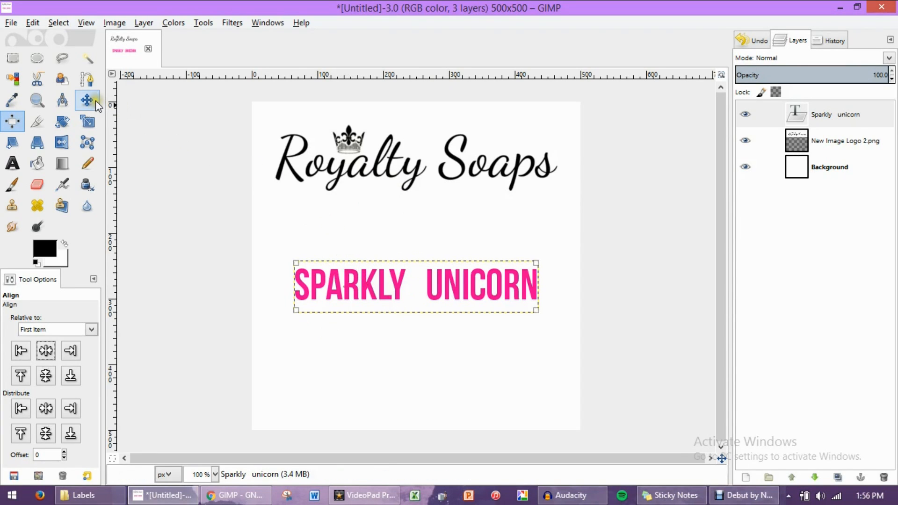
mouse_move(88, 100)
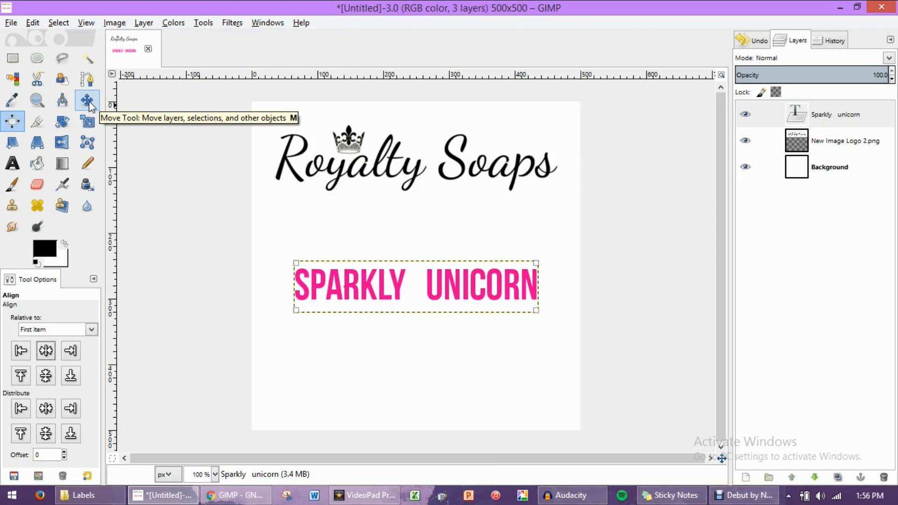
Drag the SPARKLY UNICORN title lower, leaving space below the Royalty Soaps logo
click(87, 100)
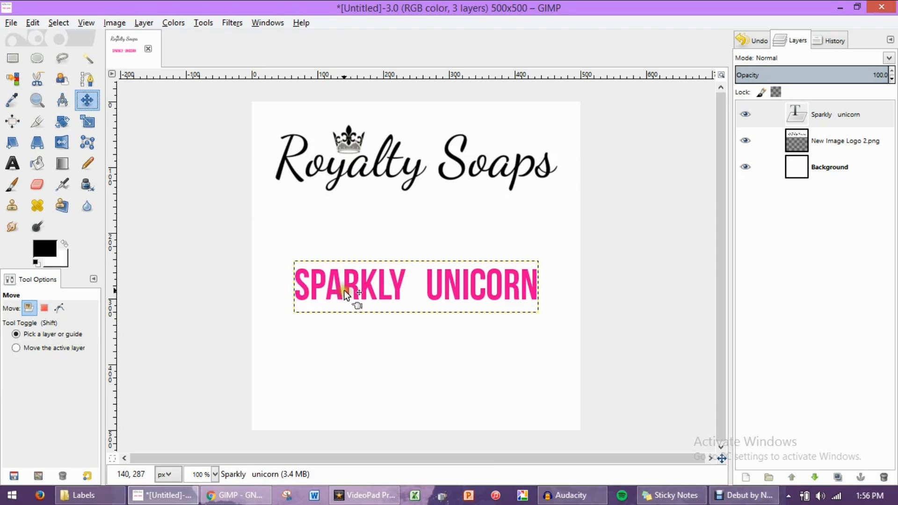
drag(344, 292, 338, 285)
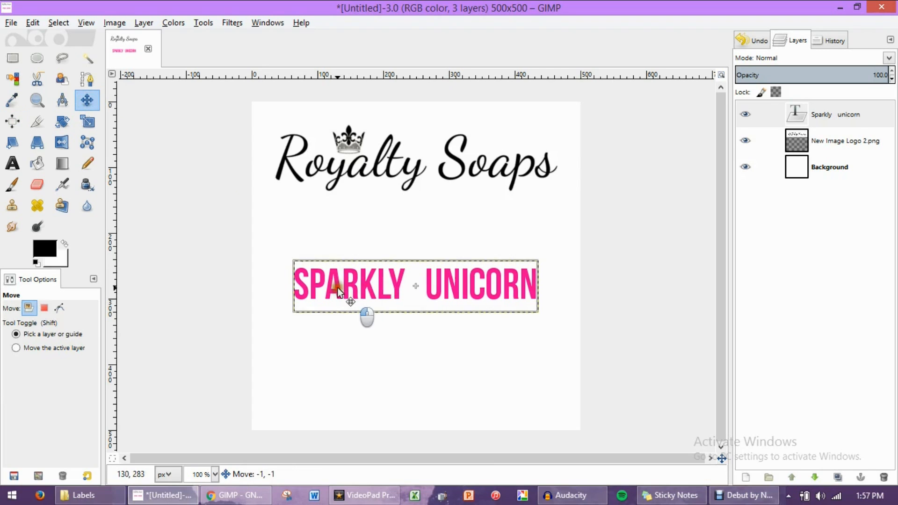
drag(349, 286, 318, 370)
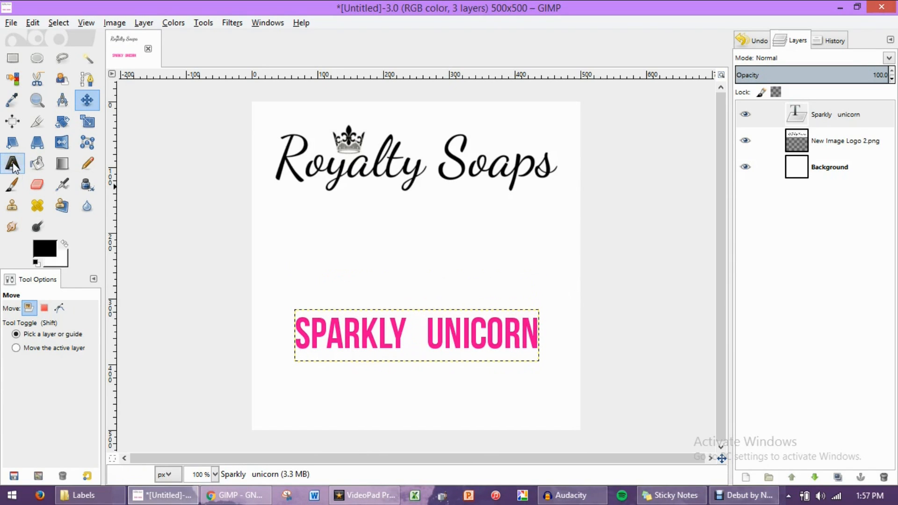
Add a new text box below the logo reading Artisan Soap
click(12, 163)
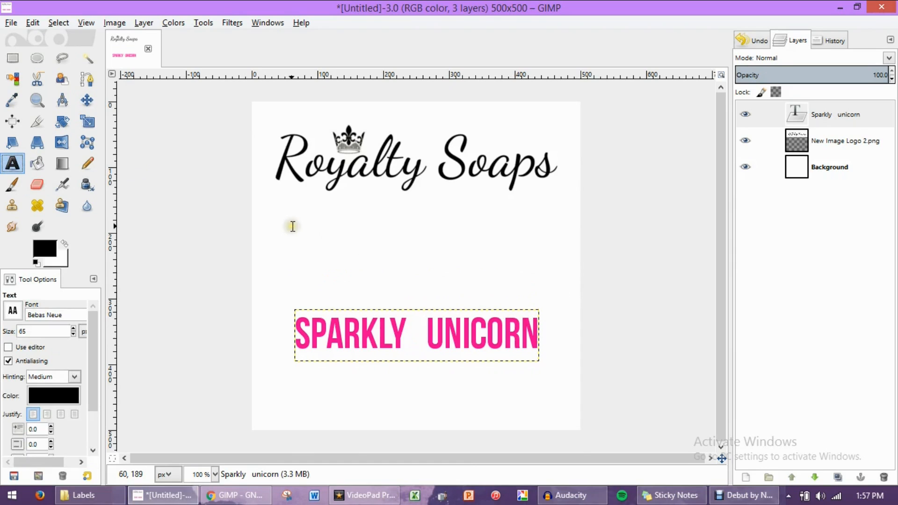
click(289, 222)
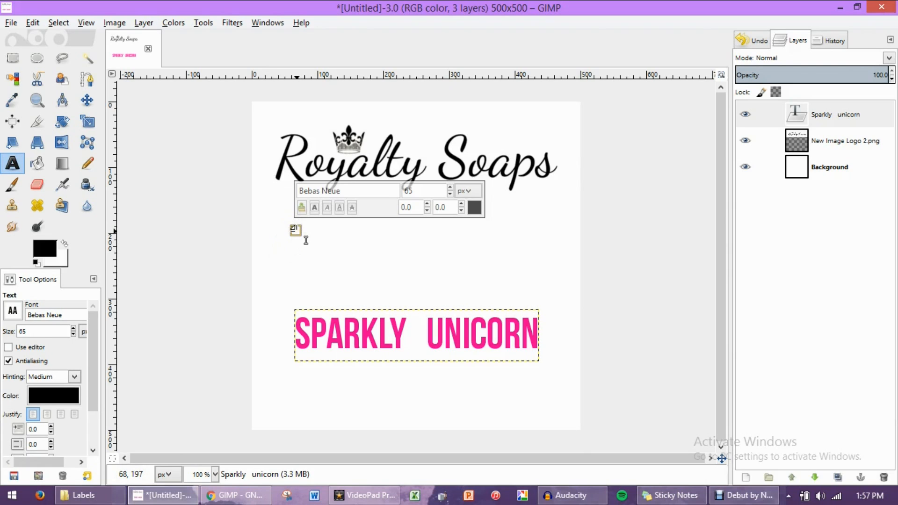
text(ARTISAN SOAP)
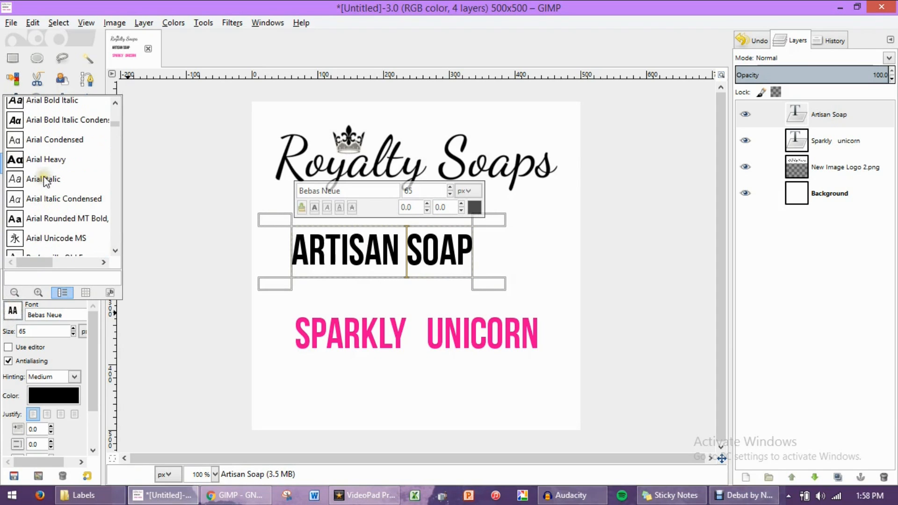
Set the Artisan Soap text to Chaparral Pro at size 32
scroll(down, 3)
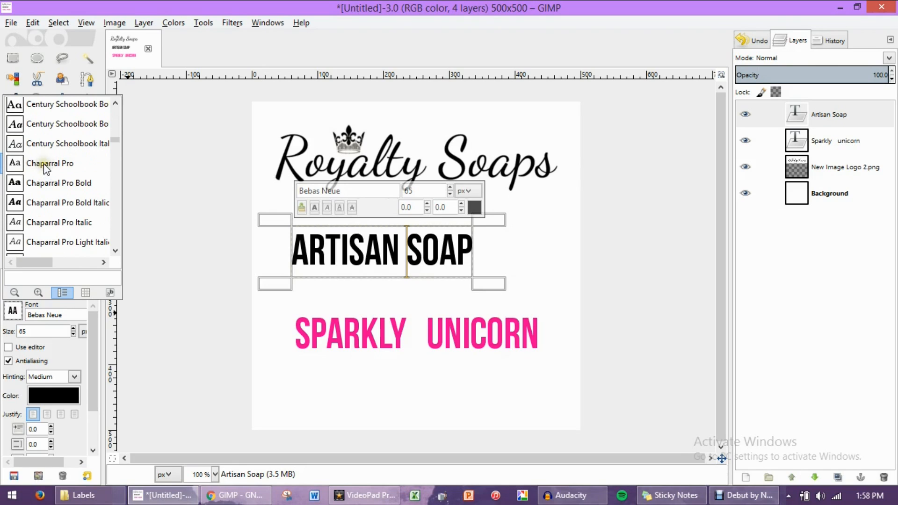
click(50, 162)
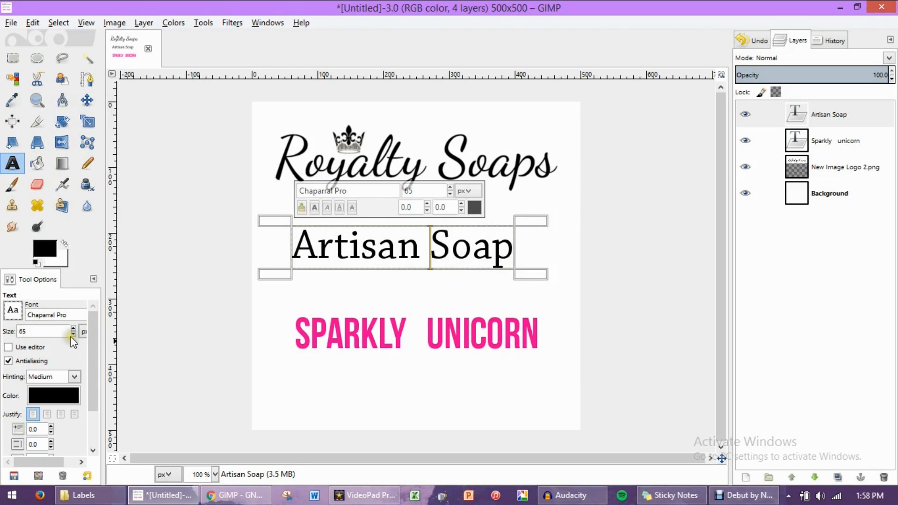
click(73, 334)
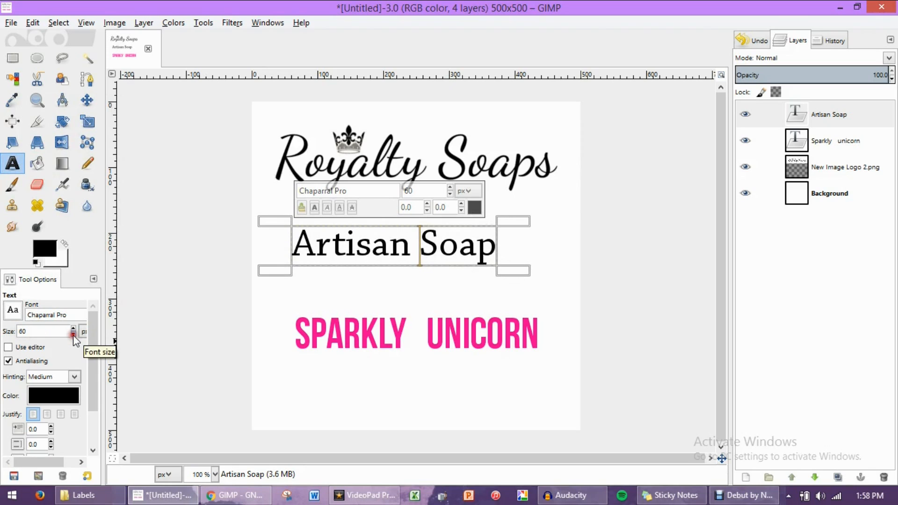
click(73, 334)
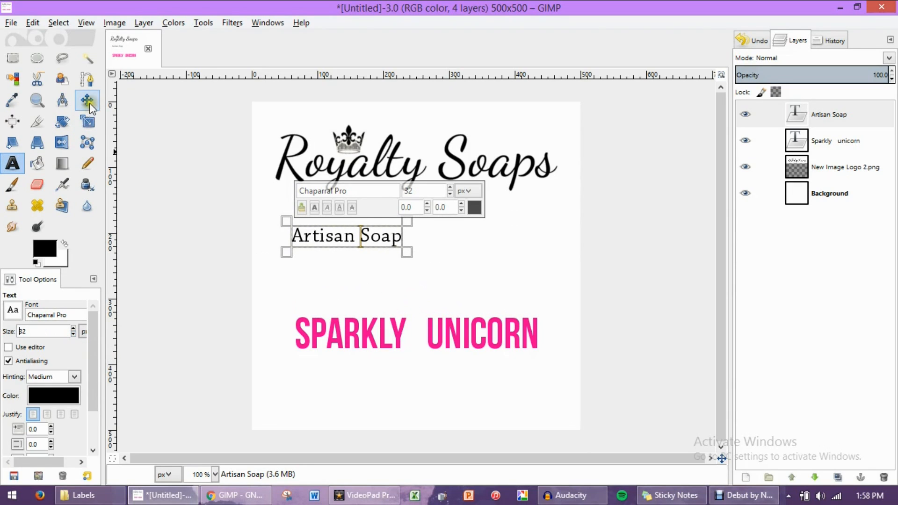
Drag Artisan Soap down to sit just under the pink SPARKLY UNICORN title
click(87, 100)
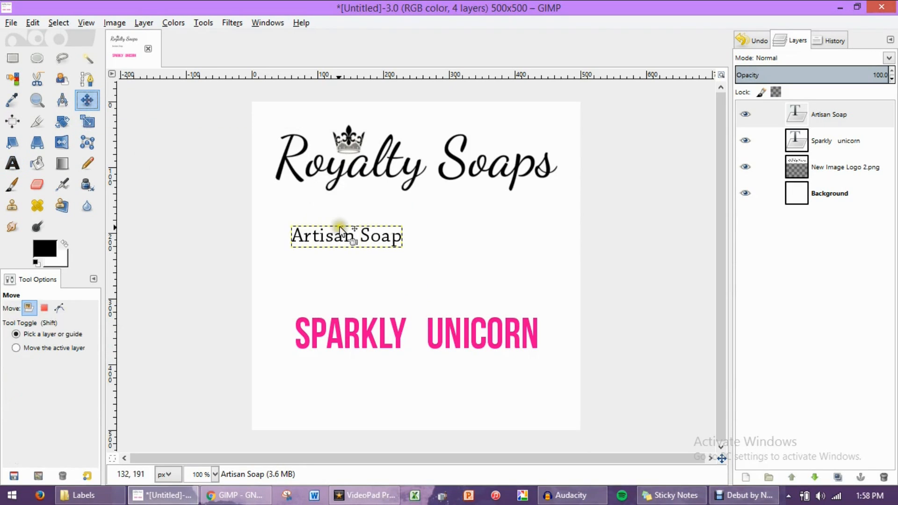
drag(347, 235, 361, 258)
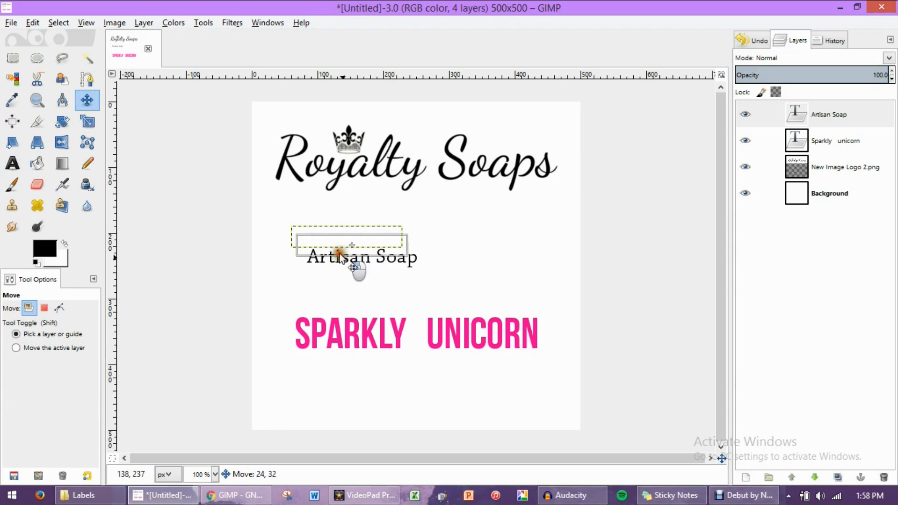
drag(352, 257, 407, 378)
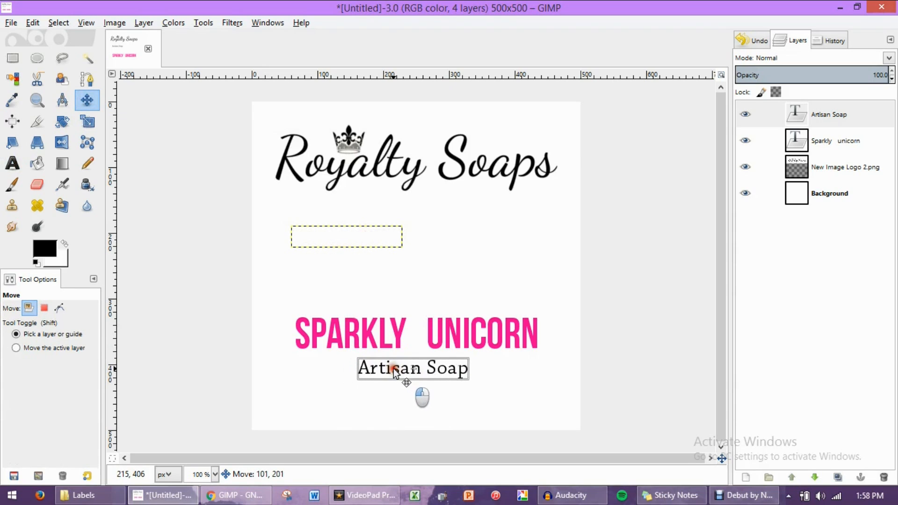
drag(413, 368, 409, 367)
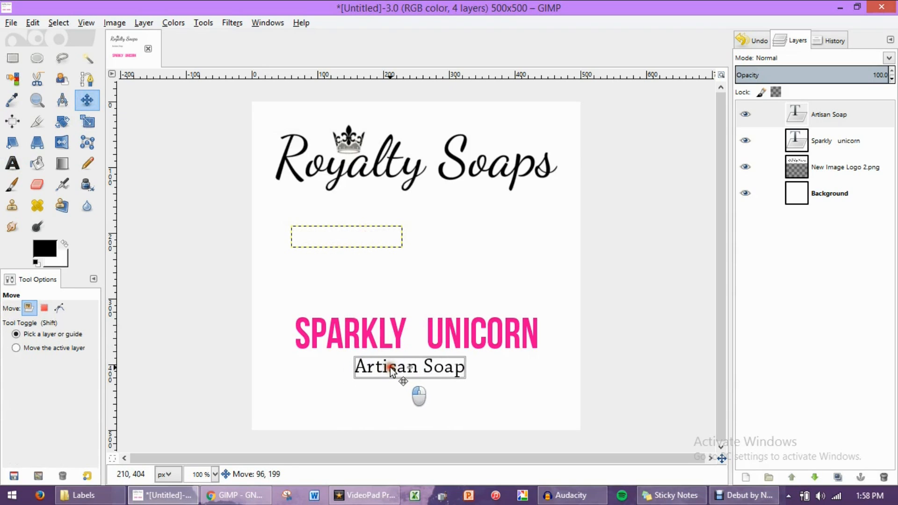
Centre the Artisan Soap text horizontally on the label
click(12, 121)
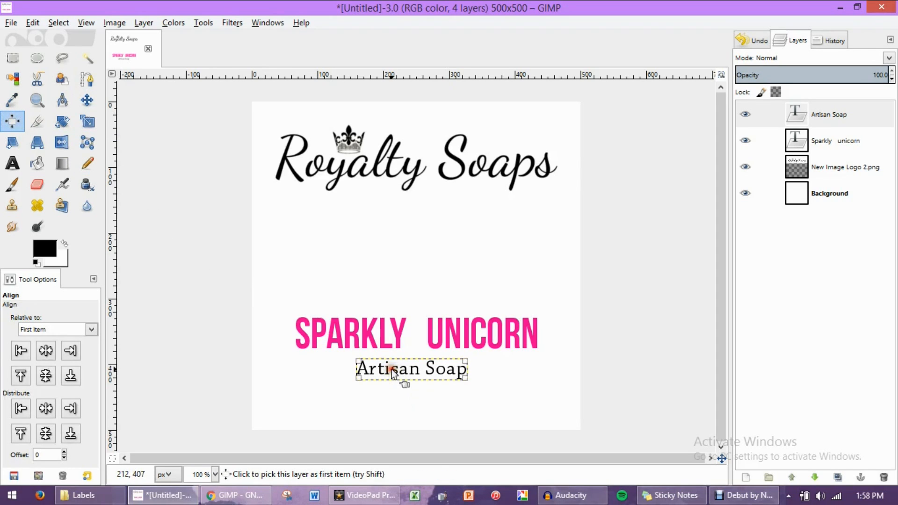
click(45, 351)
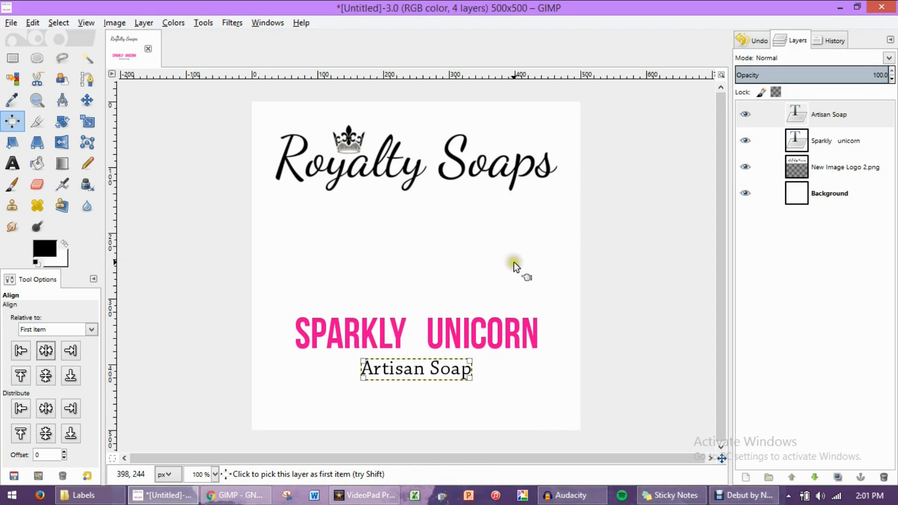
mouse_move(511, 269)
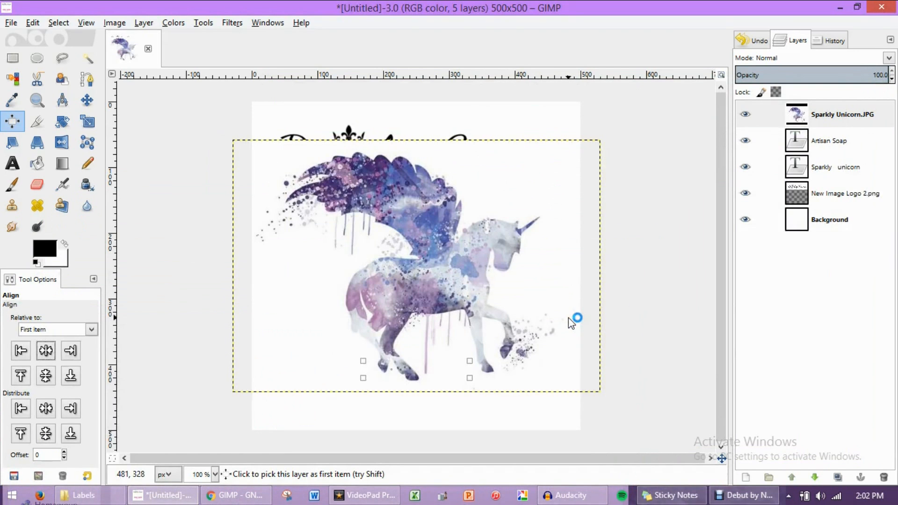
mouse_move(190, 236)
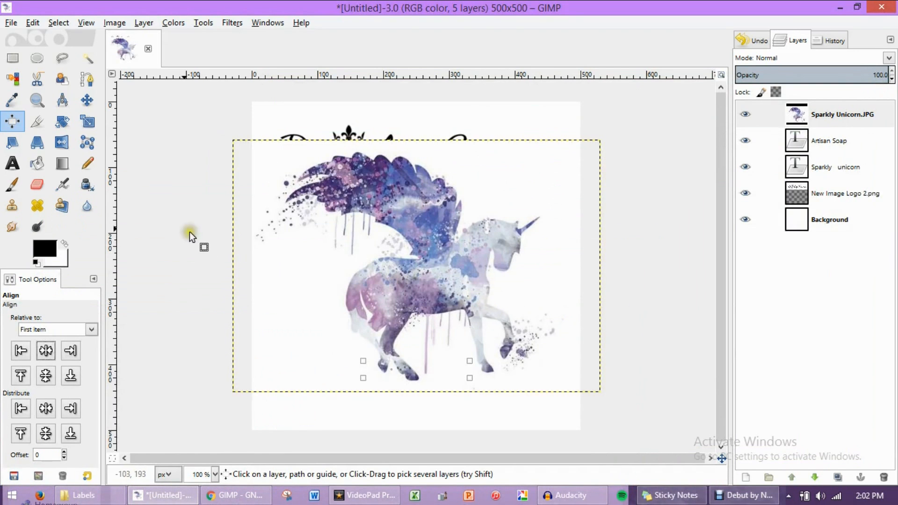
Add Sparkly Unicorn.JPG as a new top layer, ready for resizing
click(87, 121)
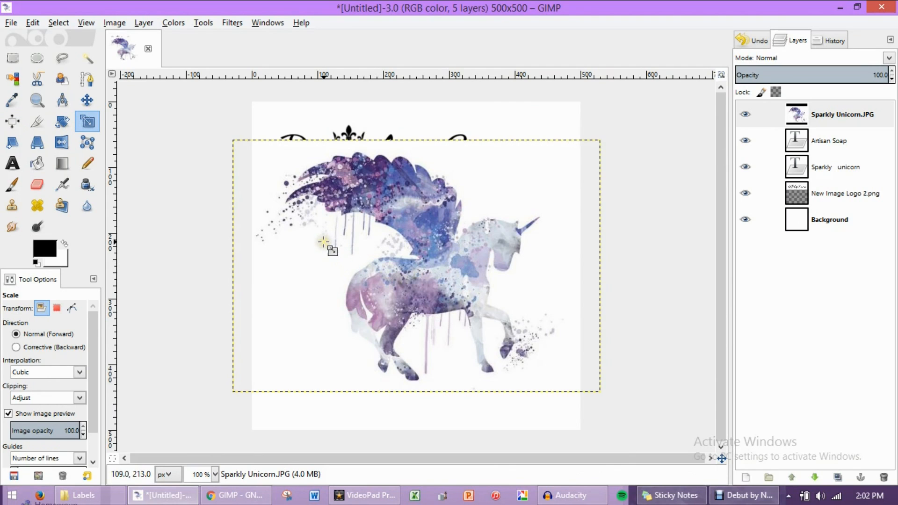
mouse_move(325, 236)
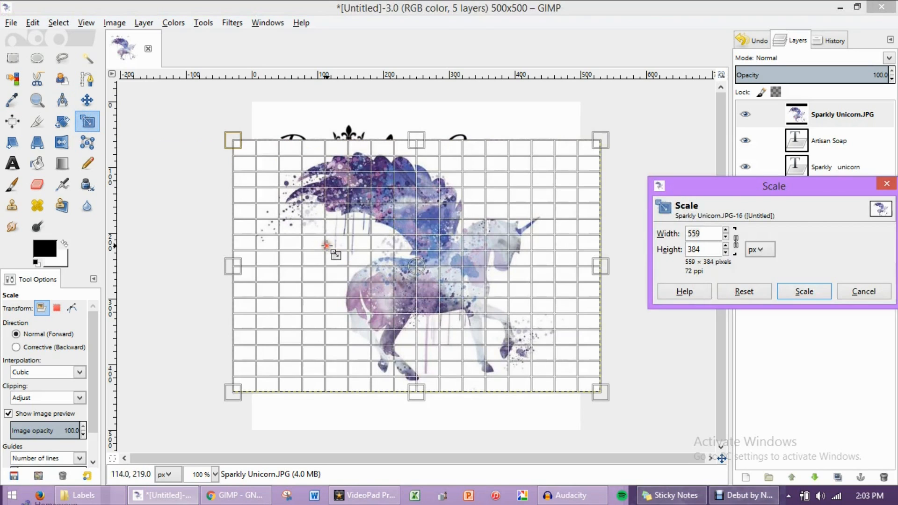
mouse_move(318, 267)
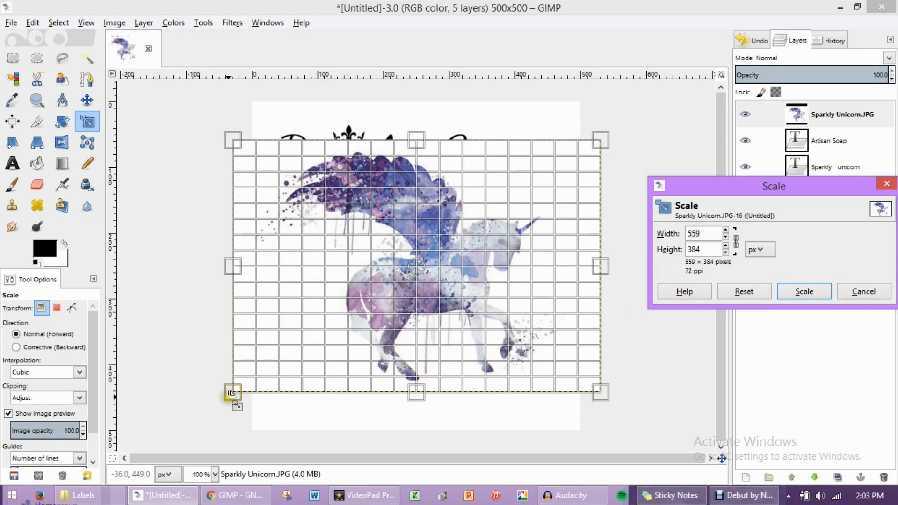
Scale the unicorn picture down to about 314 × 216 pixels in the upper right
drag(232, 392, 349, 313)
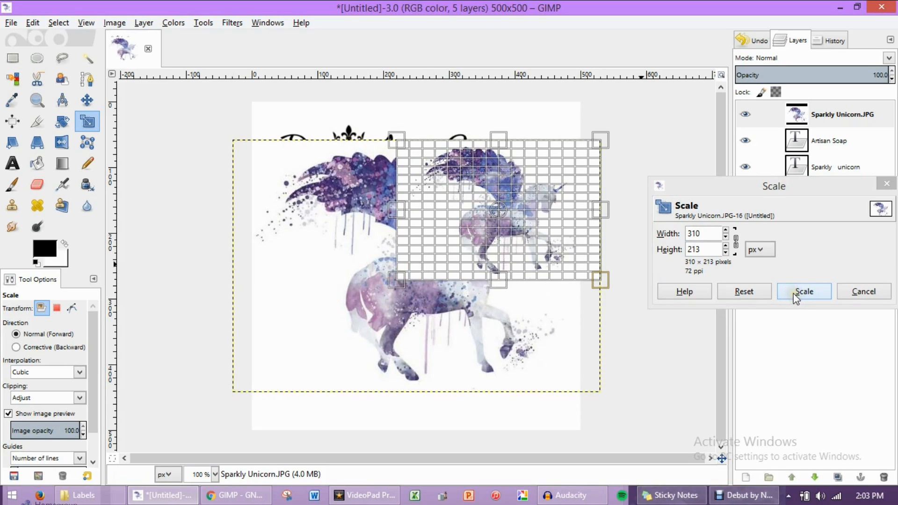
mouse_move(789, 293)
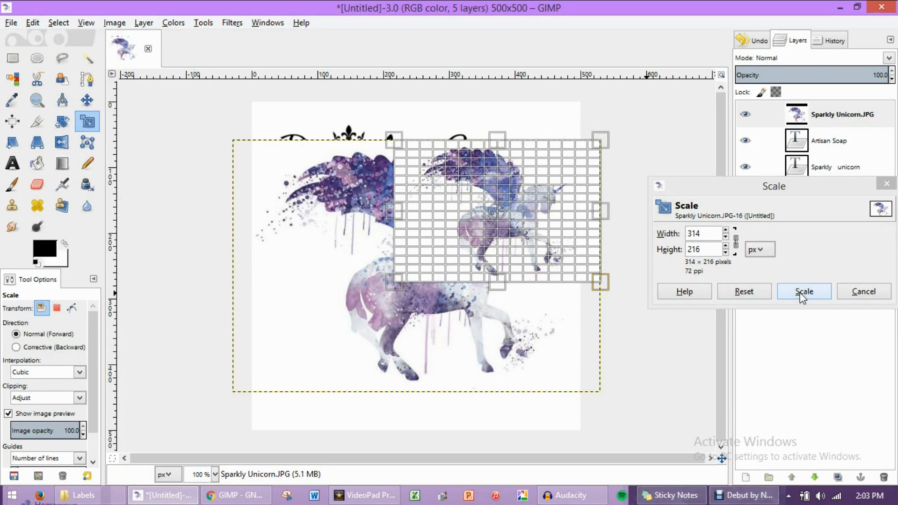
click(805, 292)
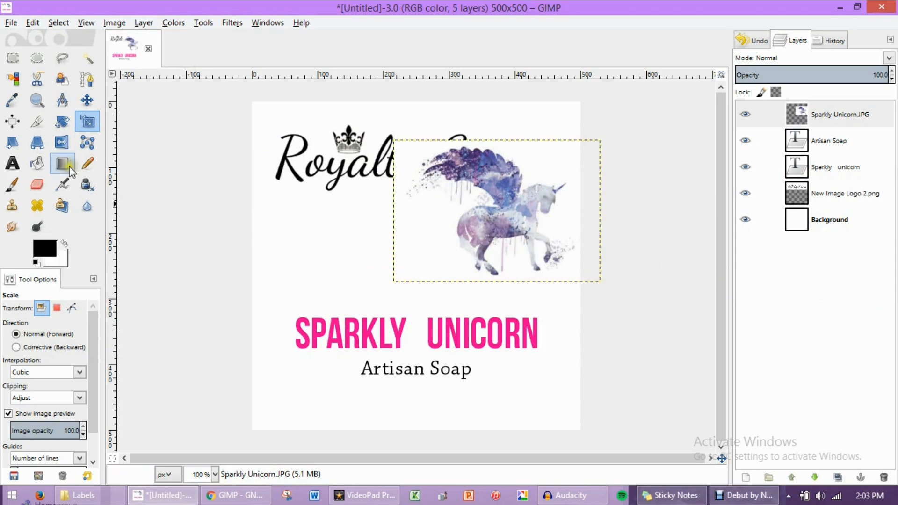
mouse_move(87, 100)
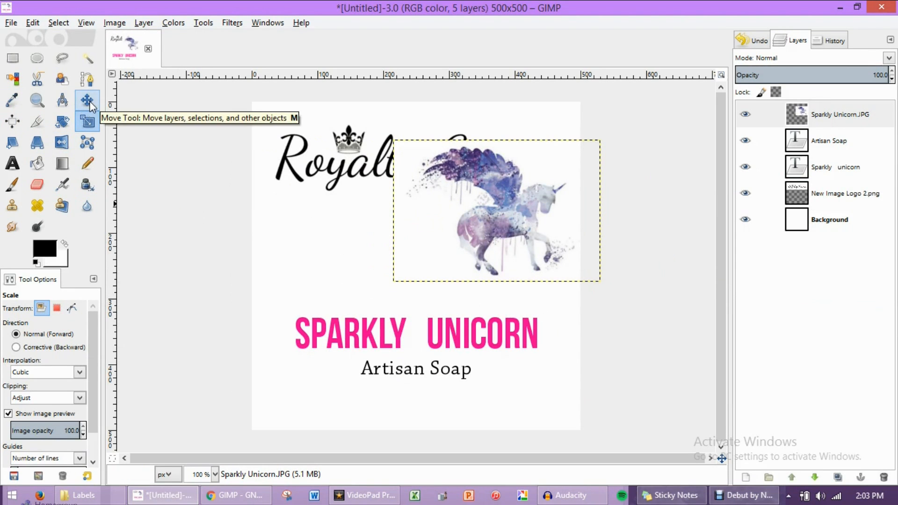
Move the unicorn picture to the label centre, below the Royalty Soaps logo
drag(496, 208, 453, 246)
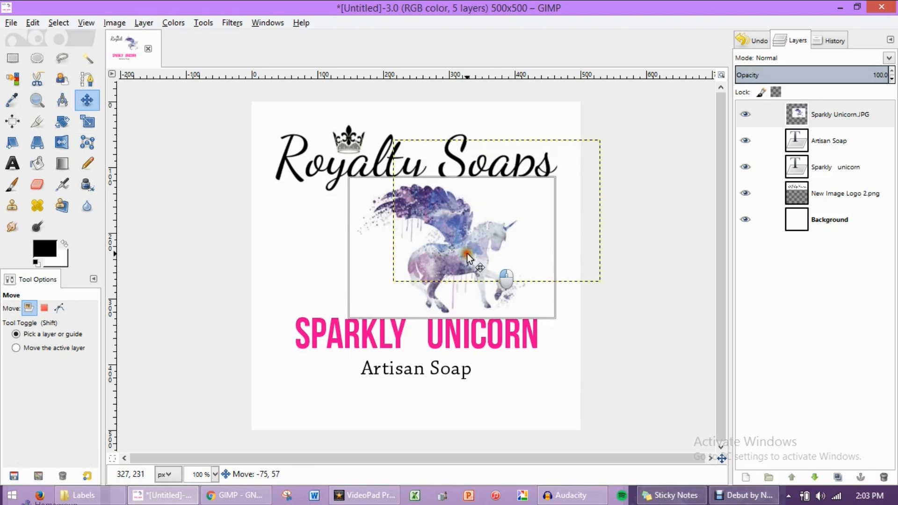
drag(470, 258, 429, 264)
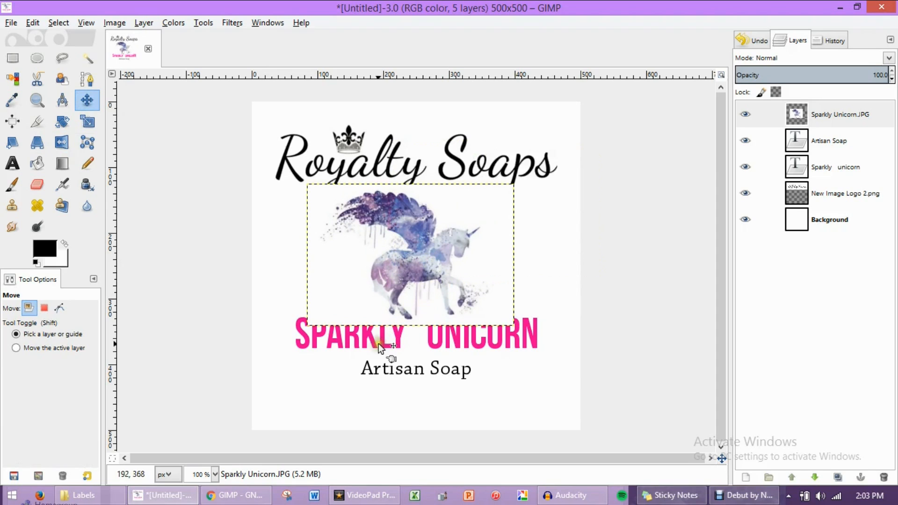
mouse_move(383, 343)
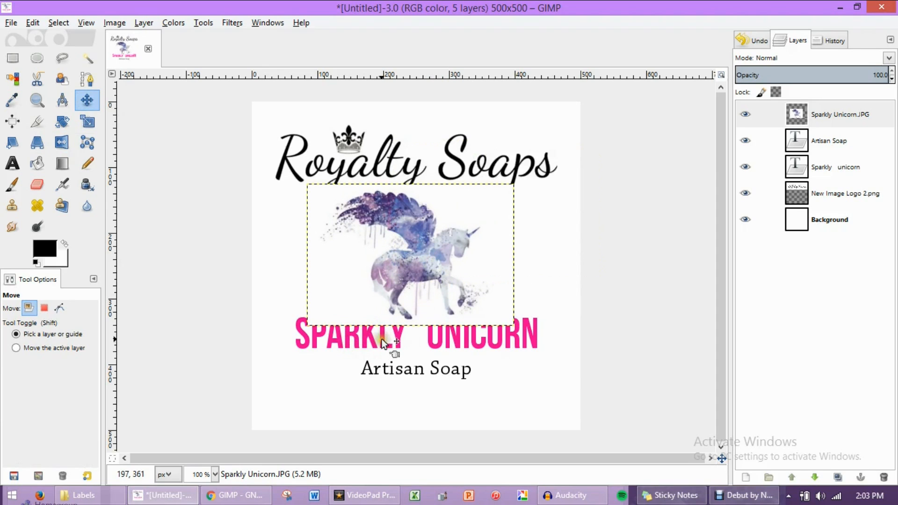
mouse_move(394, 160)
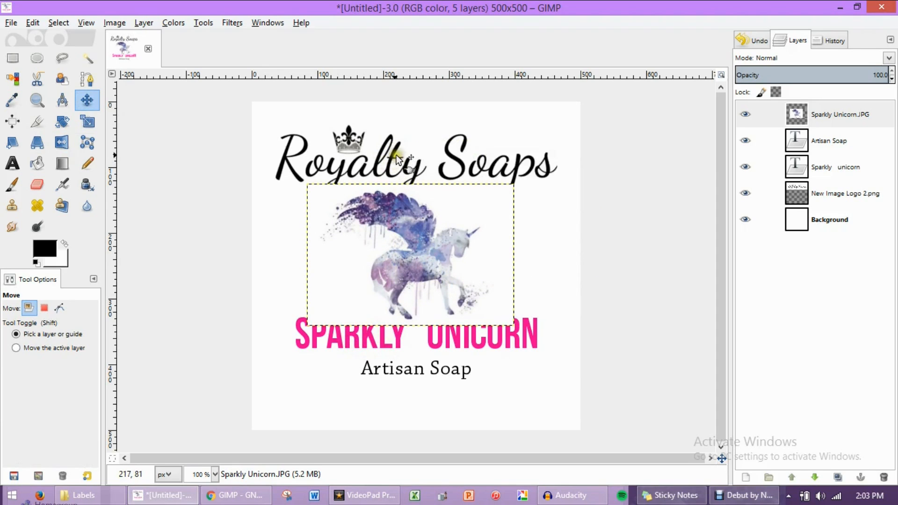
mouse_move(401, 163)
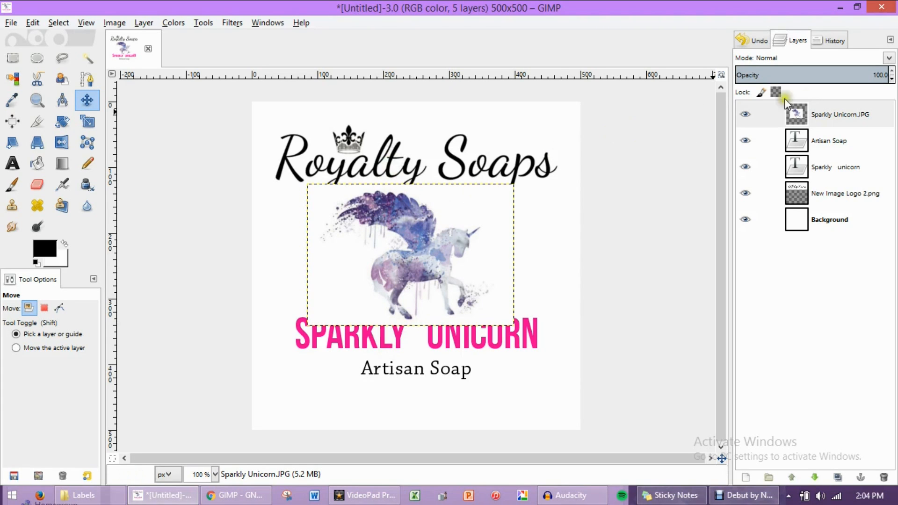
Lower the unicorn layer to sit just above Background, behind the logo and text
click(746, 114)
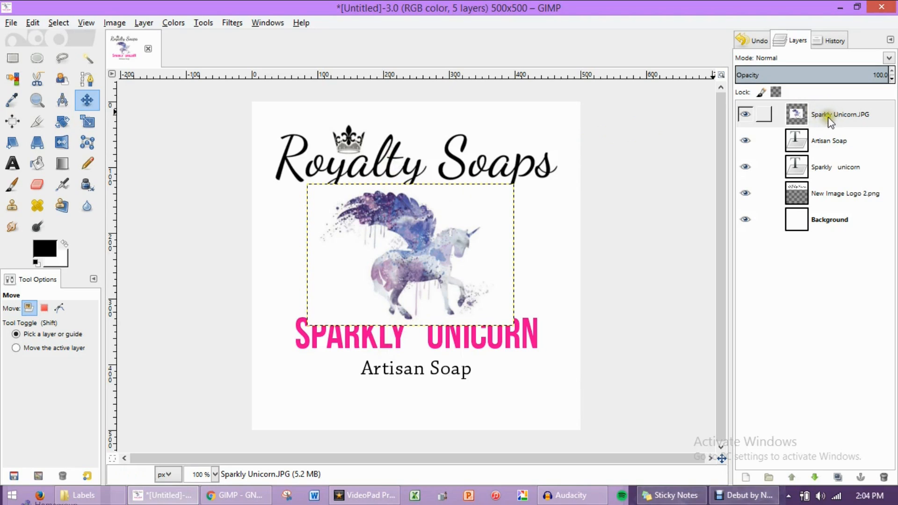
mouse_move(813, 127)
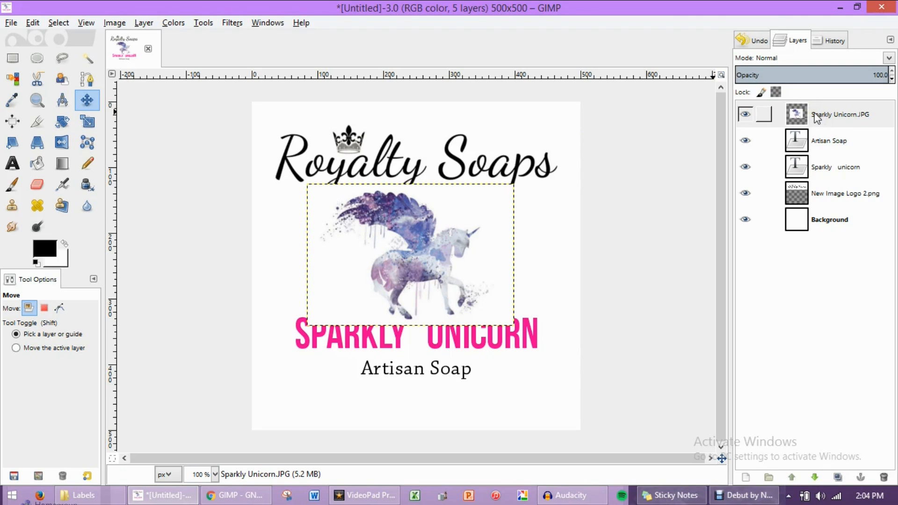
mouse_move(850, 105)
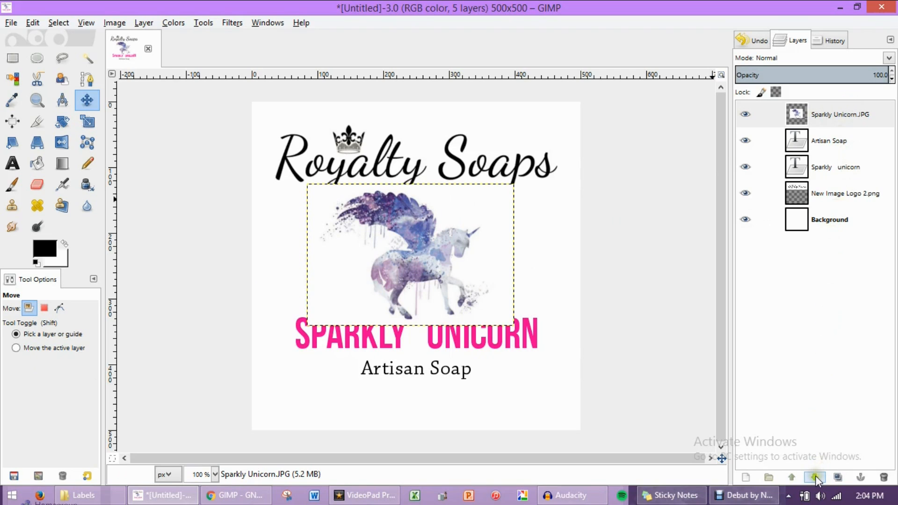
mouse_move(814, 477)
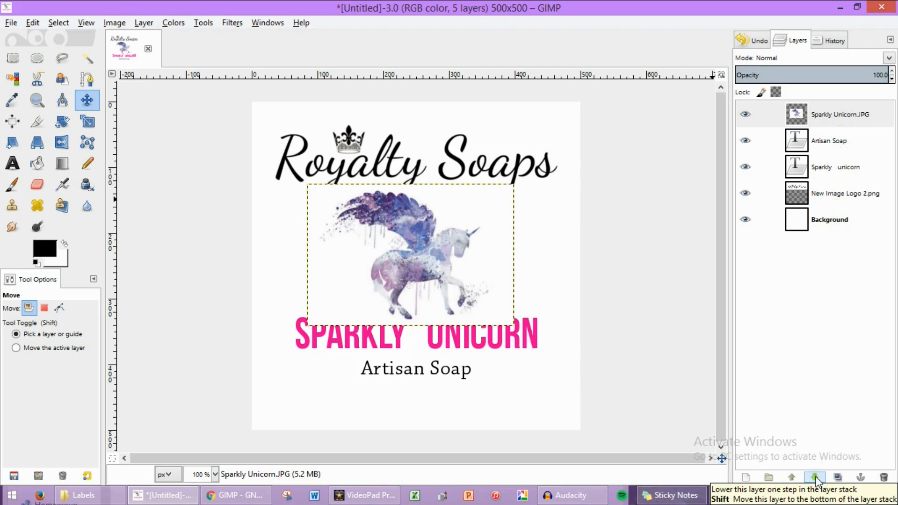
click(814, 476)
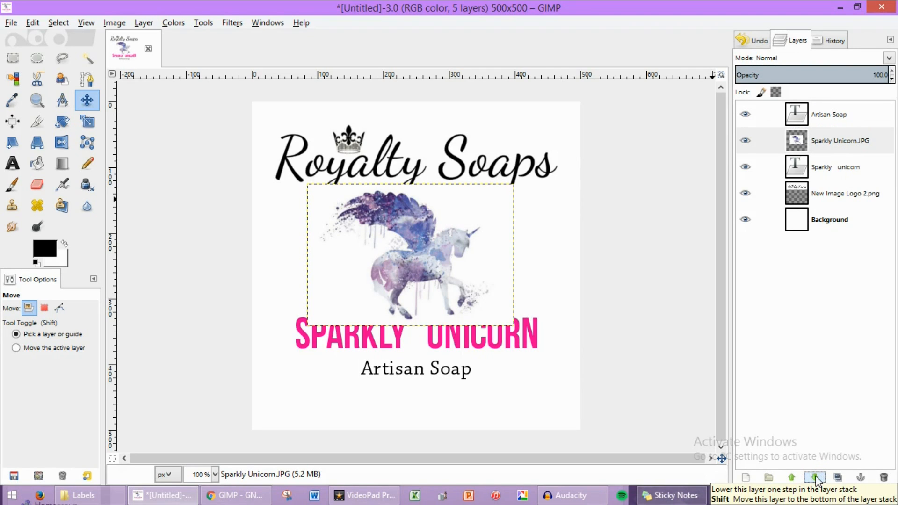
click(813, 477)
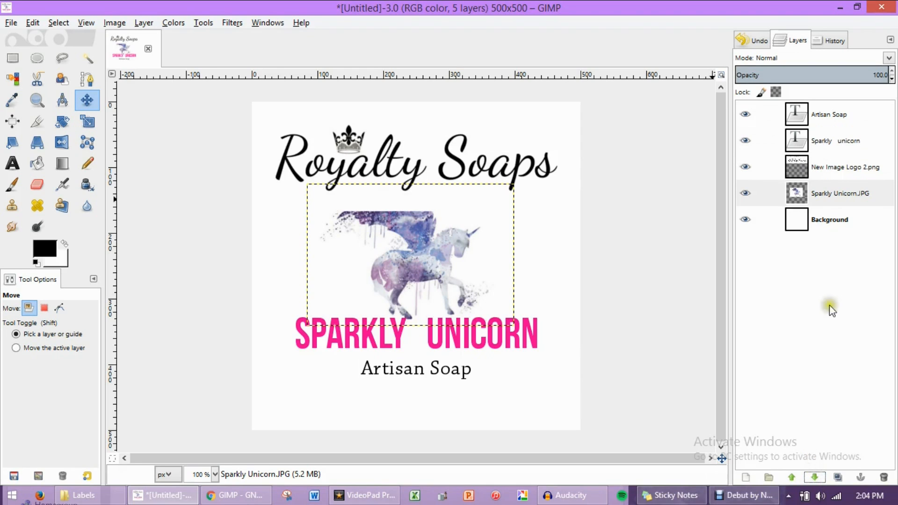
mouse_move(375, 344)
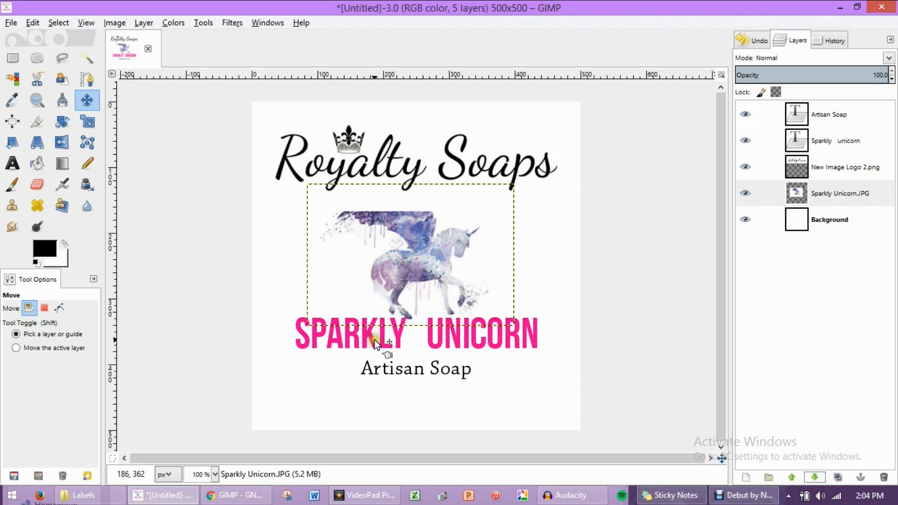
mouse_move(389, 203)
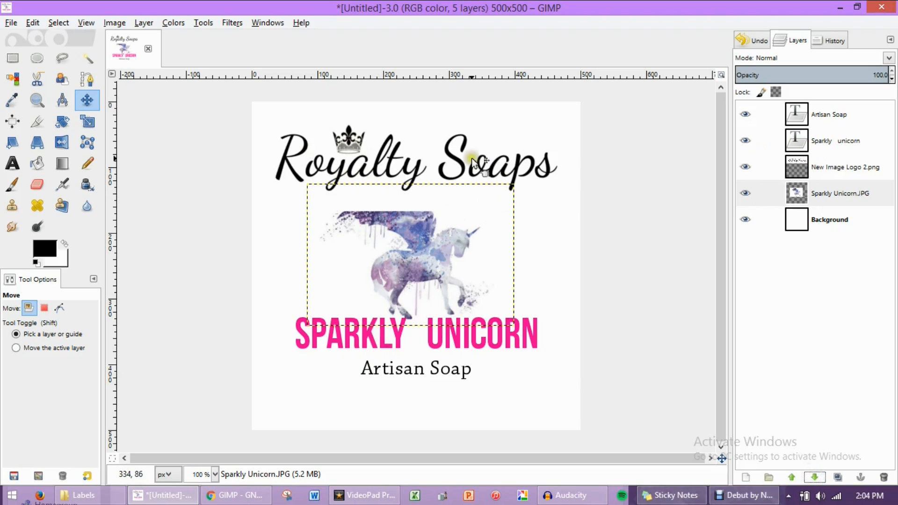
mouse_move(410, 266)
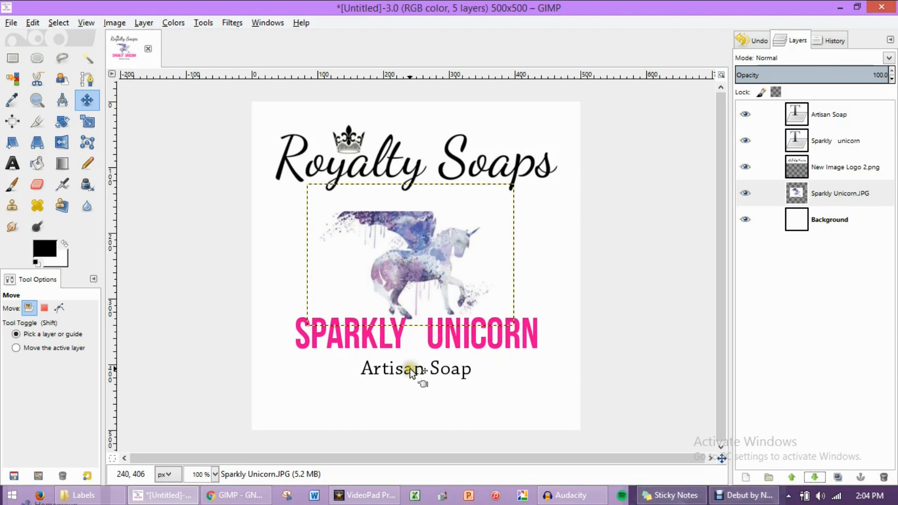
Shift the unicorn and title lower, then centre the unicorn horizontally
drag(415, 368, 415, 392)
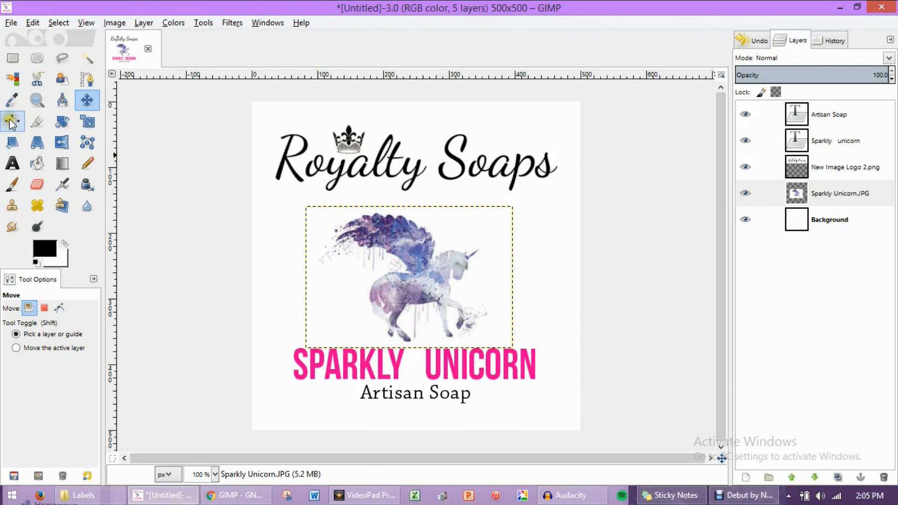
click(13, 121)
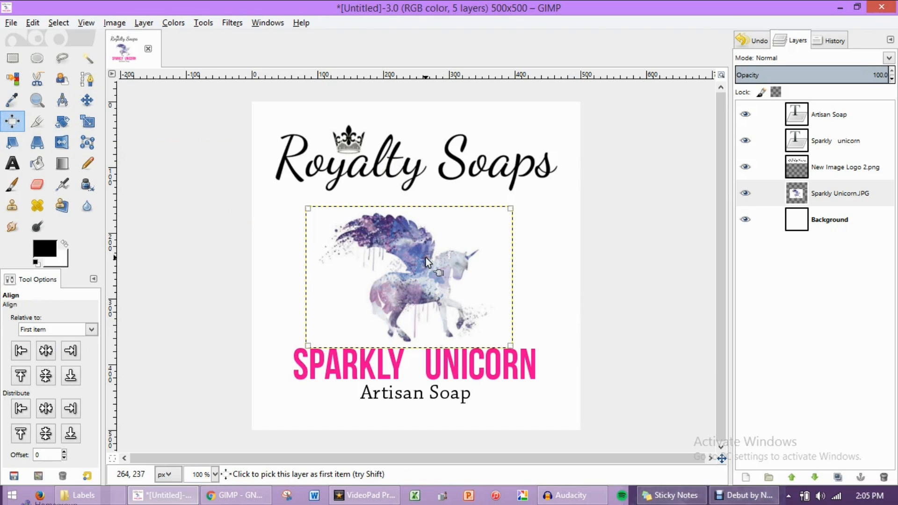
click(46, 351)
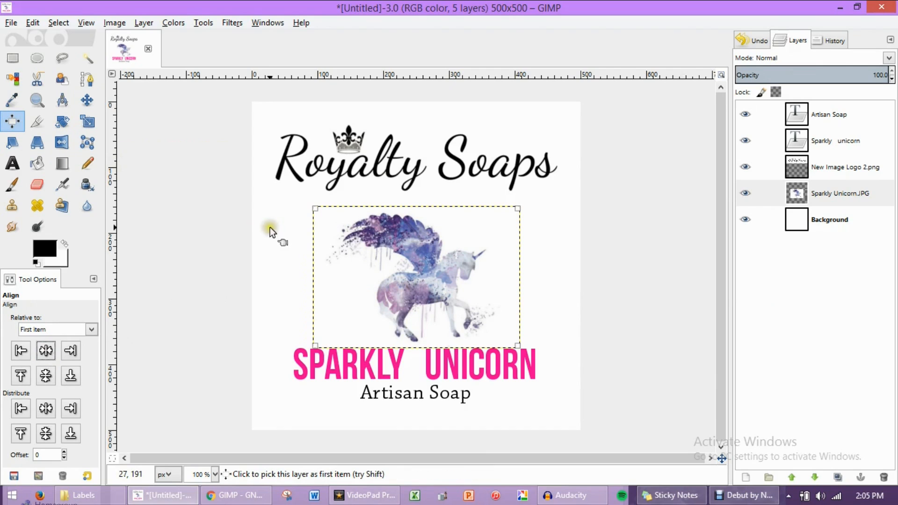
mouse_move(266, 235)
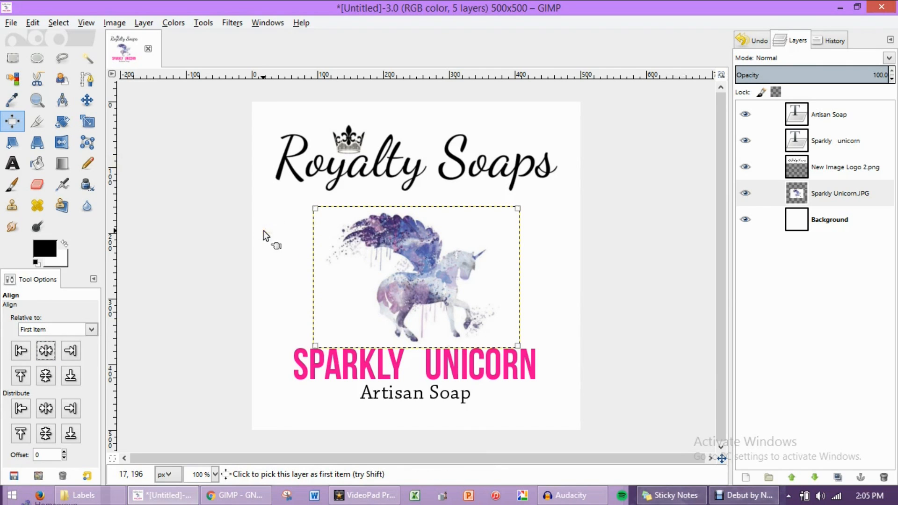
mouse_move(157, 183)
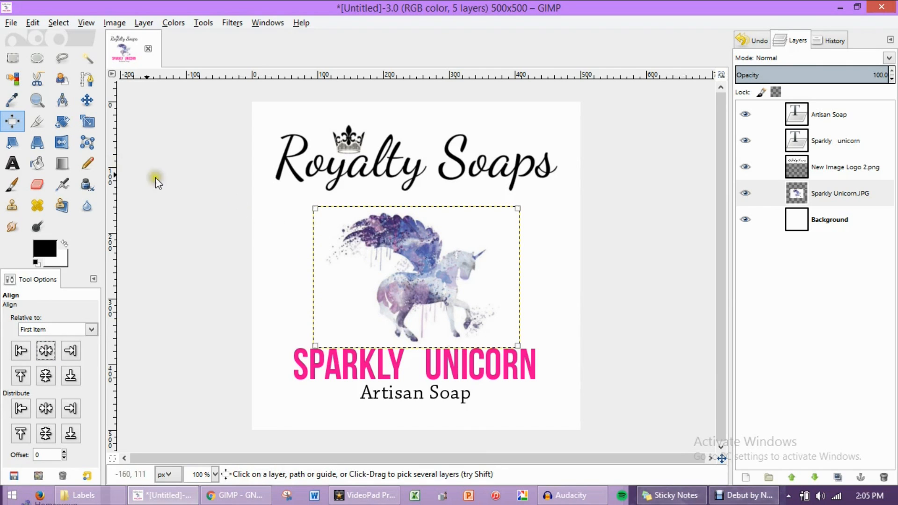
mouse_move(12, 164)
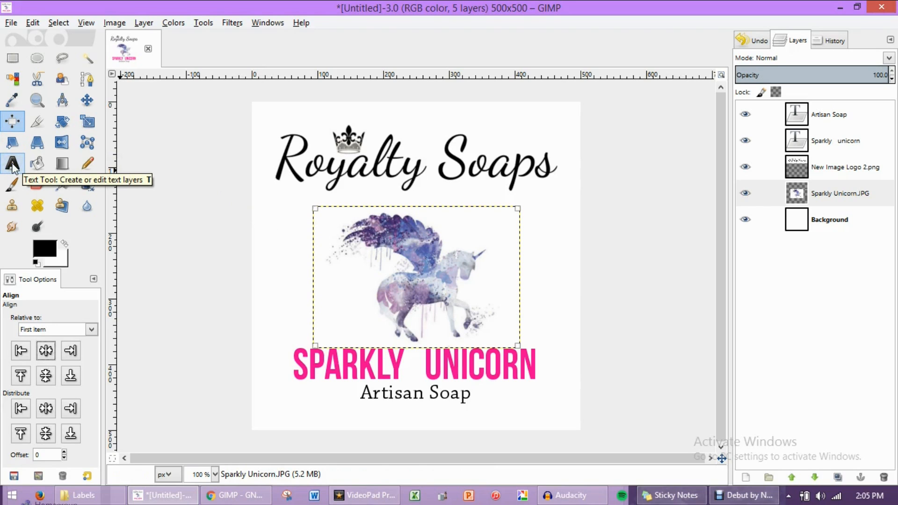
Add a black 7 oz text line at size 19 beneath Artisan Soap
click(12, 164)
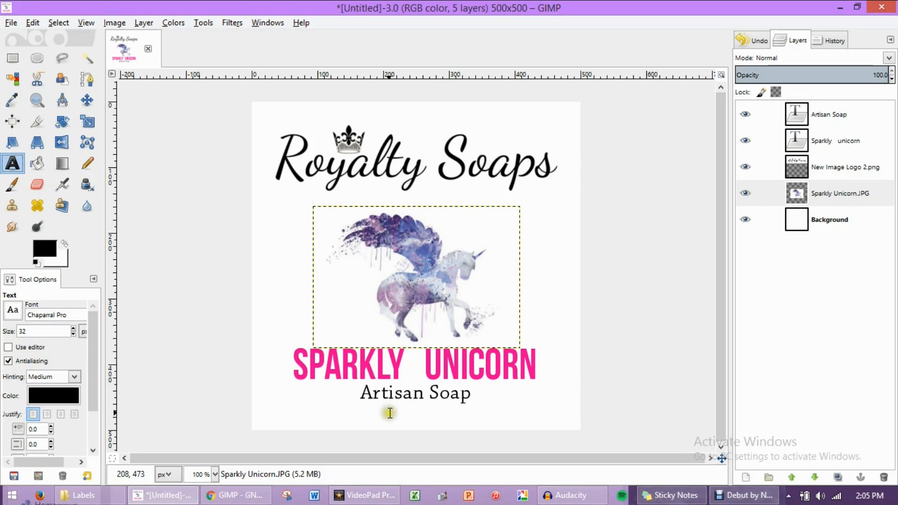
click(389, 409)
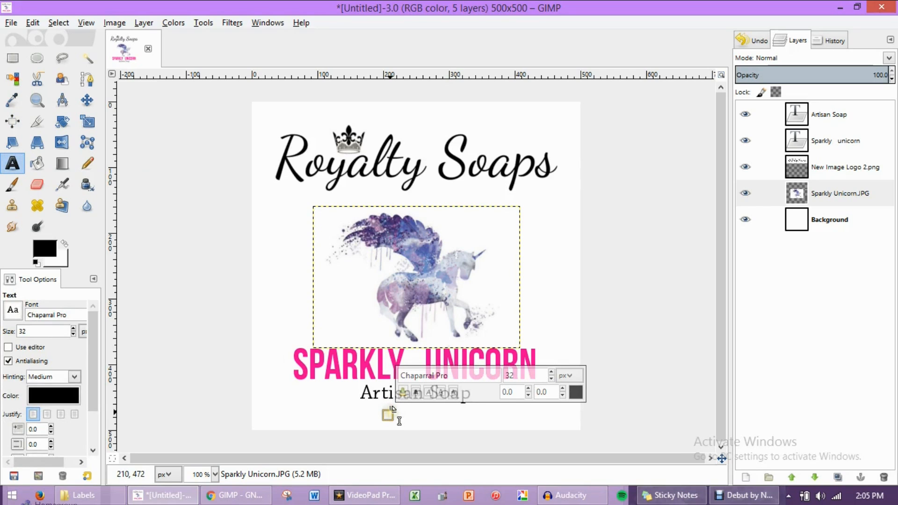
text(7 oz)
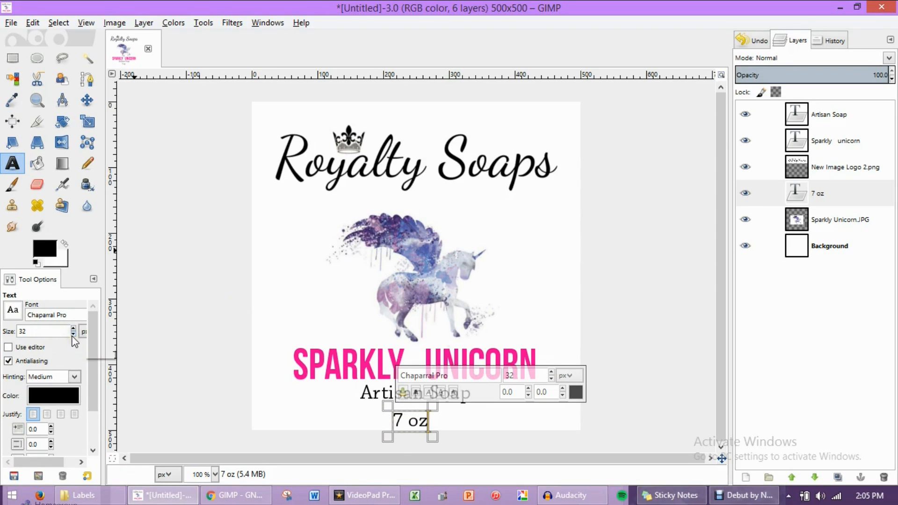
click(73, 334)
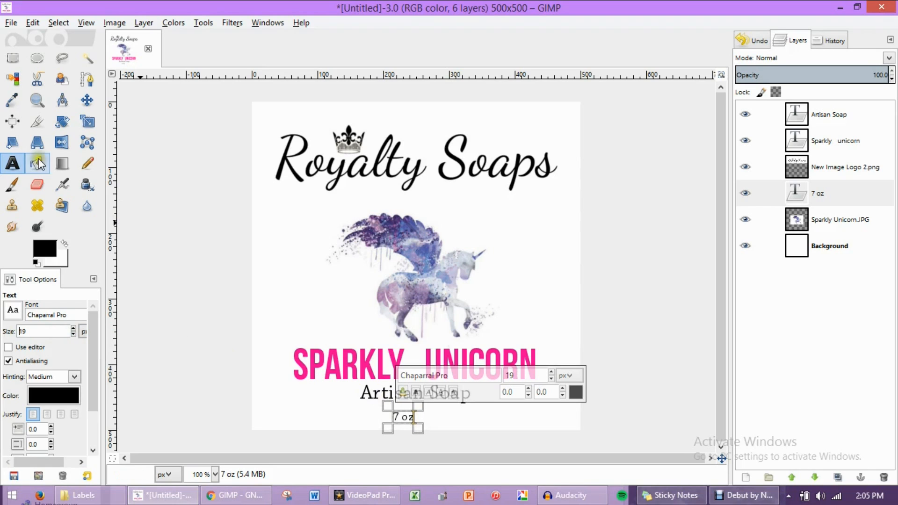
click(11, 121)
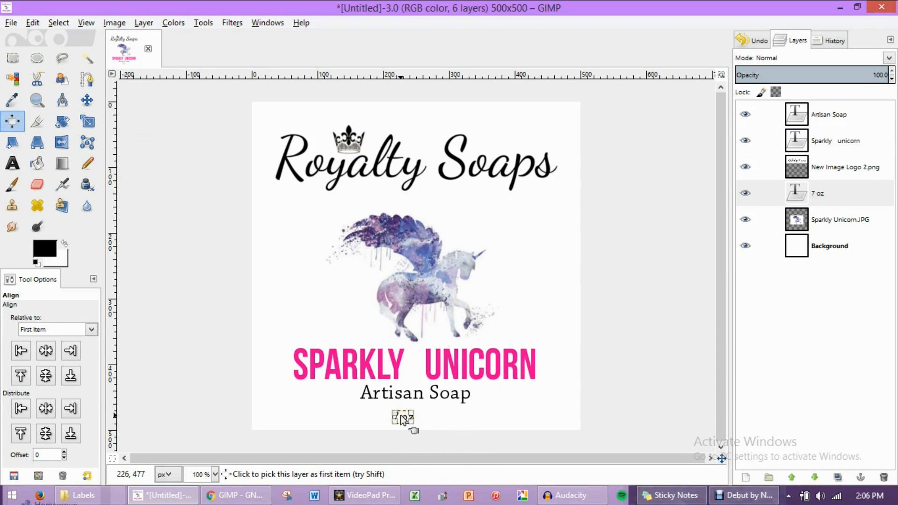
Centre the 7 oz text horizontally relative to the image beneath Artisan Soap
click(44, 350)
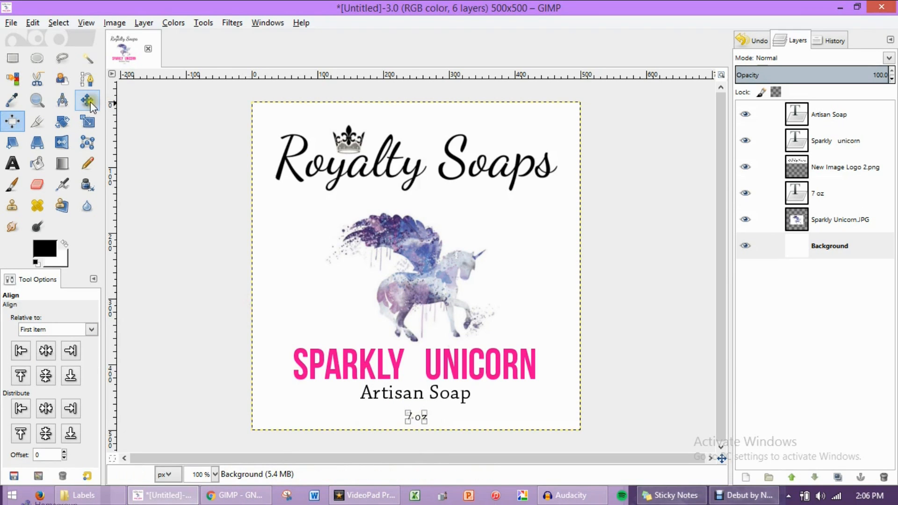
click(87, 100)
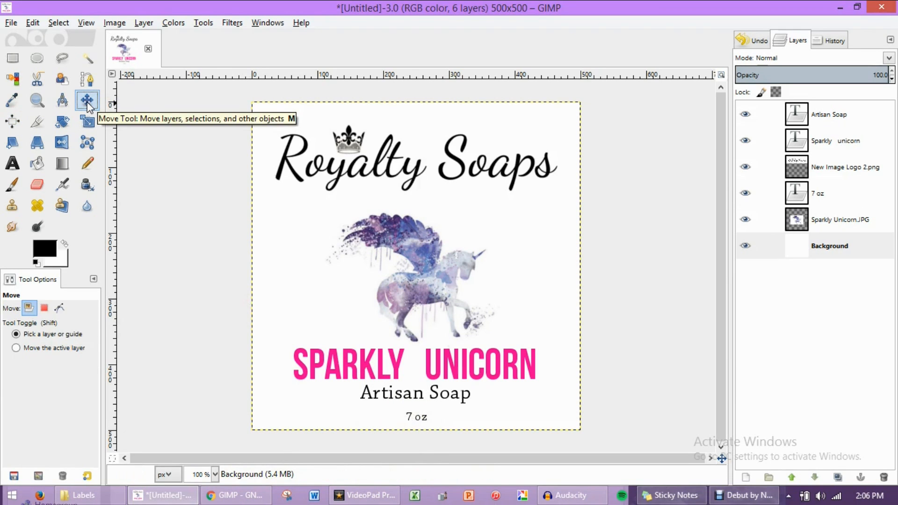
click(829, 245)
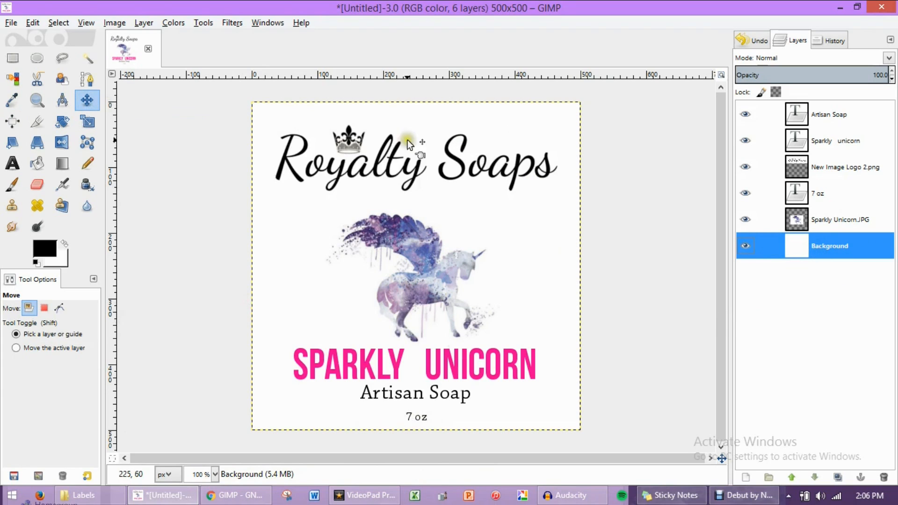
mouse_move(321, 154)
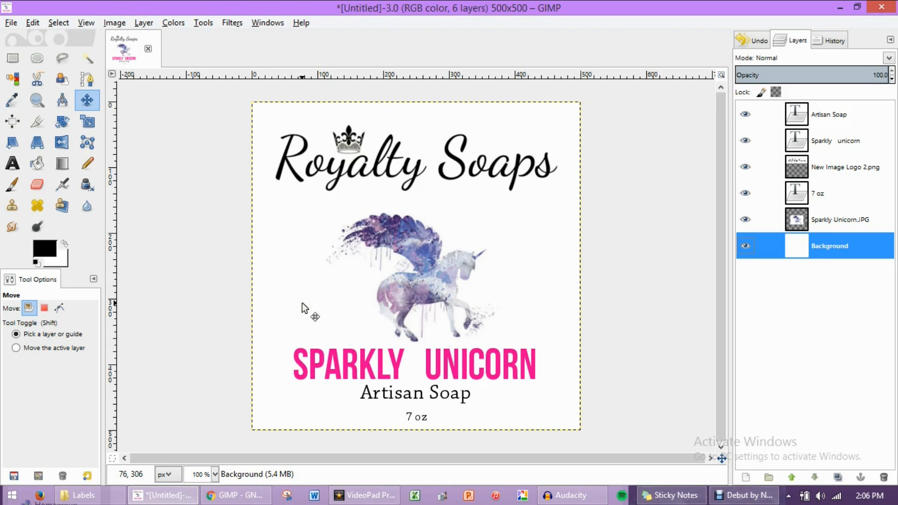
mouse_move(341, 283)
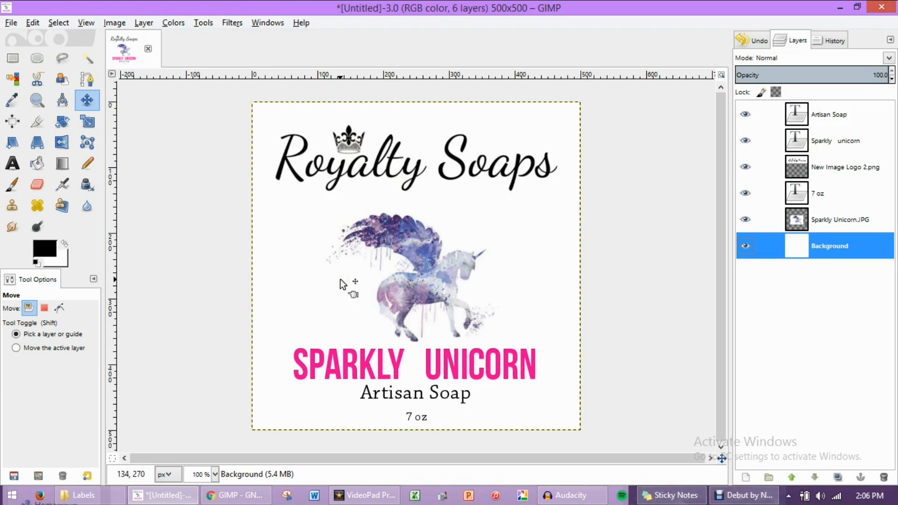
mouse_move(351, 284)
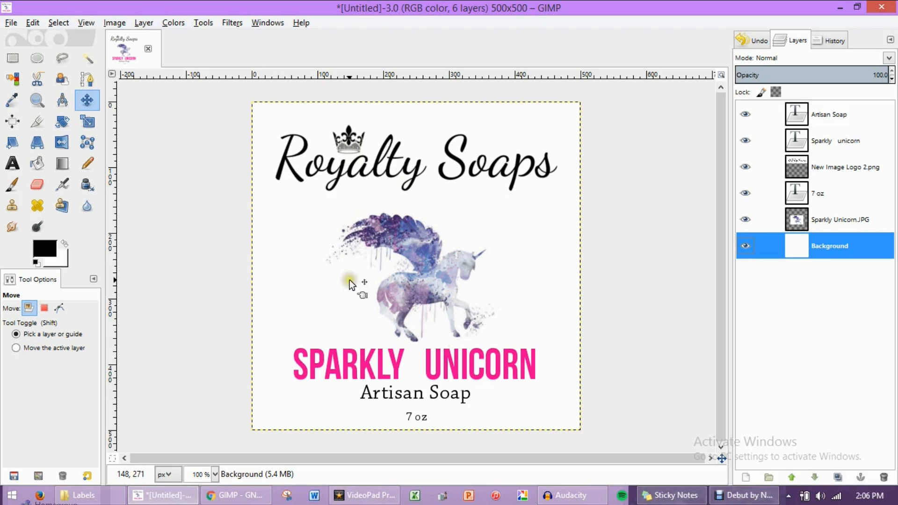
mouse_move(348, 291)
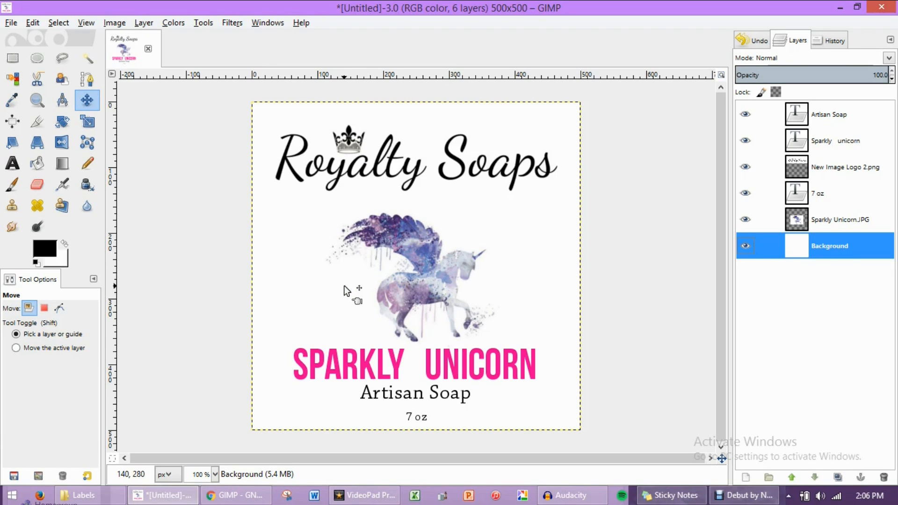
mouse_move(237, 216)
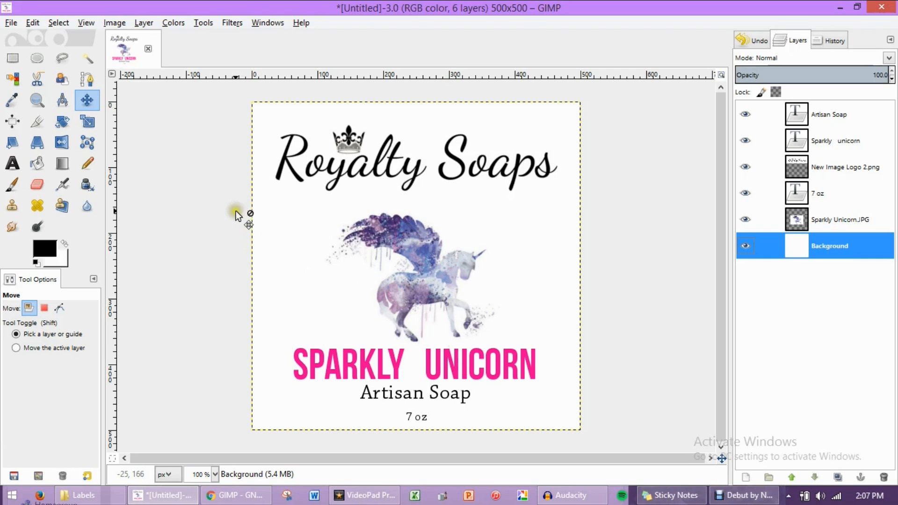
mouse_move(238, 220)
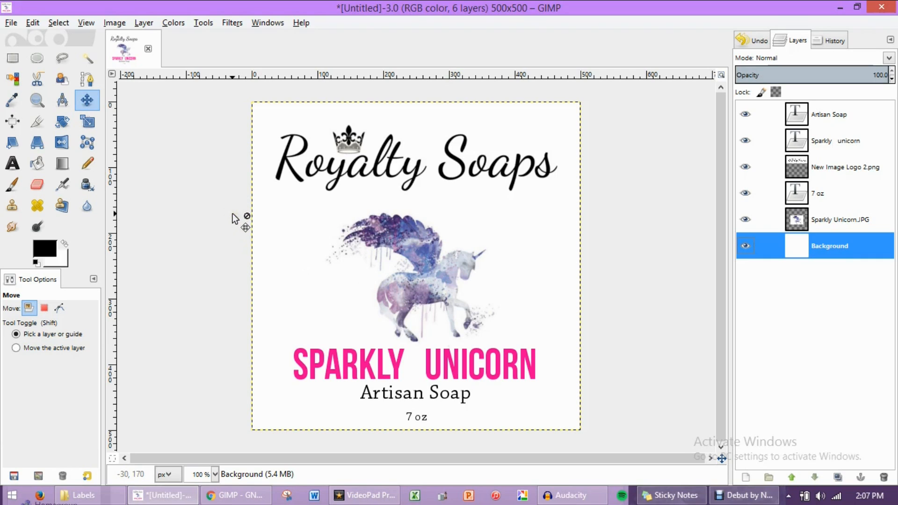
mouse_move(200, 194)
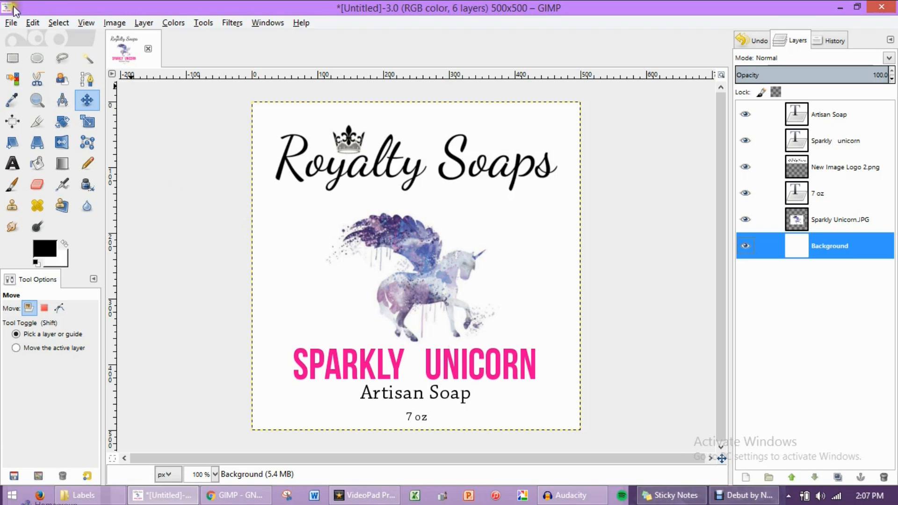
Export the label to Documents as Sparkly Unicorn Label.png with default PNG settings
click(10, 23)
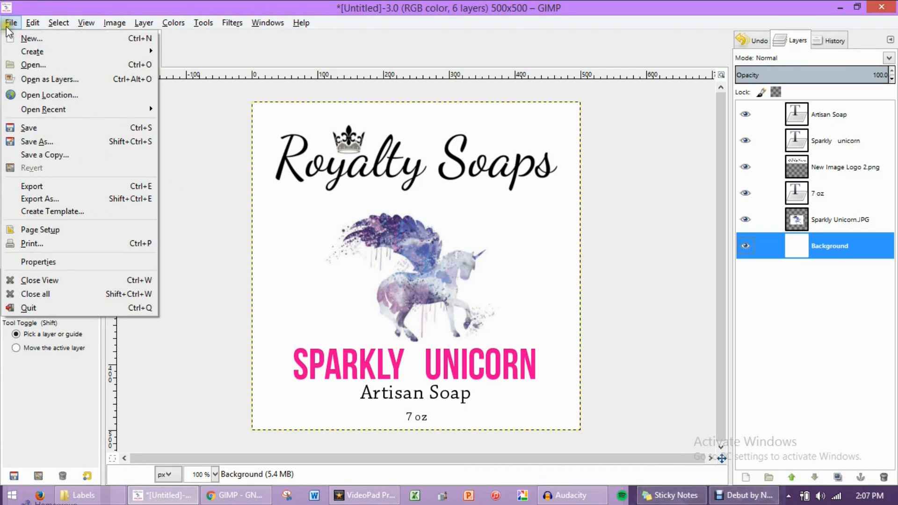
mouse_move(39, 199)
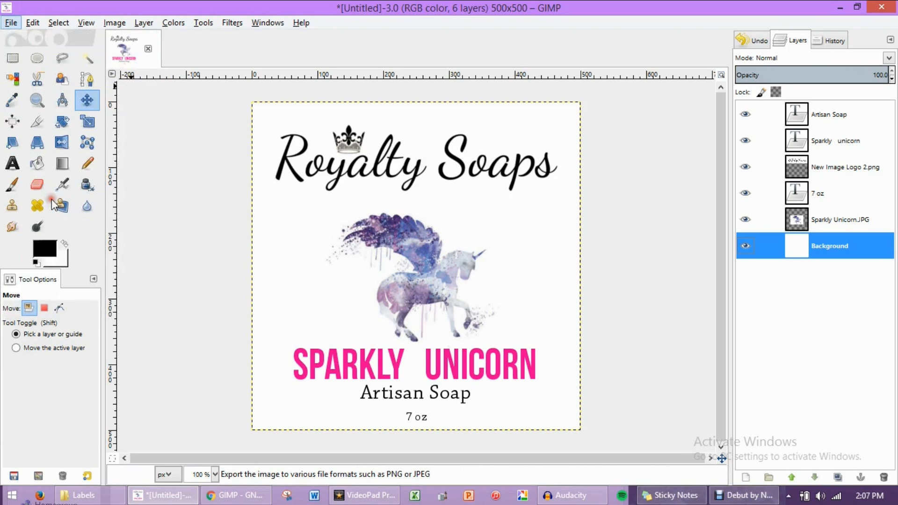
click(10, 22)
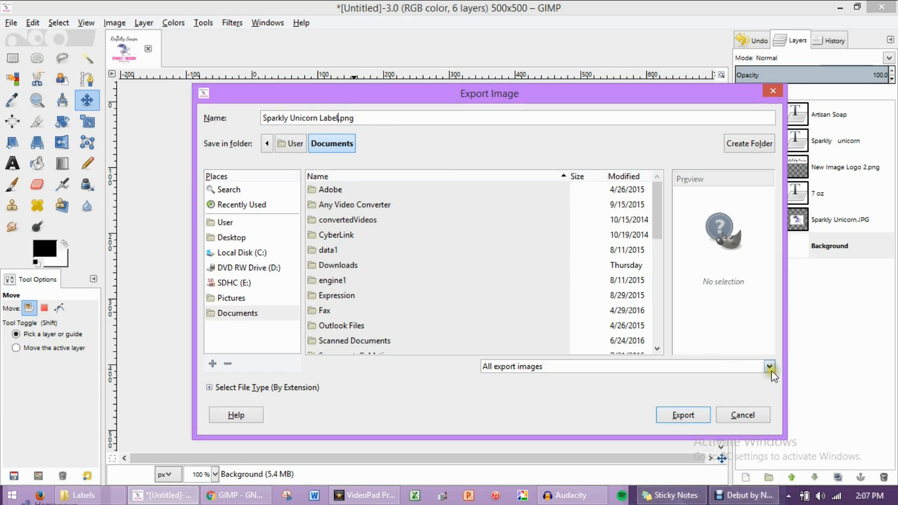
click(769, 367)
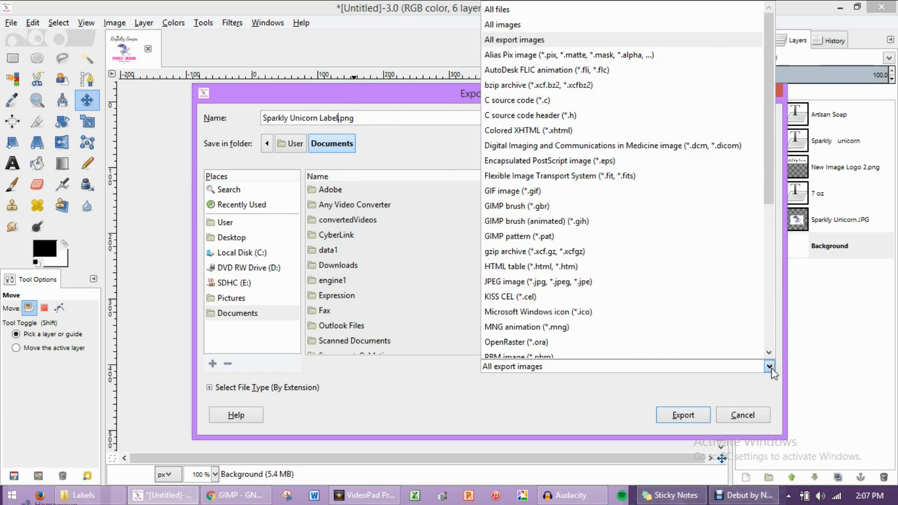
scroll(down, 3)
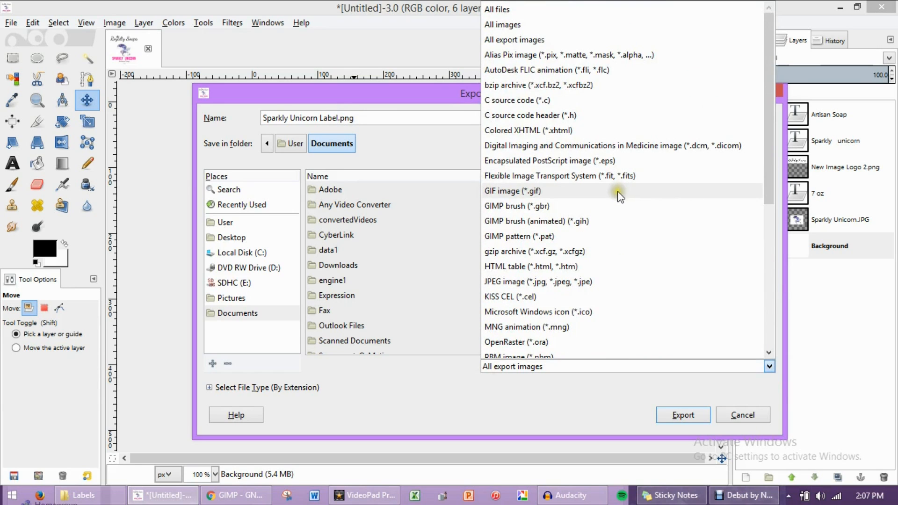
scroll(down, 3)
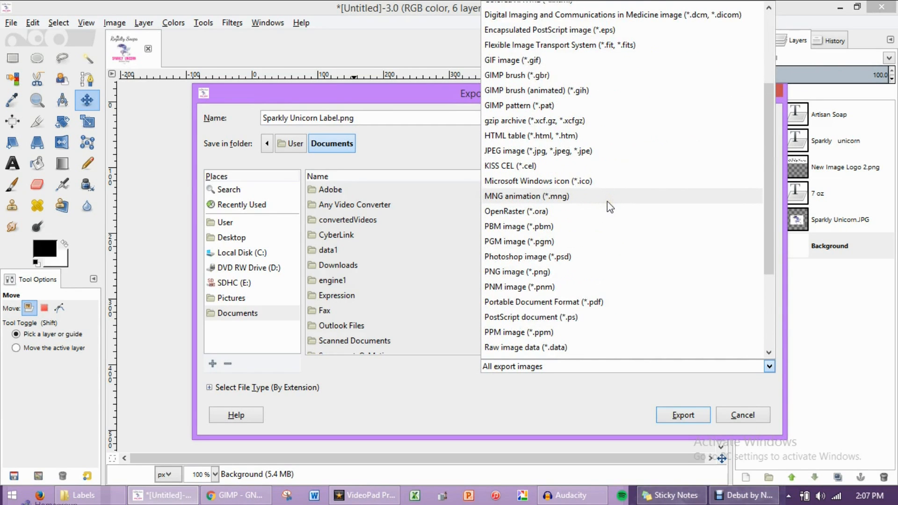
mouse_move(558, 157)
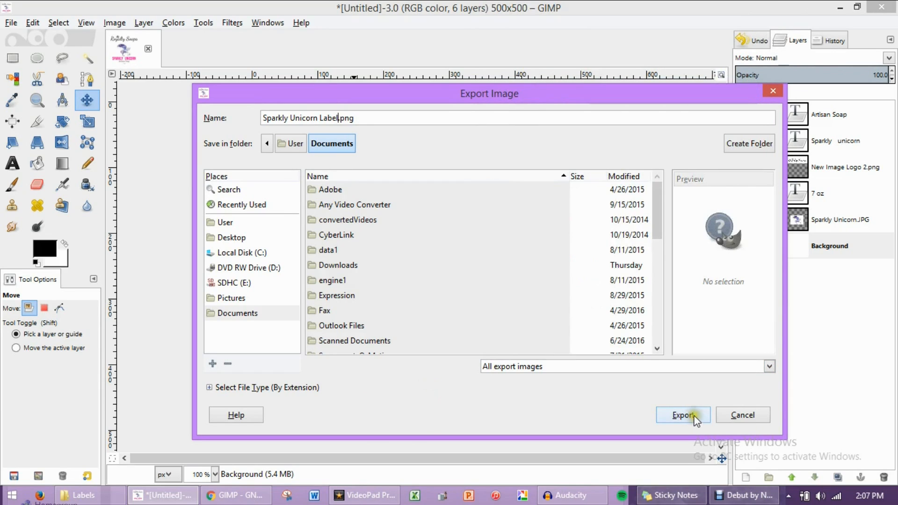
click(683, 414)
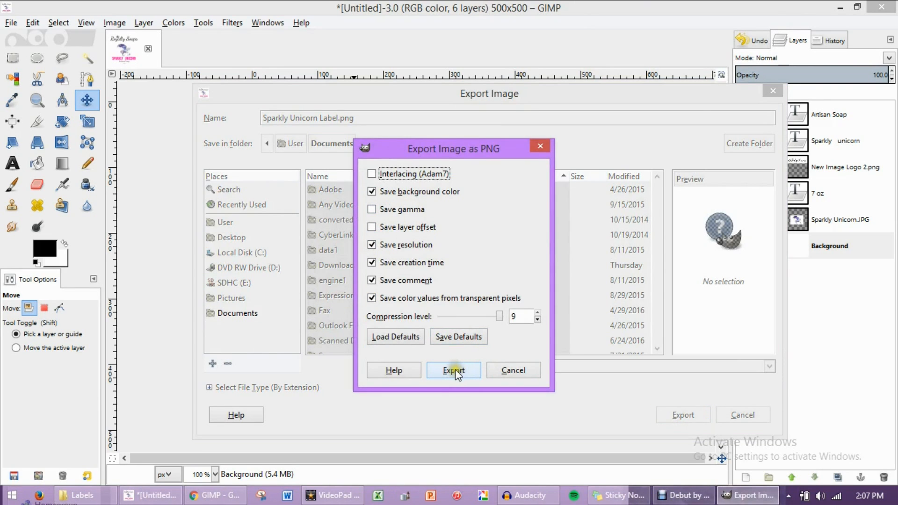
click(453, 371)
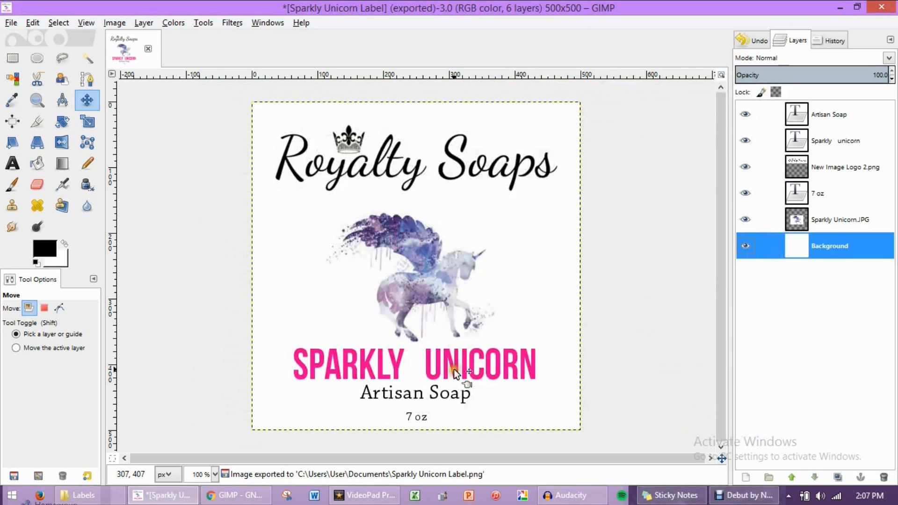
mouse_move(453, 243)
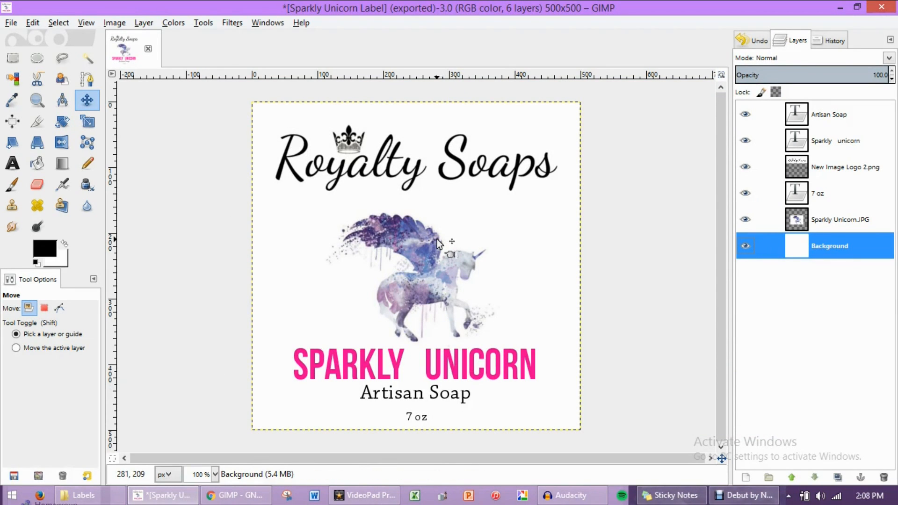
mouse_move(441, 243)
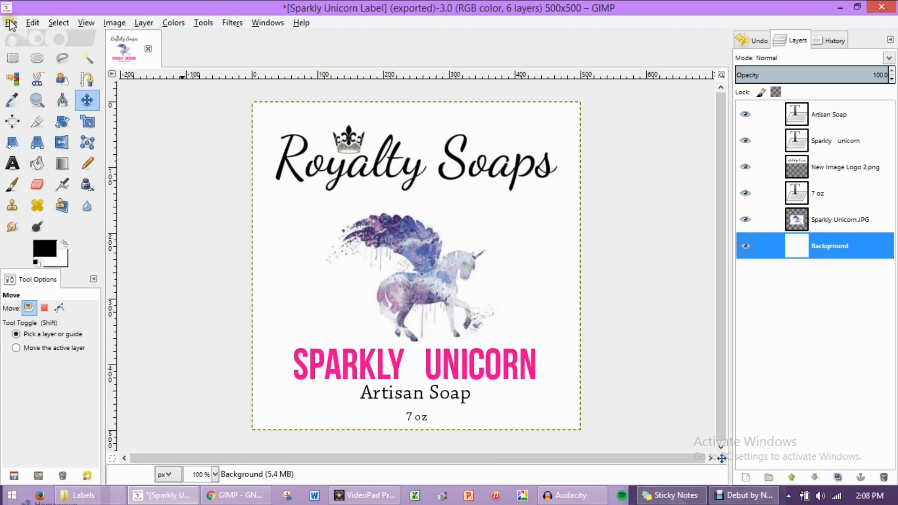
Save the layered project to Documents as Sparkly Unicorn Label.xcf
click(10, 23)
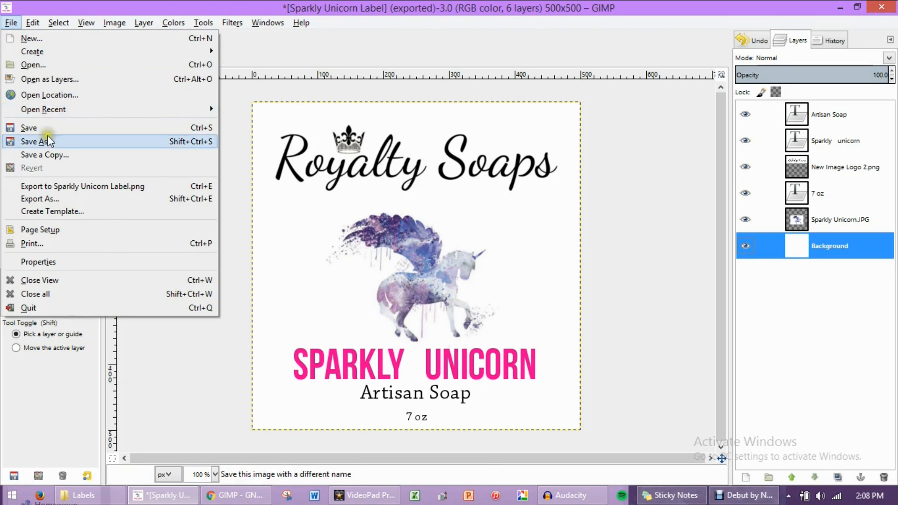
mouse_move(37, 142)
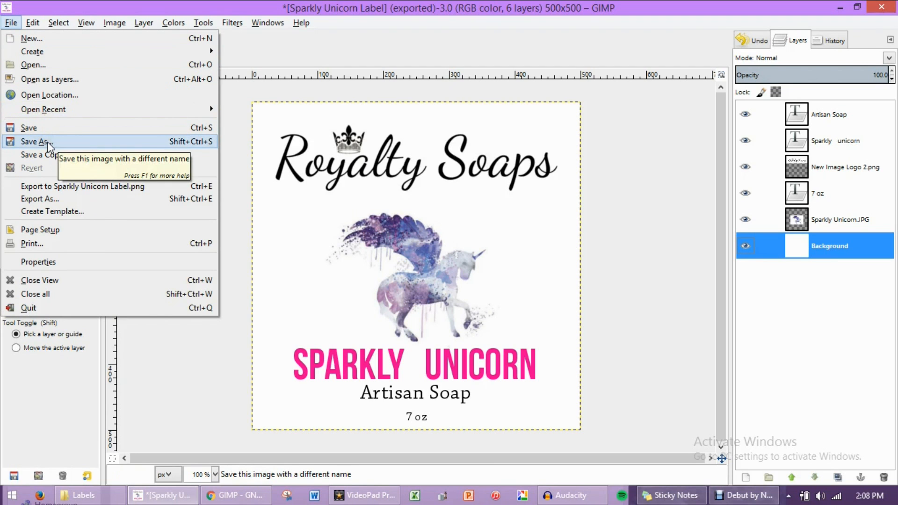
click(39, 141)
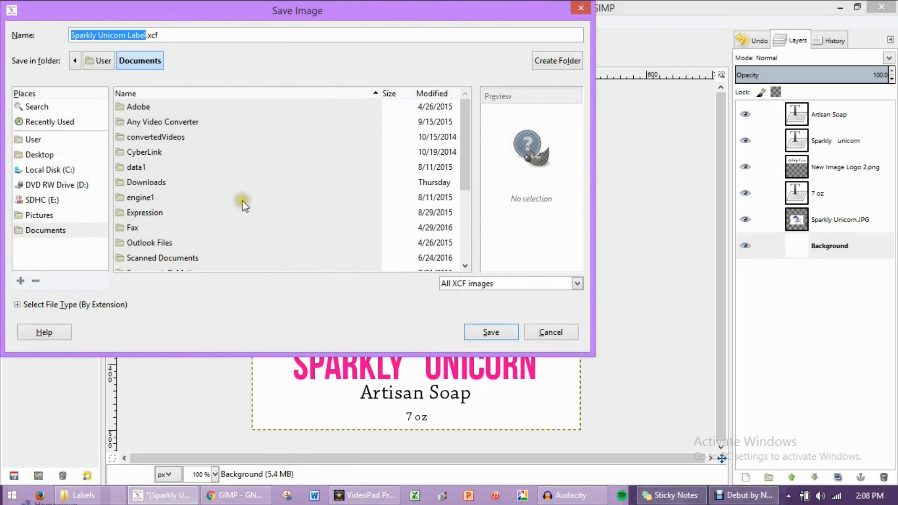
scroll(down, 3)
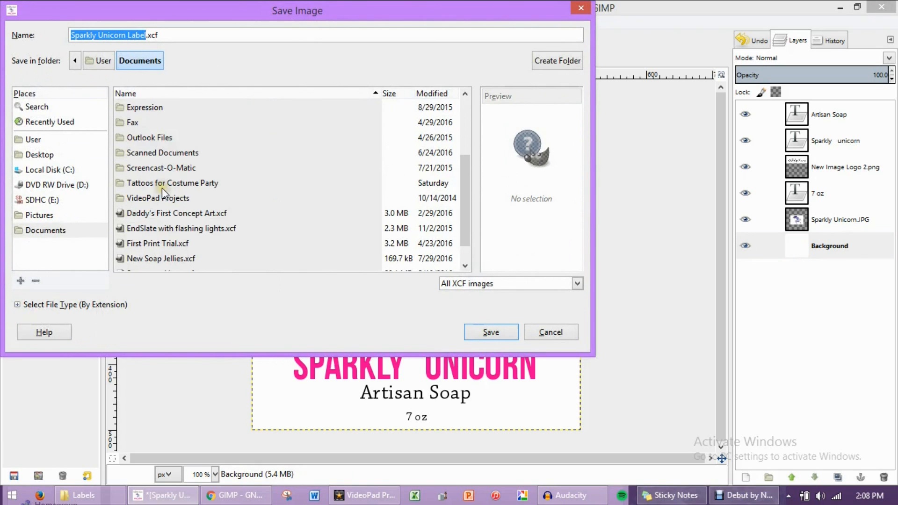
scroll(up, 3)
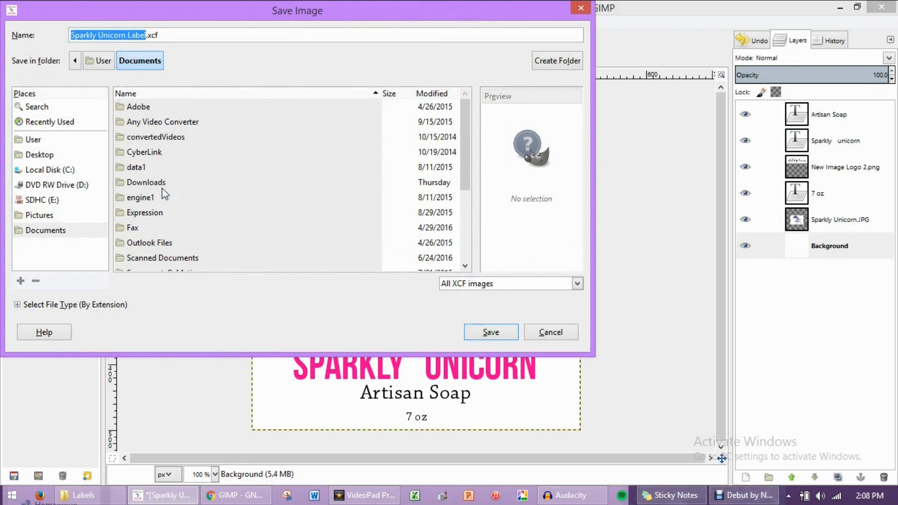
click(490, 332)
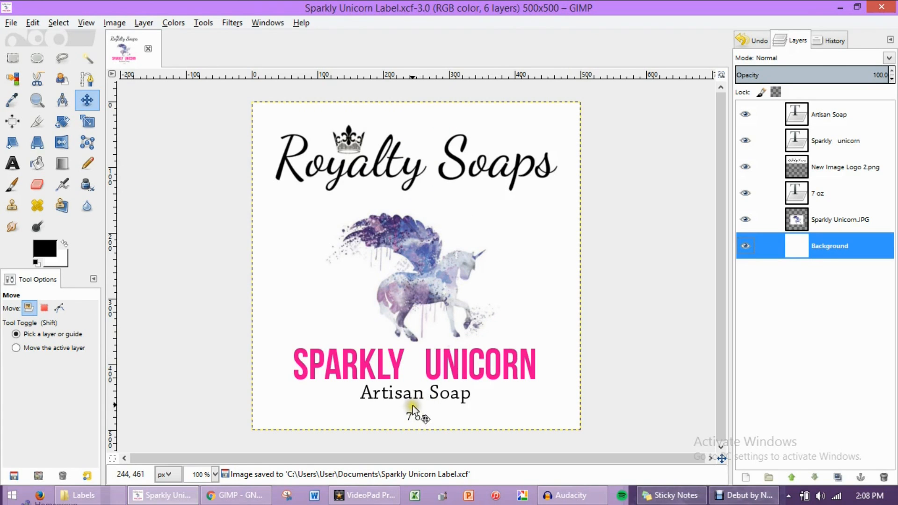
mouse_move(414, 407)
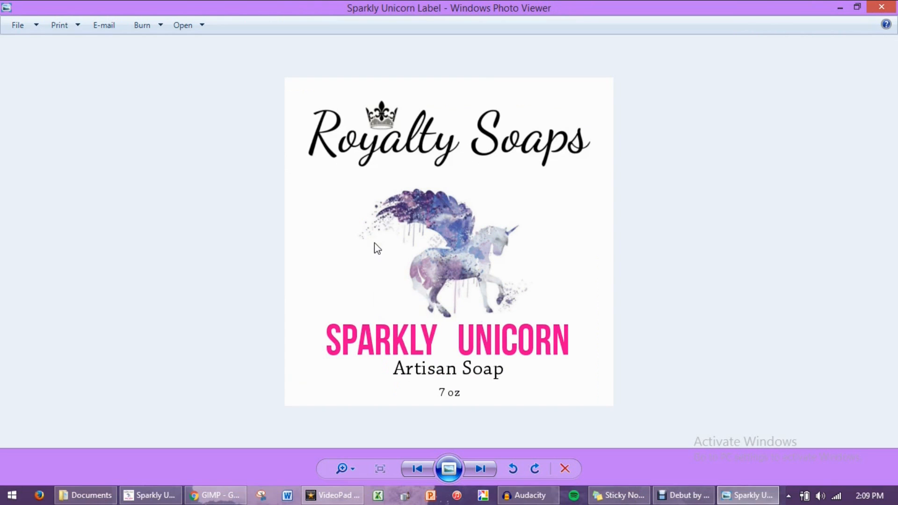
mouse_move(485, 162)
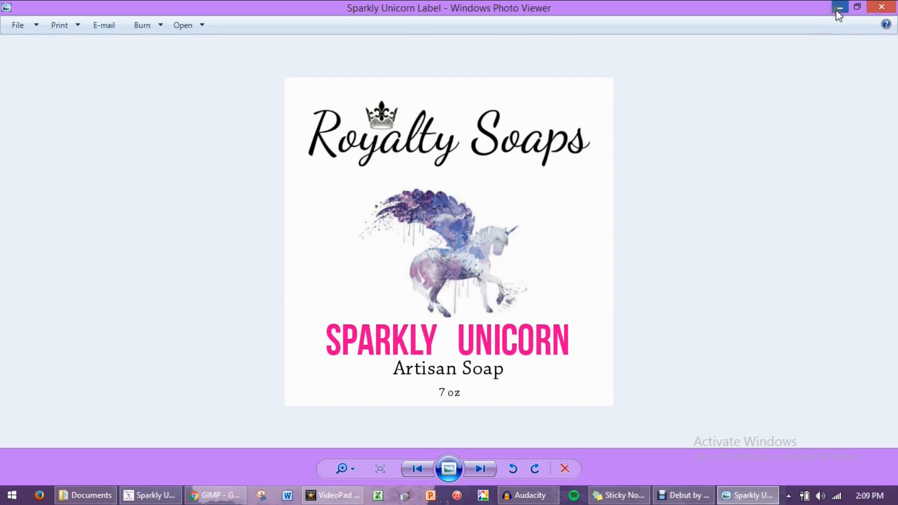
mouse_move(839, 7)
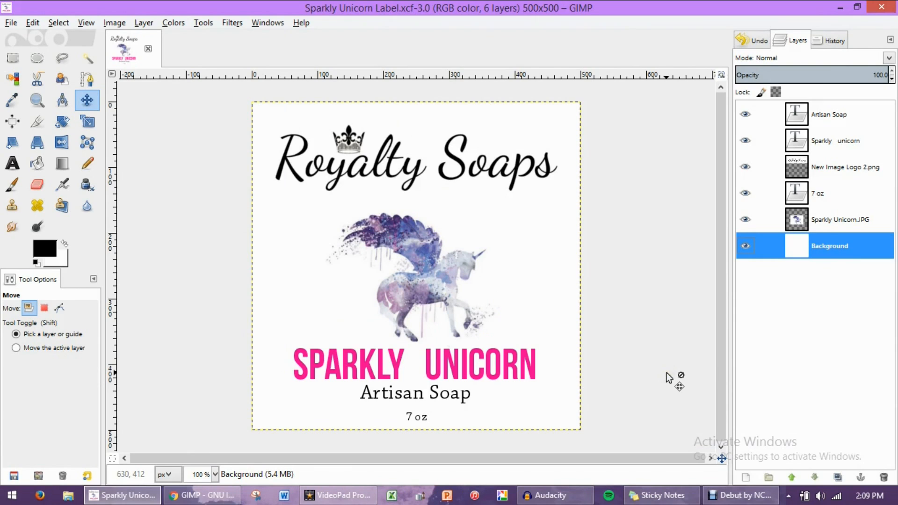
mouse_move(664, 383)
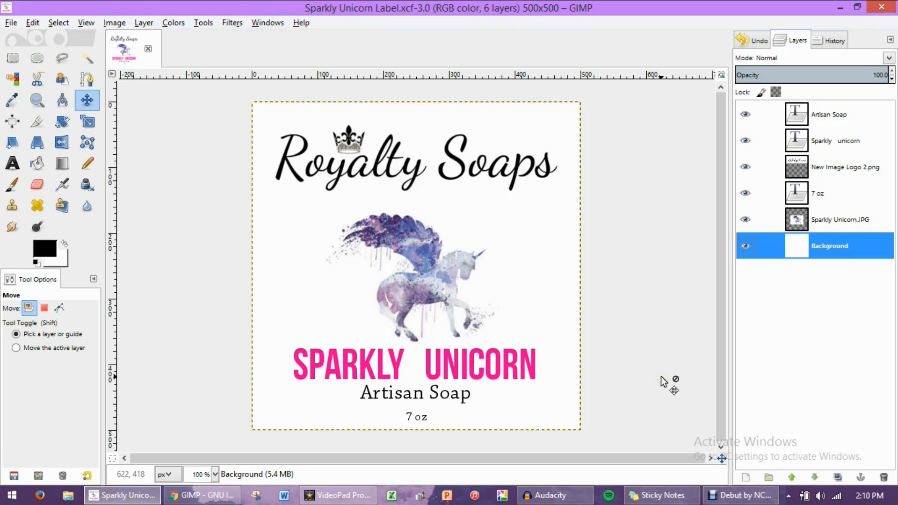
mouse_move(661, 384)
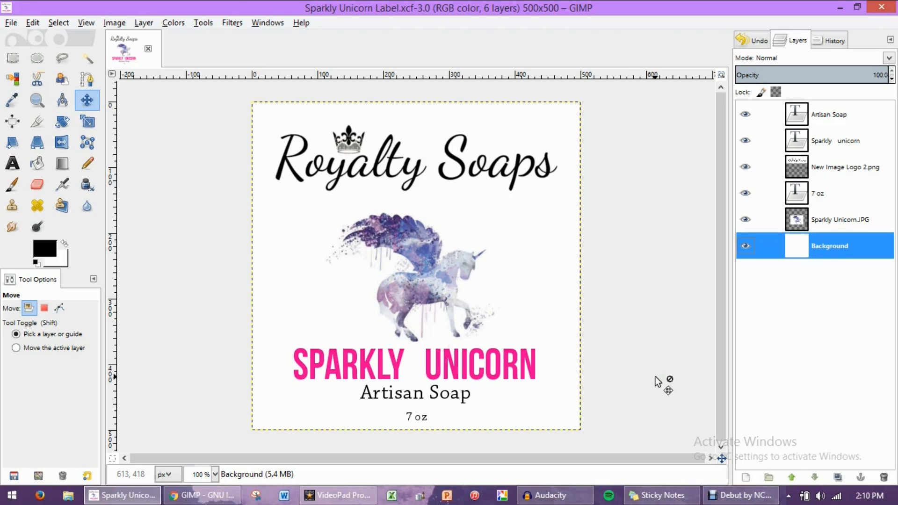
mouse_move(653, 372)
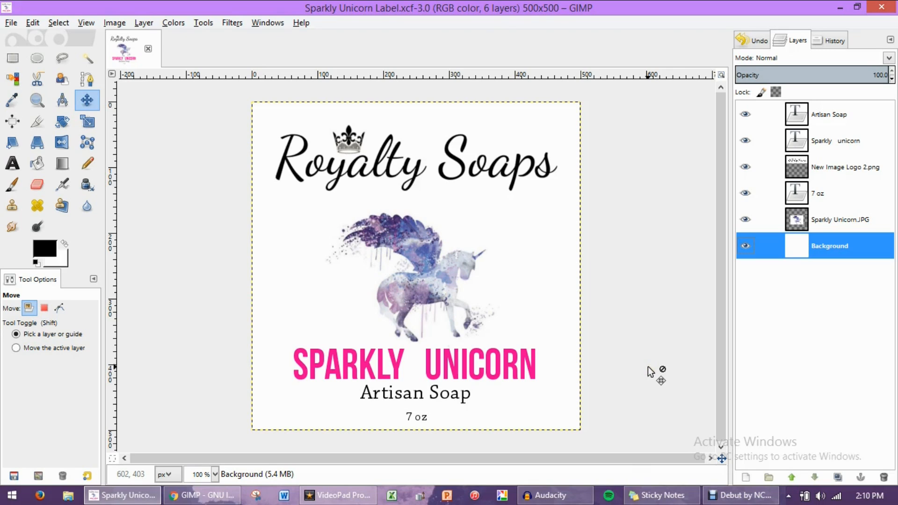